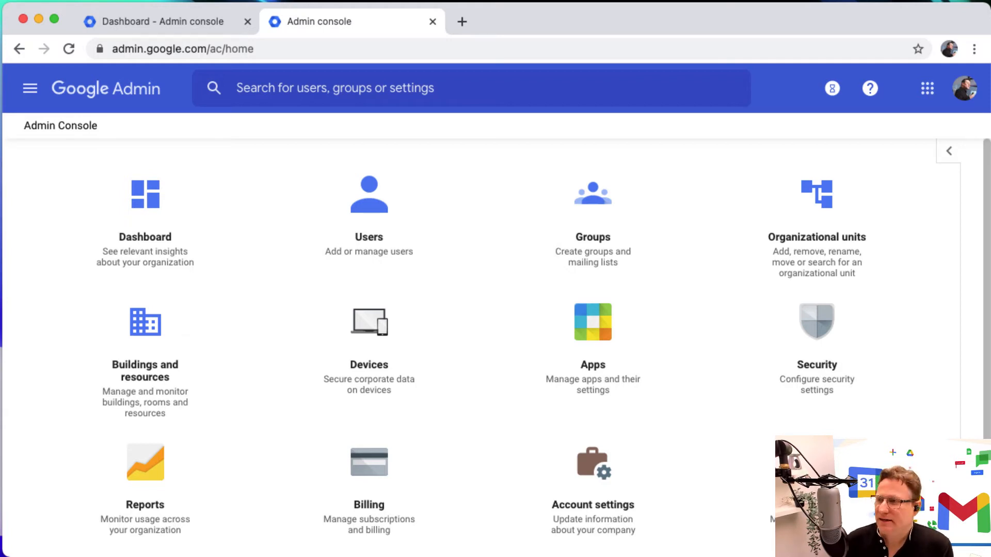
pyautogui.moveTo(792, 68)
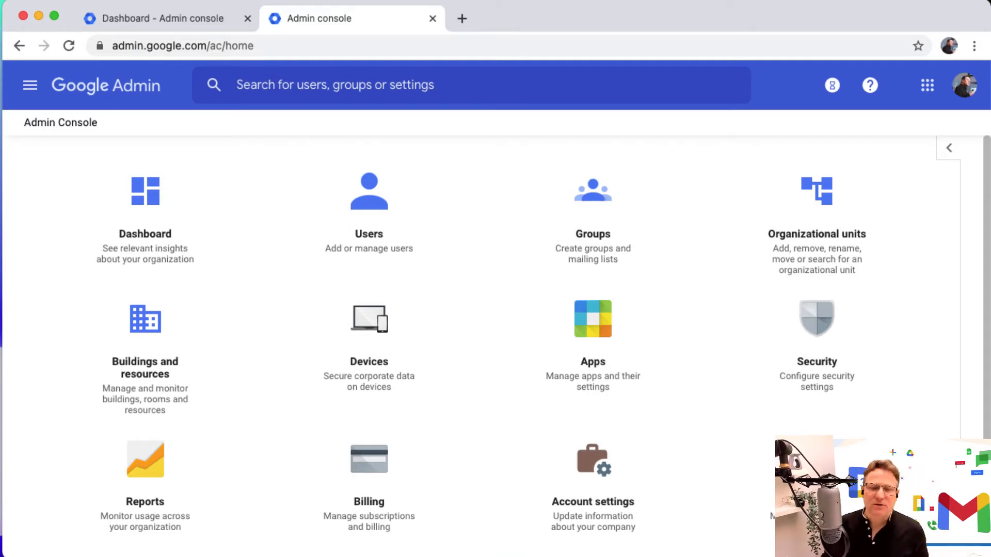
pyautogui.moveTo(816, 328)
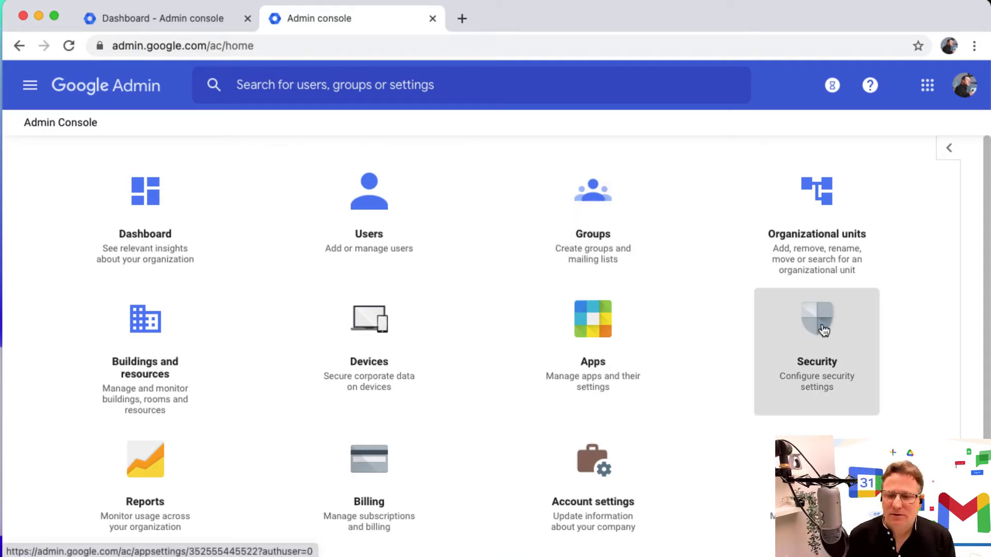
# Open the Security tile from the Admin console home page.
pyautogui.click(816, 351)
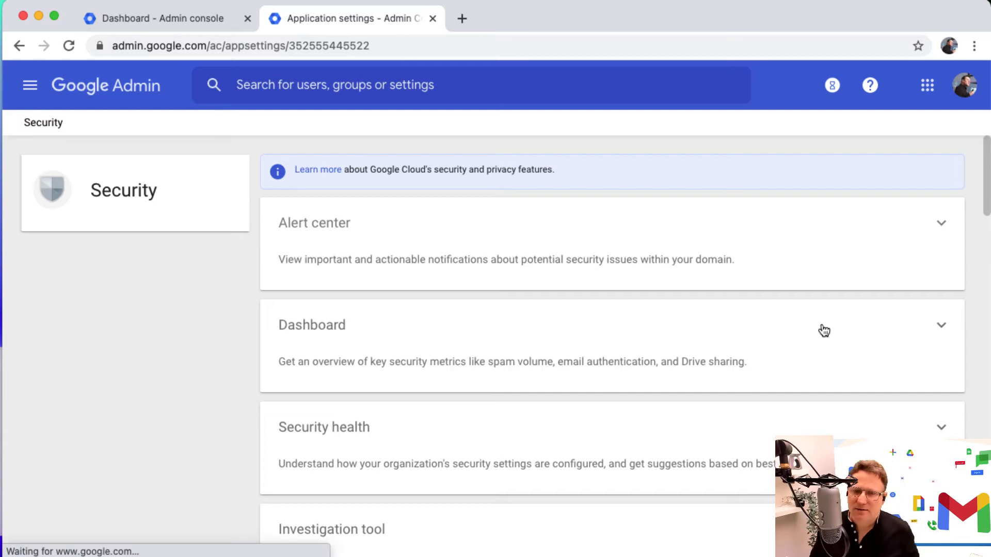
pyautogui.moveTo(433, 164)
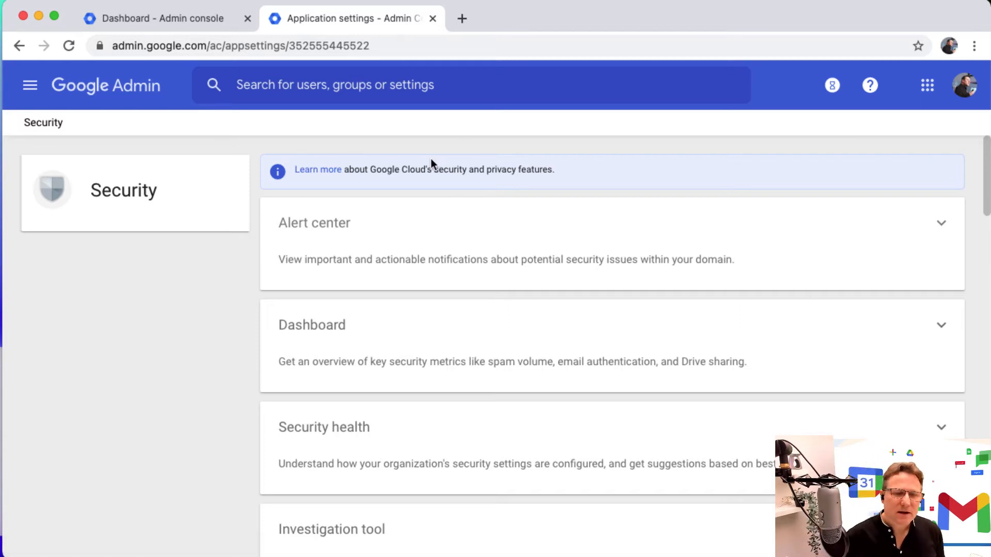
pyautogui.moveTo(601, 380)
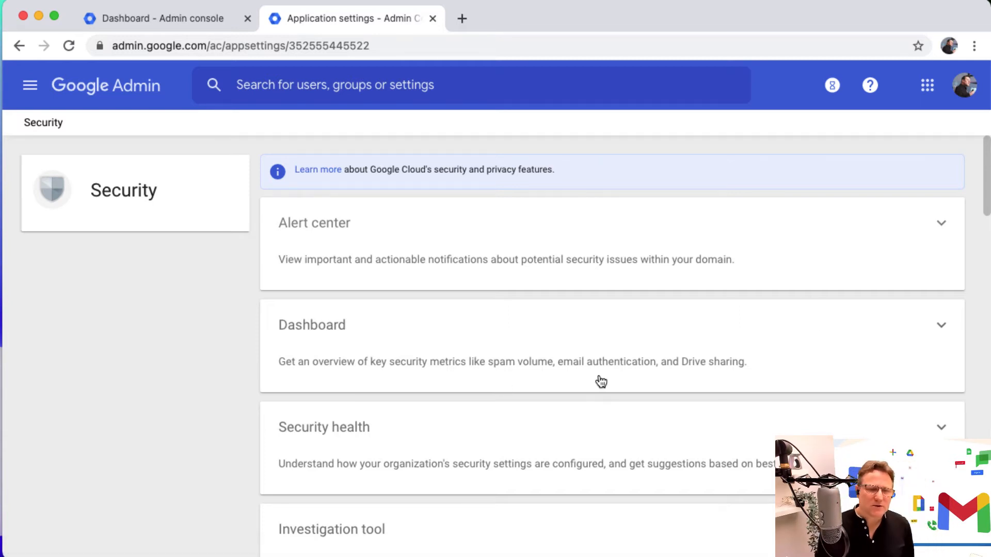
pyautogui.moveTo(588, 362)
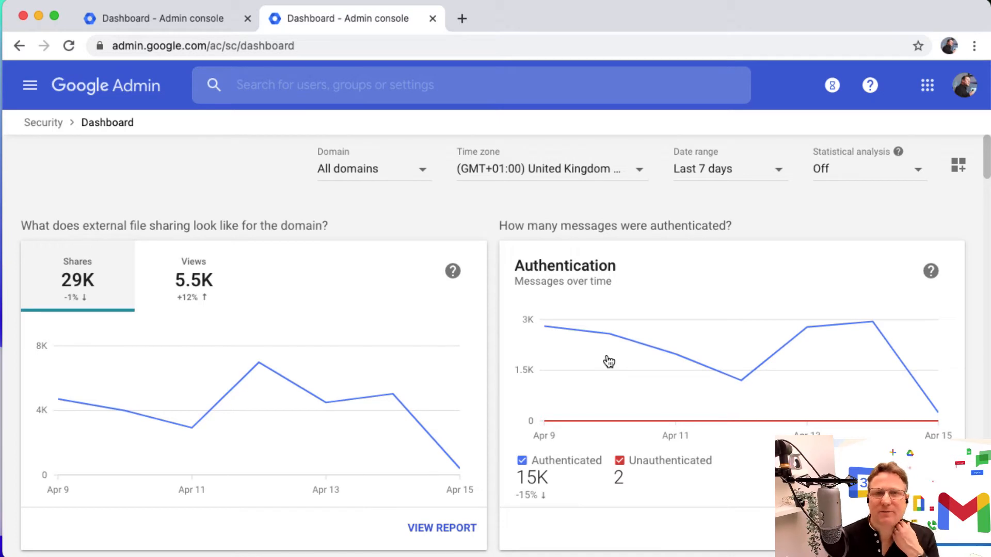
pyautogui.moveTo(693, 390)
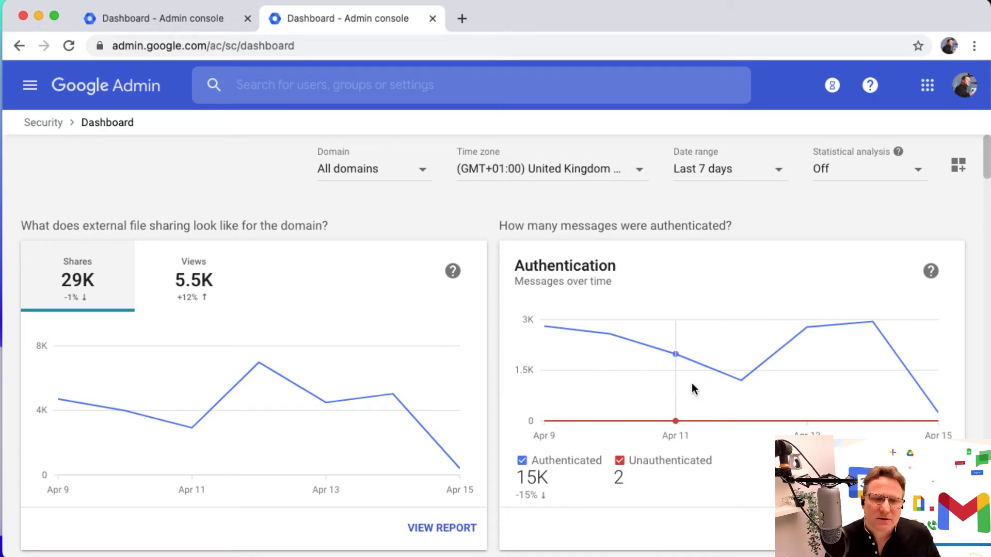
pyautogui.moveTo(396, 171)
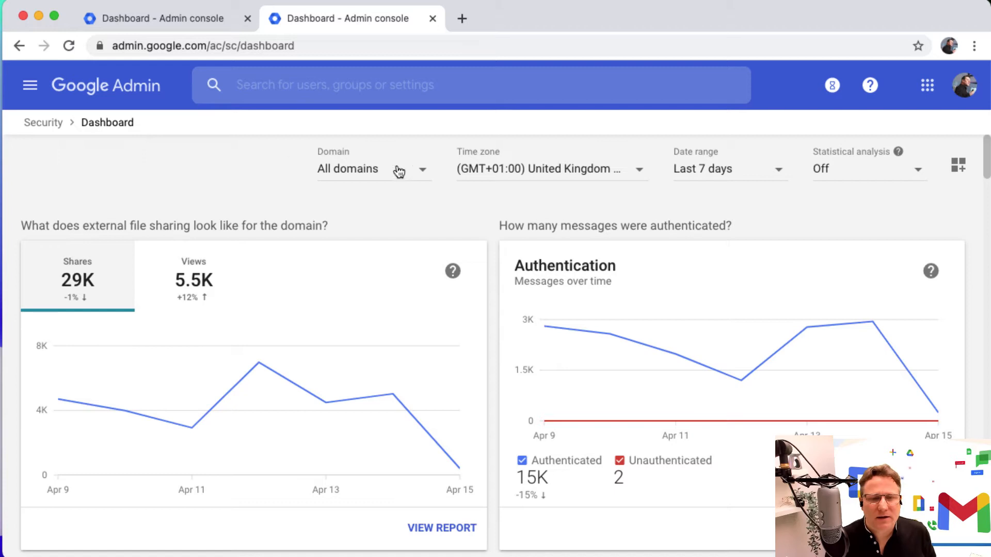
pyautogui.moveTo(528, 179)
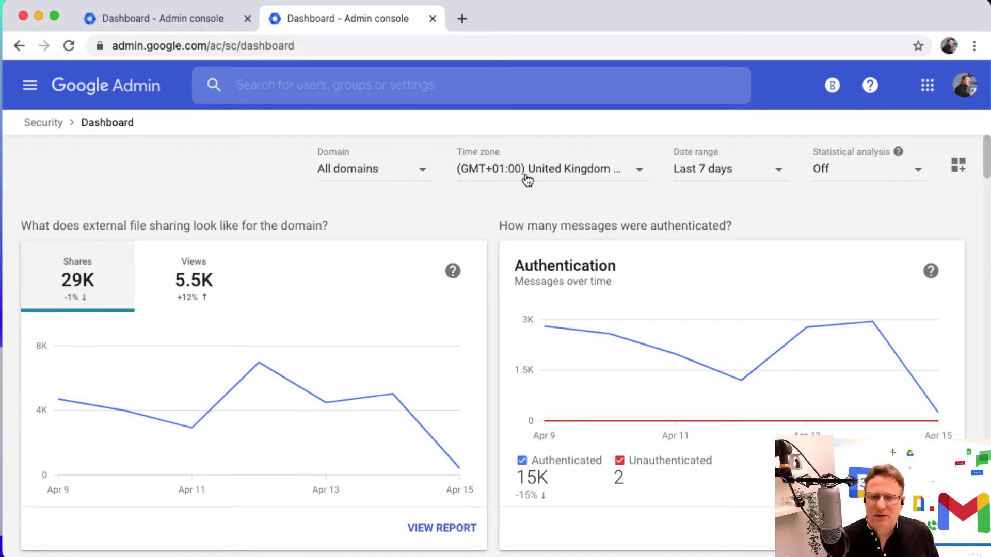
pyautogui.moveTo(845, 169)
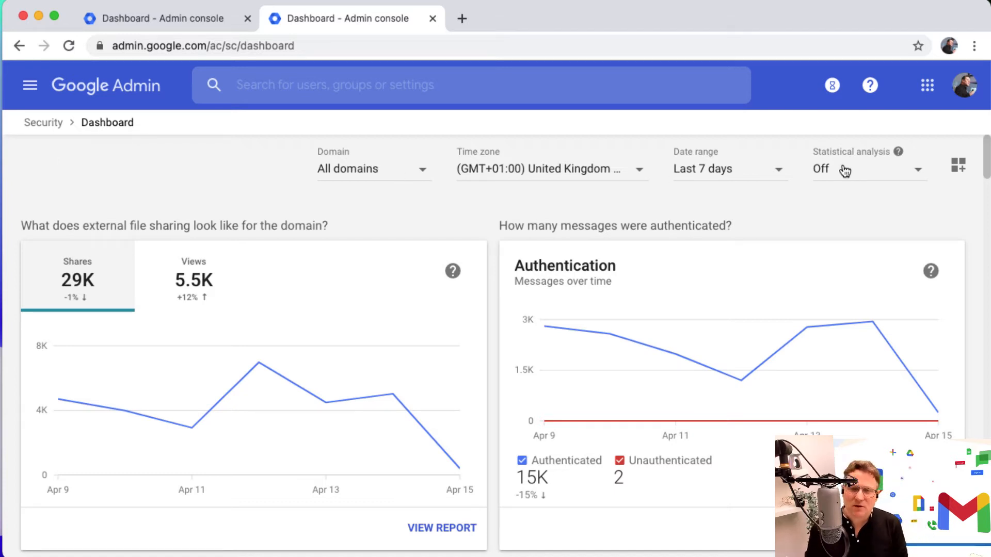
pyautogui.moveTo(857, 187)
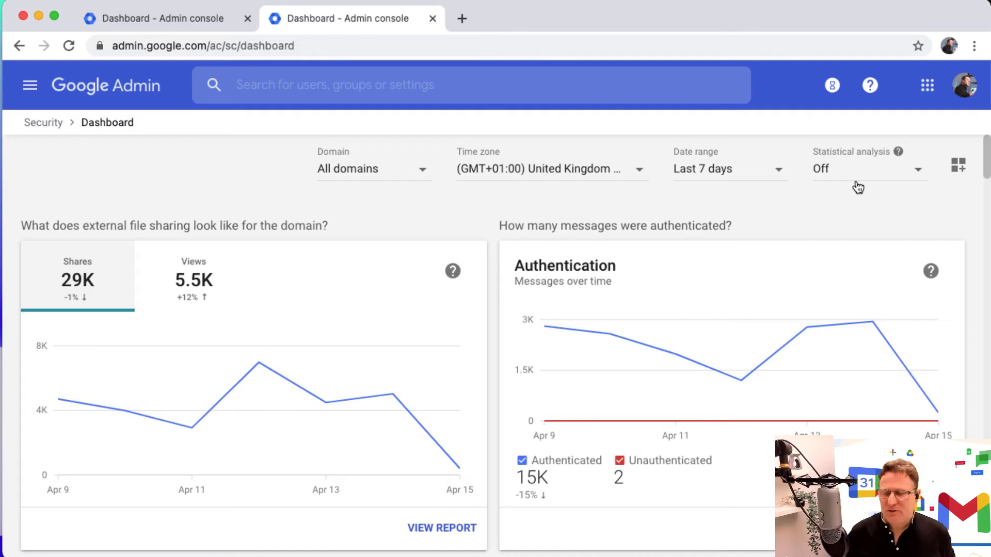
pyautogui.moveTo(884, 180)
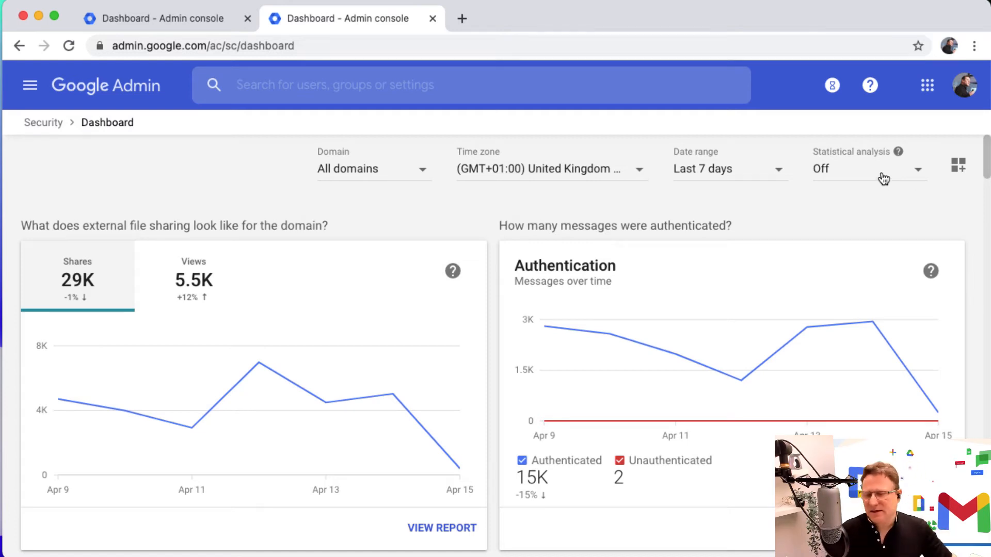
pyautogui.moveTo(838, 313)
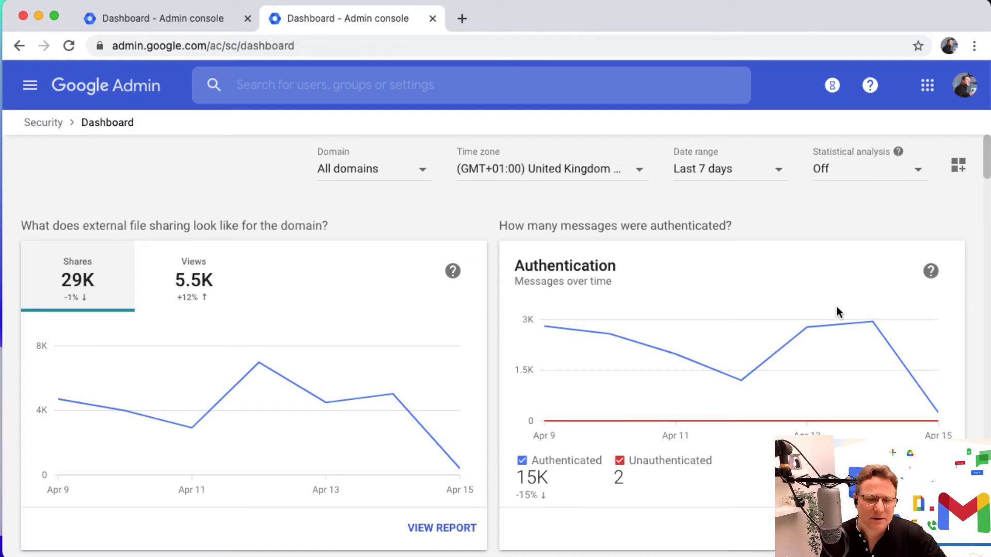
pyautogui.moveTo(643, 318)
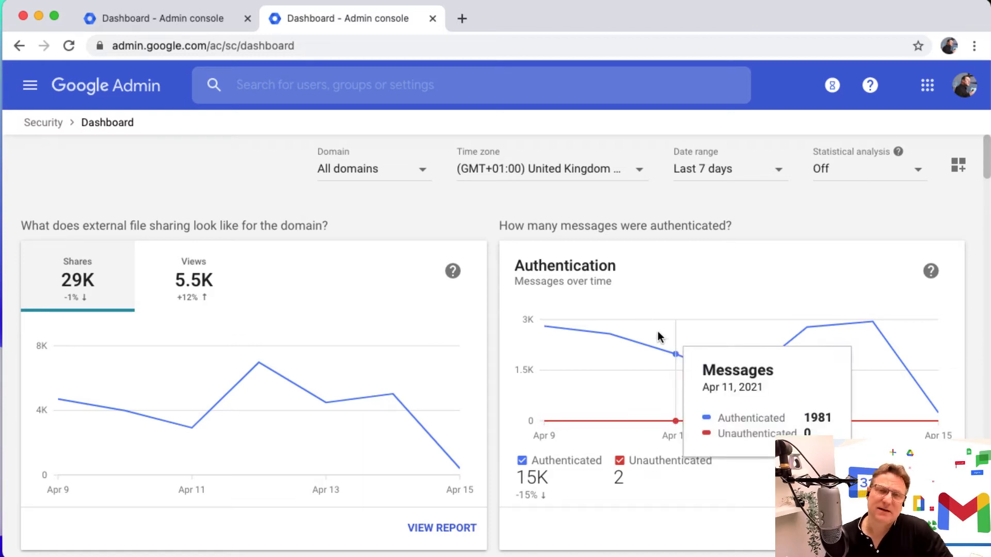
pyautogui.moveTo(832, 380)
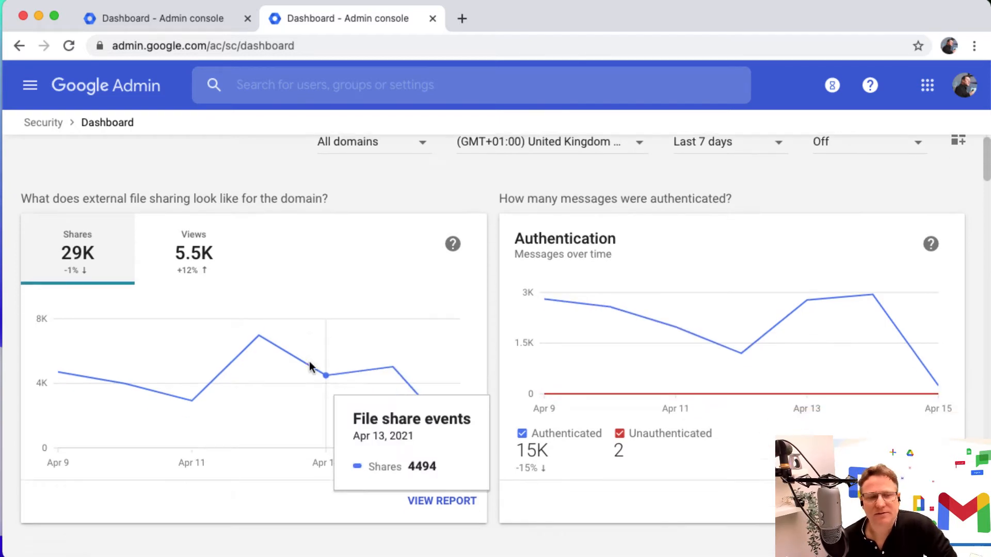
pyautogui.scroll(-3)
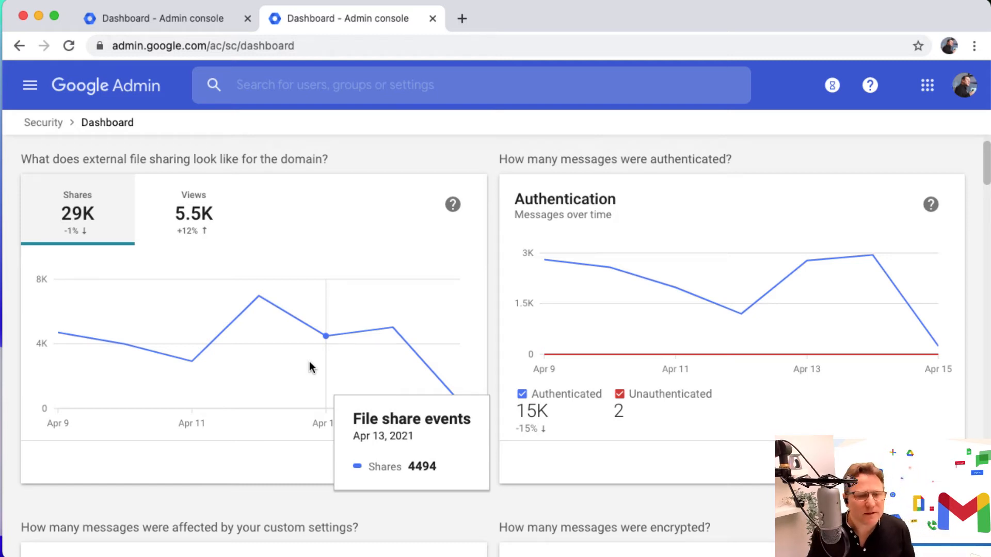
pyautogui.moveTo(341, 495)
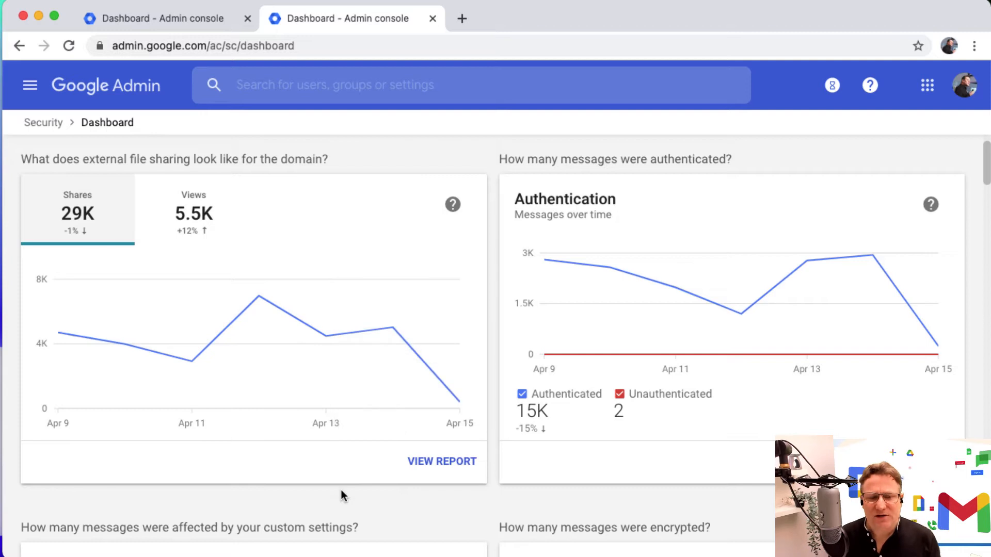
pyautogui.moveTo(333, 463)
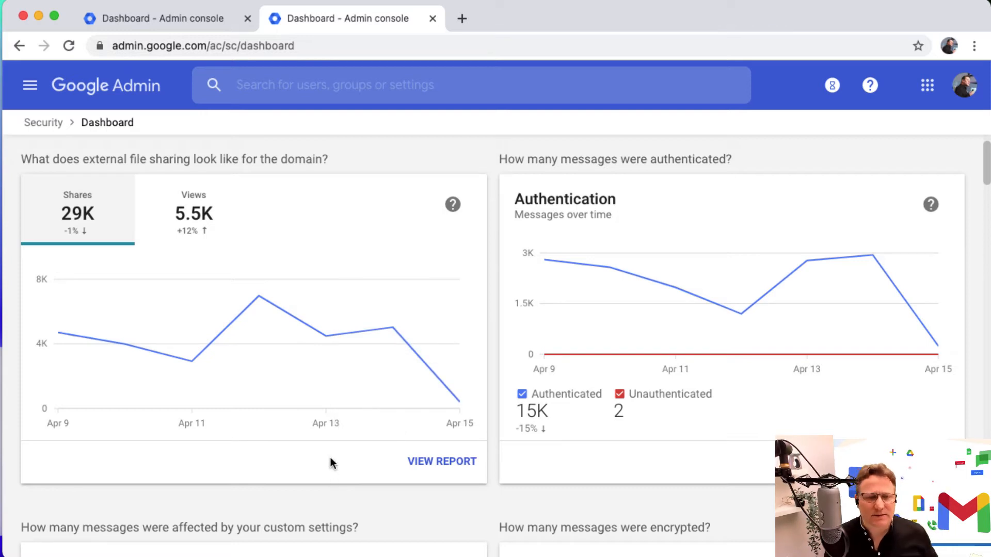
pyautogui.moveTo(96, 218)
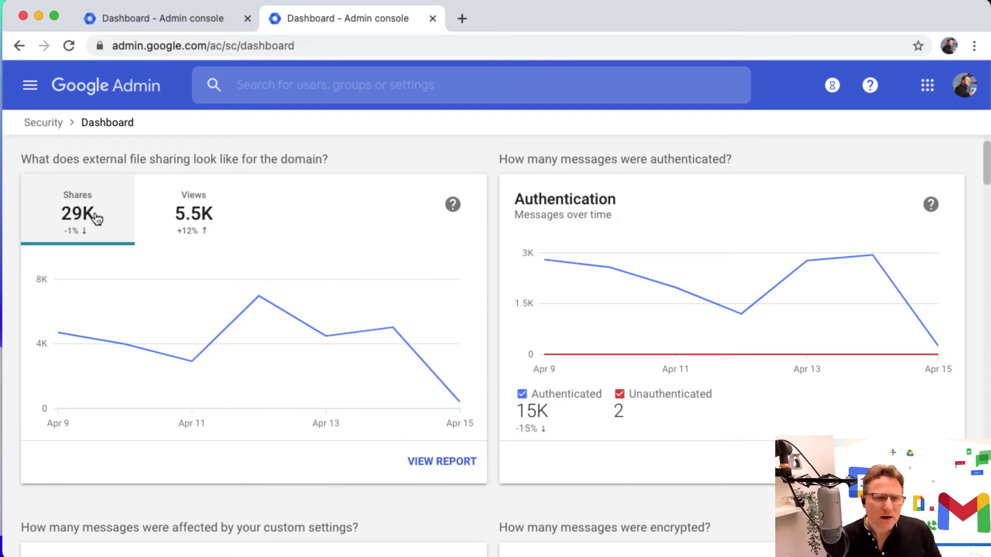
pyautogui.moveTo(15, 365)
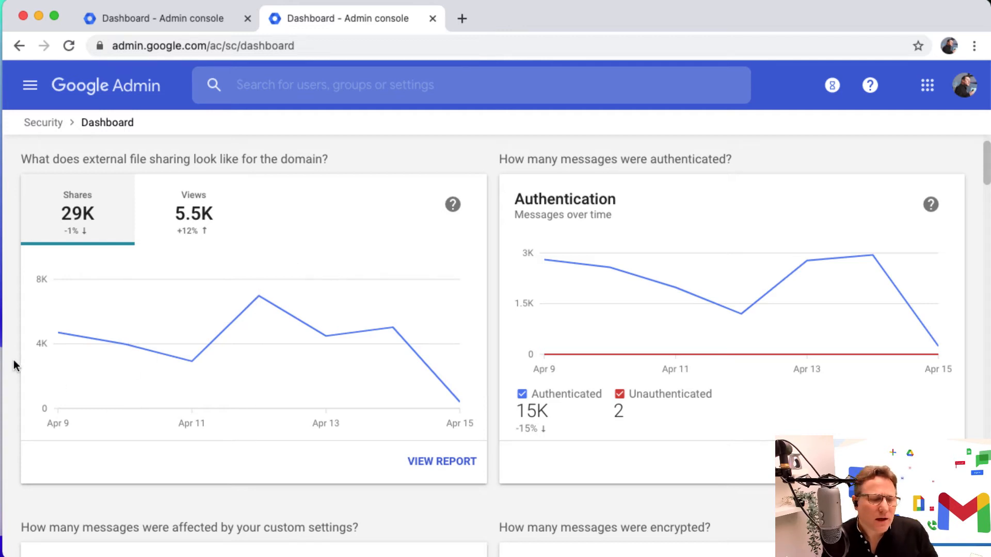
pyautogui.moveTo(125, 345)
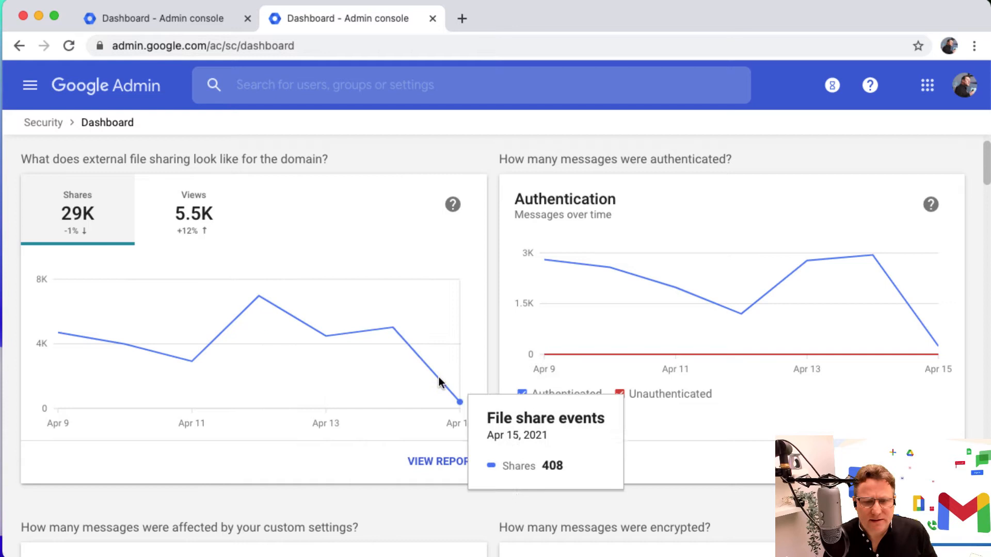
pyautogui.moveTo(432, 403)
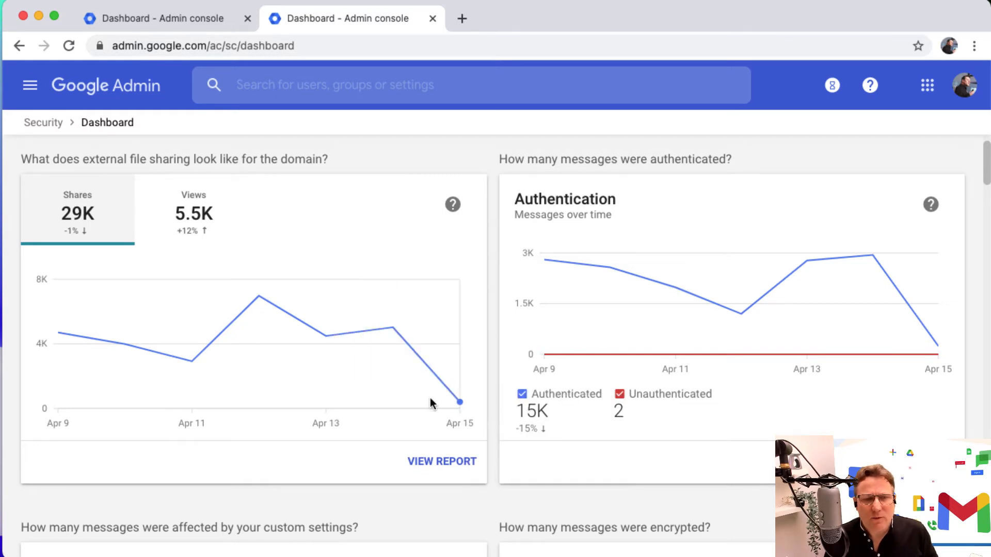
pyautogui.scroll(-3)
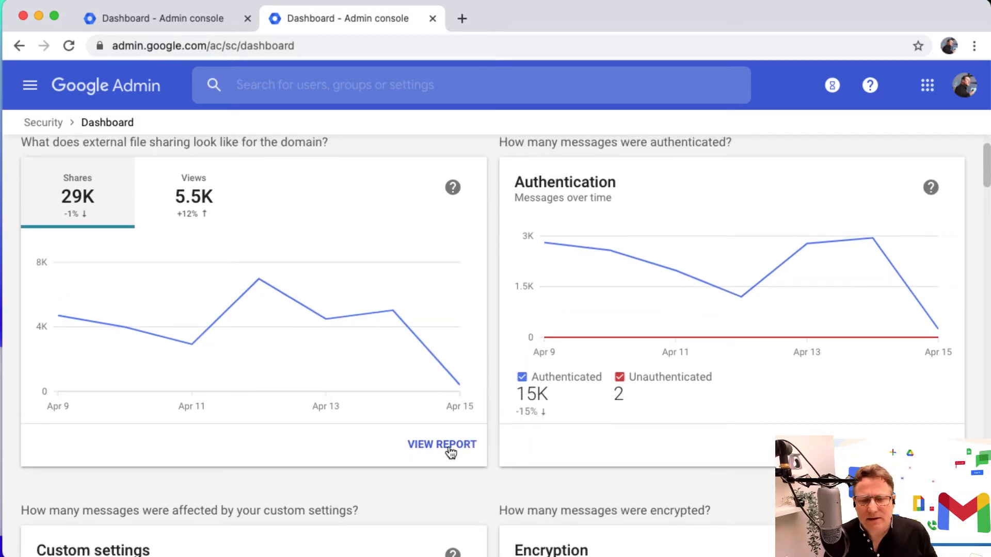
pyautogui.moveTo(196, 226)
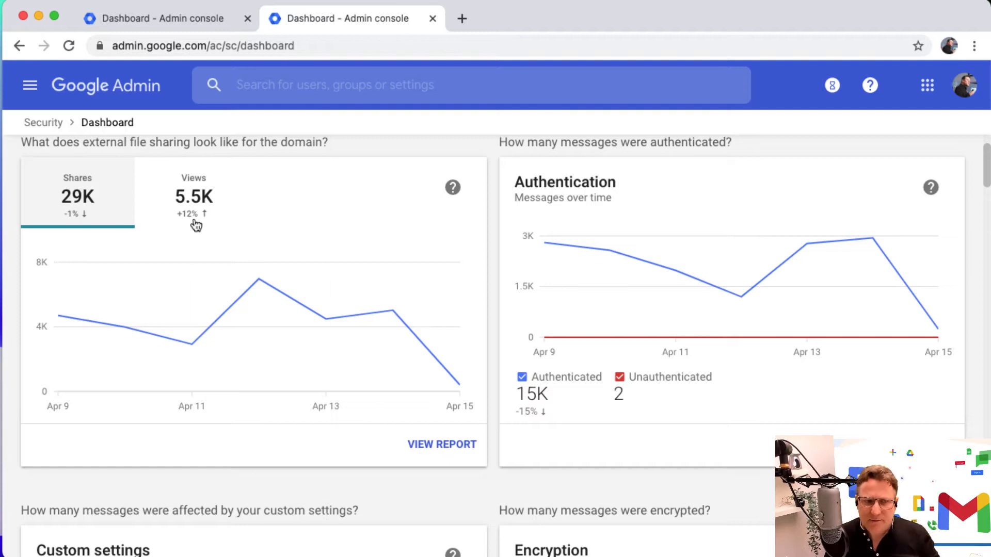
# Switch the external file sharing chart to Views instead of Shares.
pyautogui.click(193, 196)
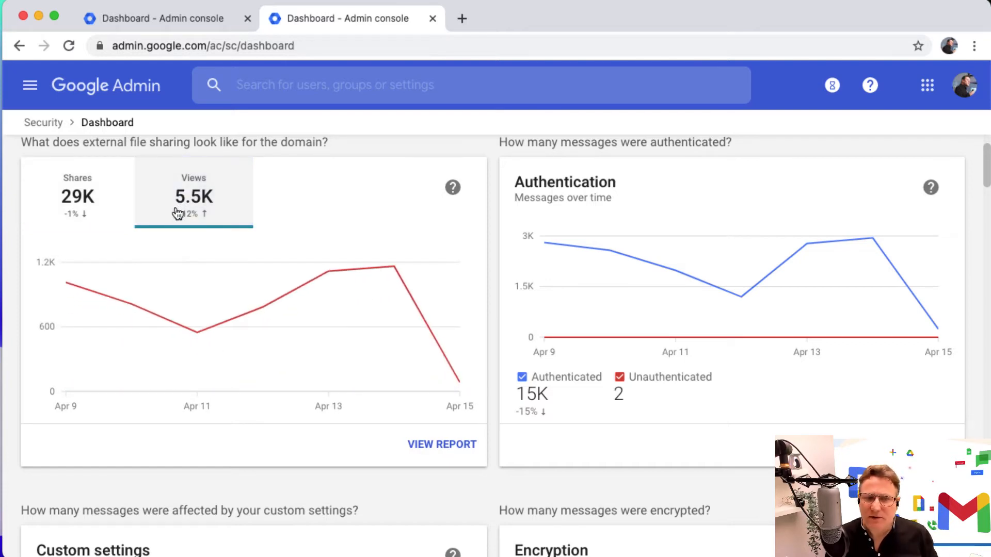
pyautogui.moveTo(262, 307)
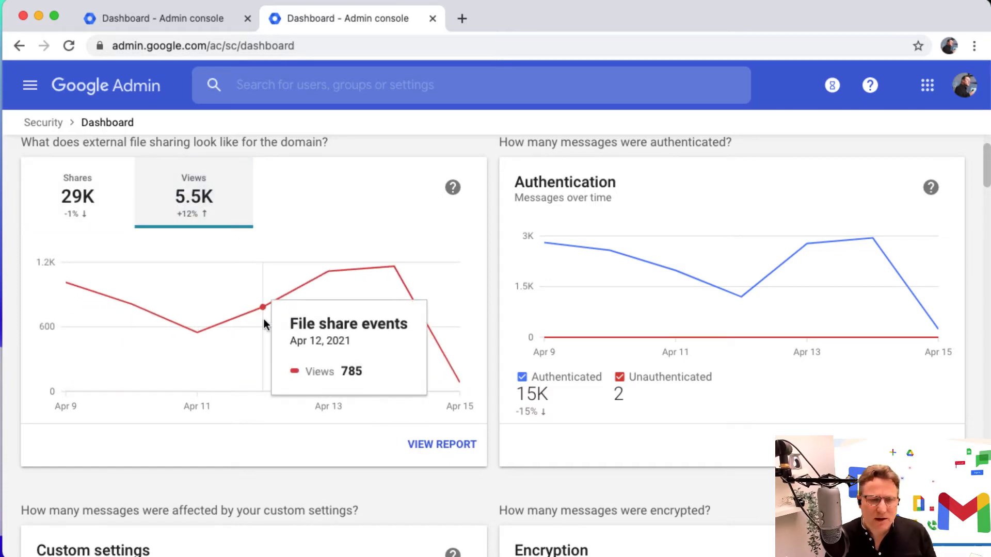
pyautogui.moveTo(434, 373)
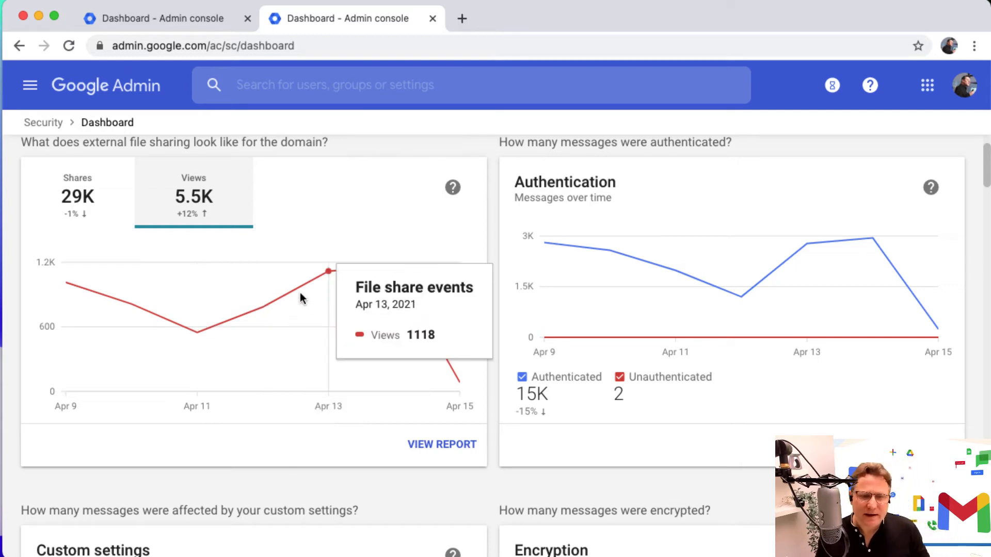
pyautogui.moveTo(392, 268)
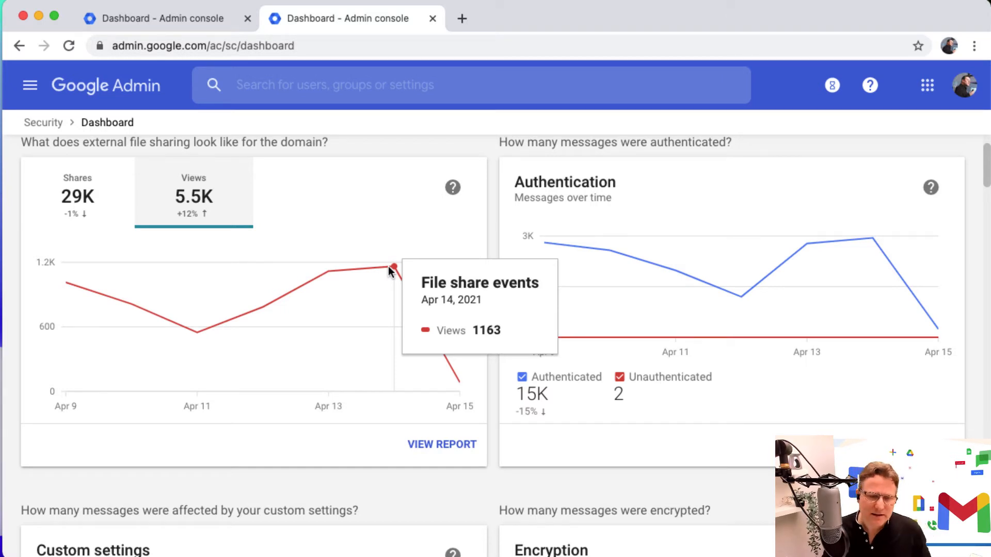
pyautogui.moveTo(390, 351)
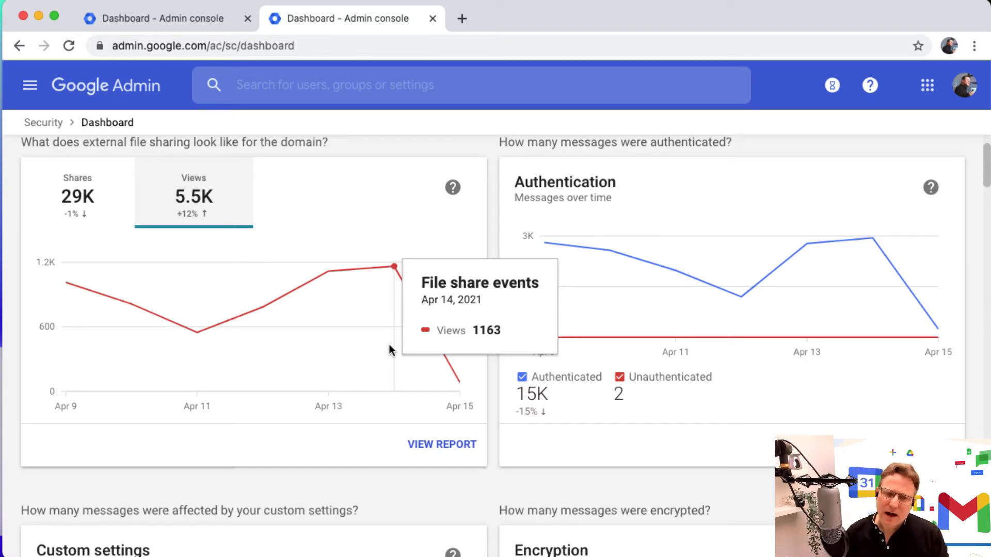
pyautogui.moveTo(452, 449)
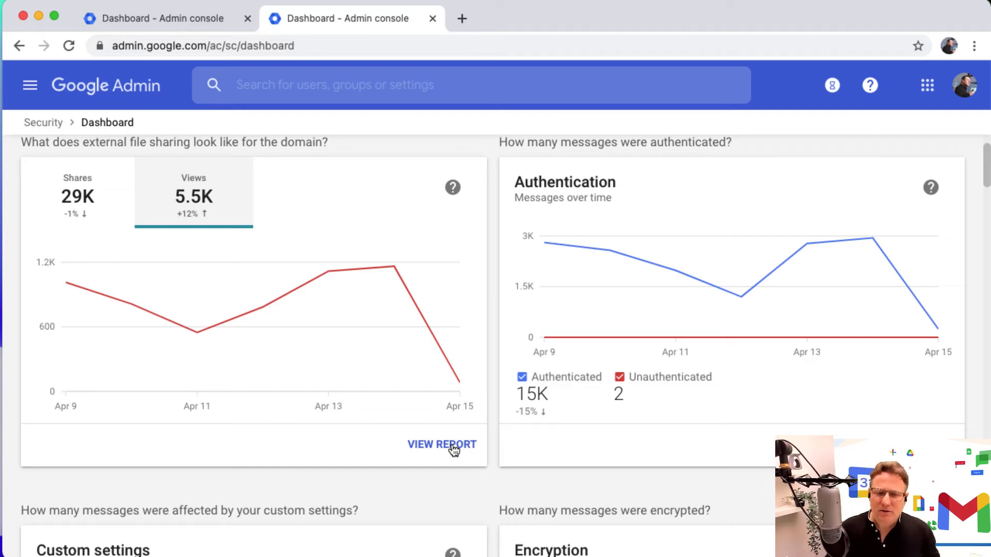
pyautogui.click(442, 444)
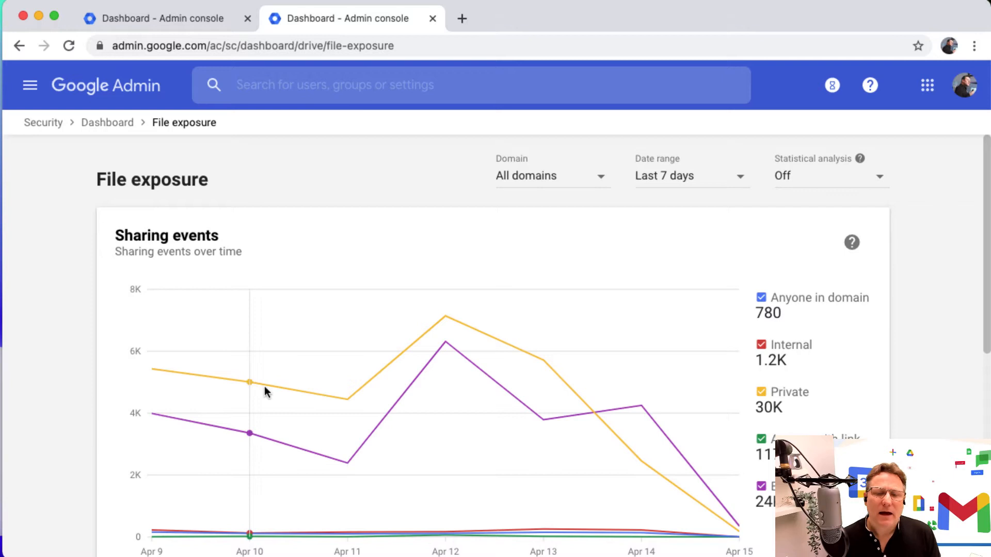
pyautogui.scroll(-3)
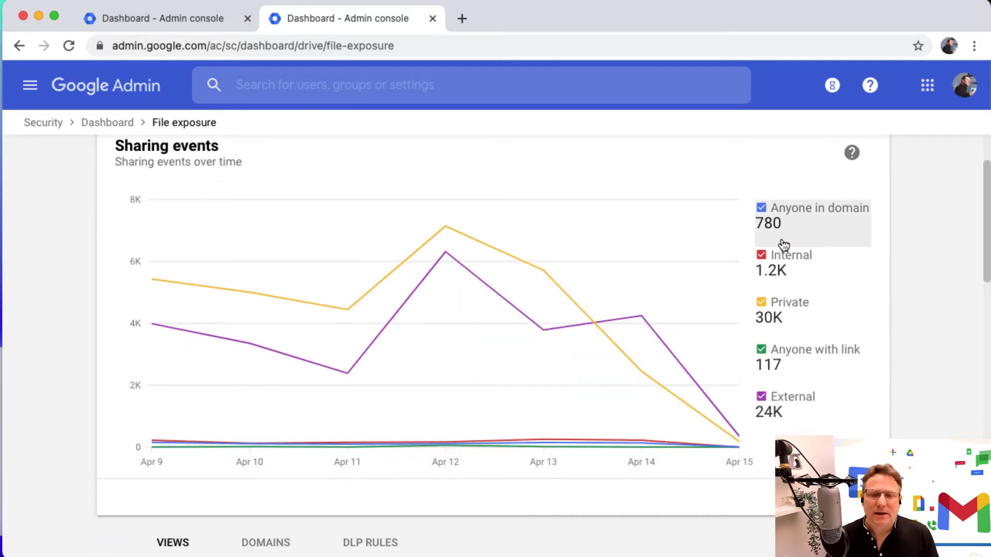
pyautogui.moveTo(445, 374)
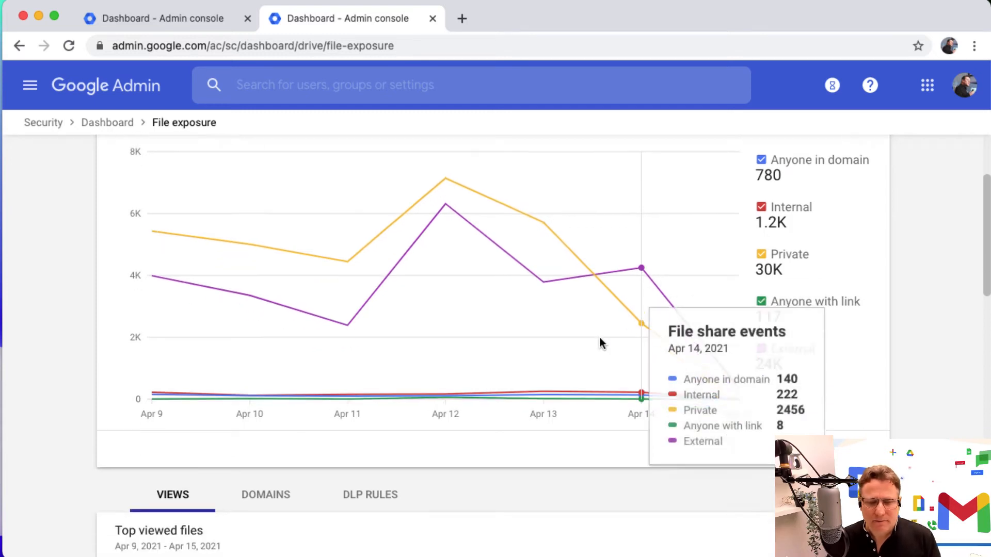
pyautogui.scroll(-3)
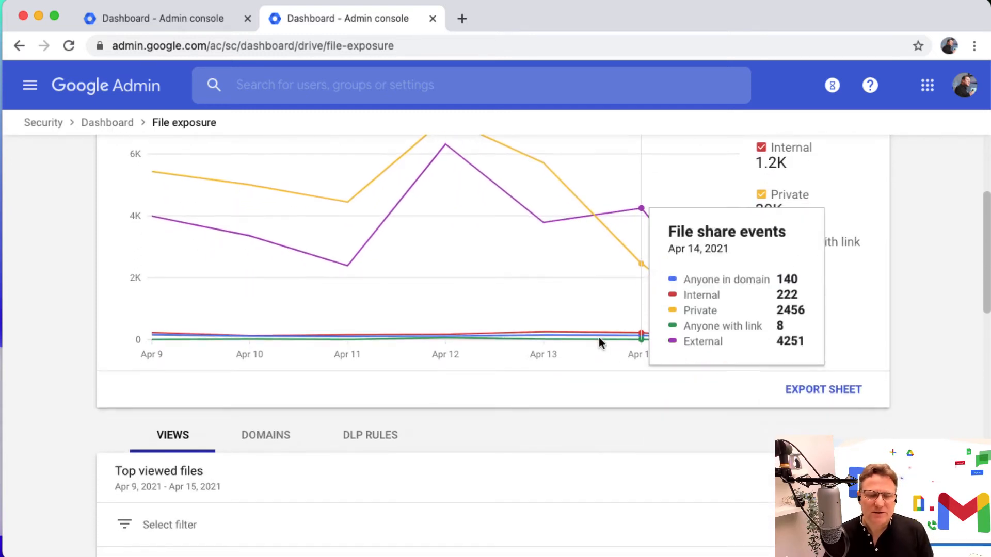
# Scroll through the Top viewed files table on the File exposure report.
pyautogui.scroll(-3)
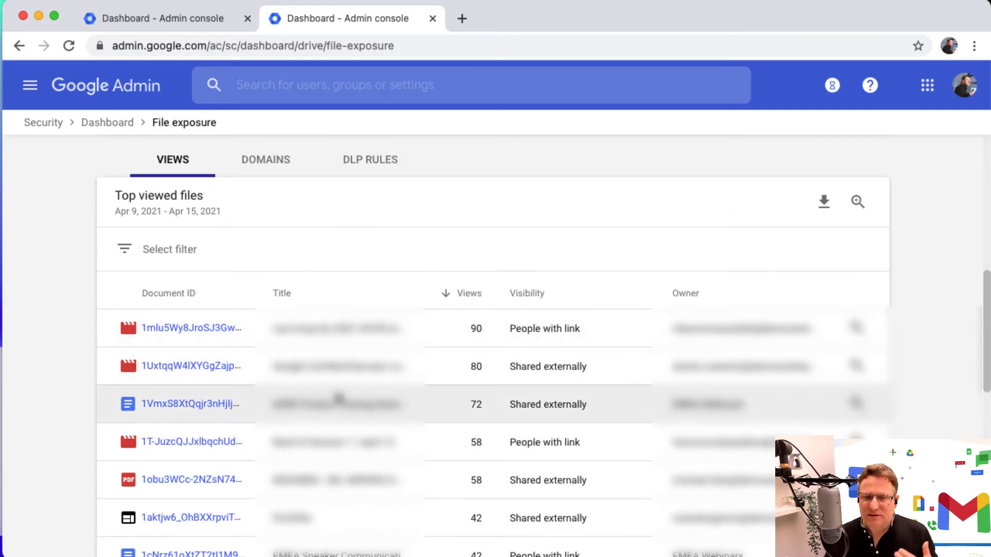
pyautogui.moveTo(186, 408)
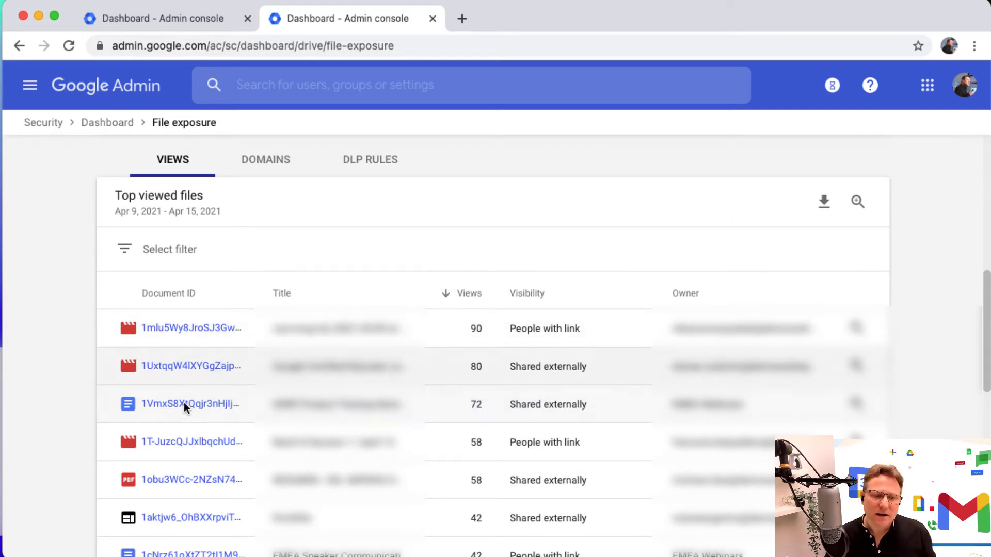
pyautogui.moveTo(452, 462)
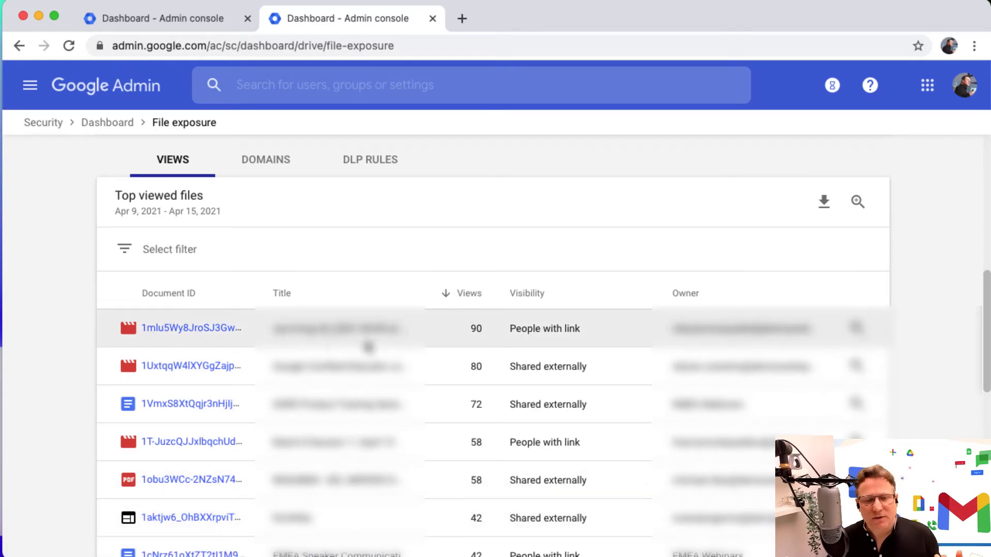
pyautogui.moveTo(543, 328)
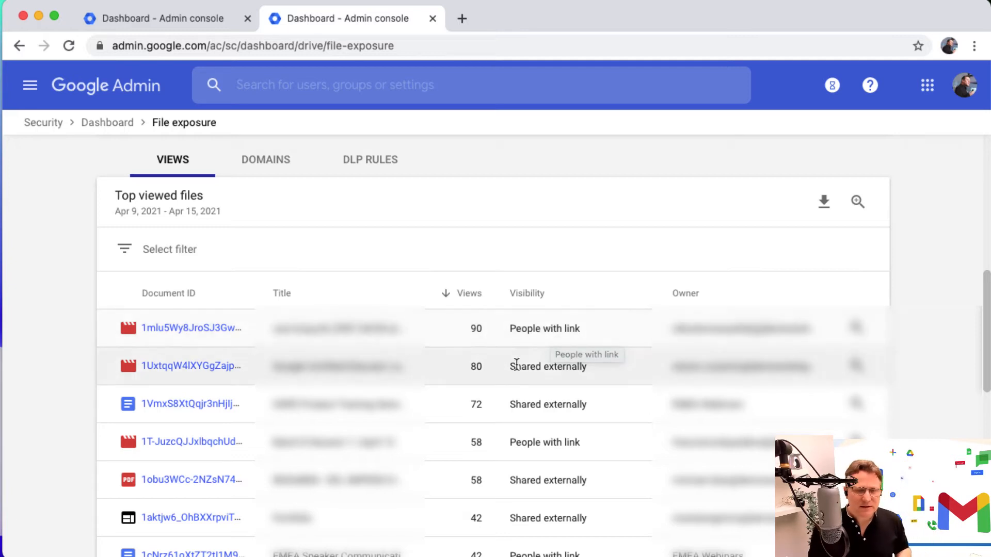
pyautogui.moveTo(547, 366)
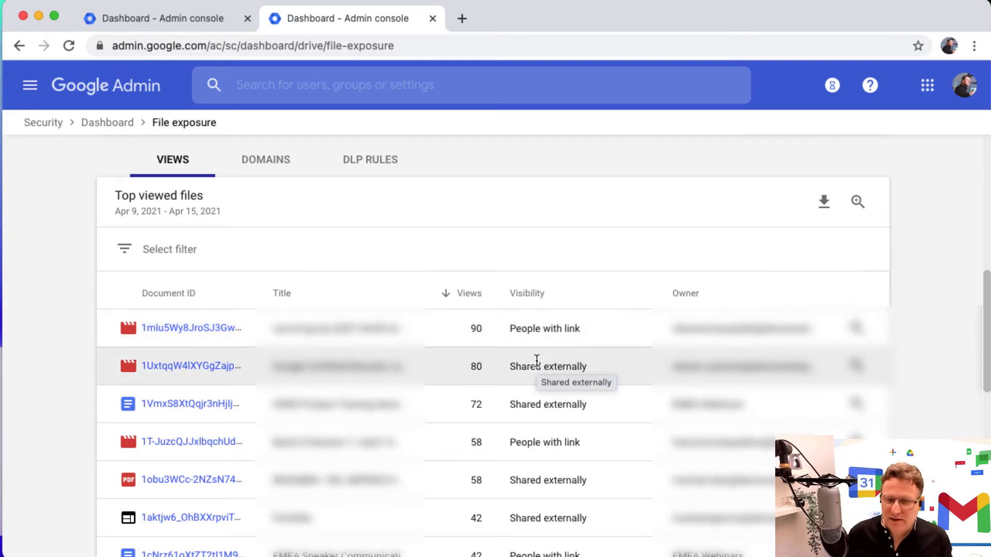
pyautogui.scroll(-3)
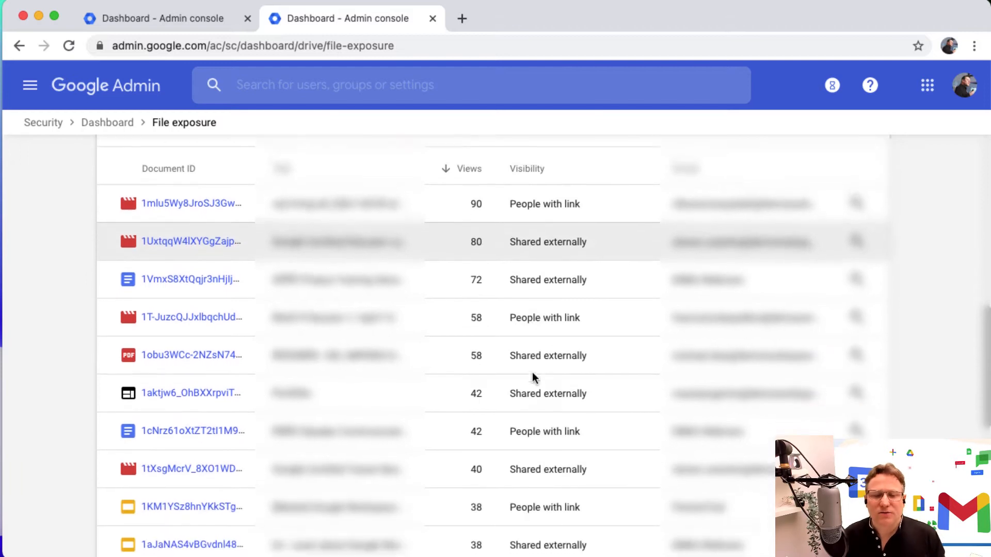
pyautogui.scroll(-3)
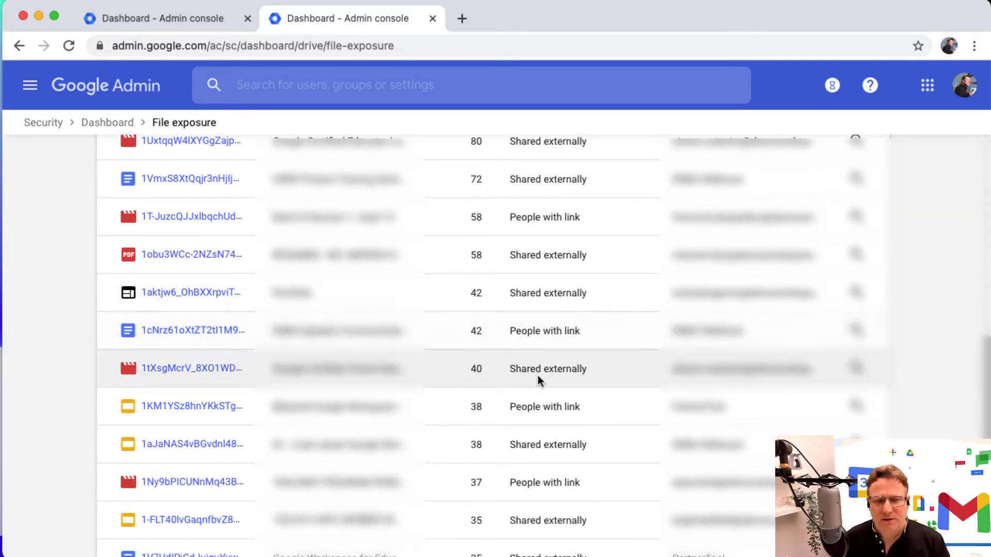
pyautogui.scroll(3)
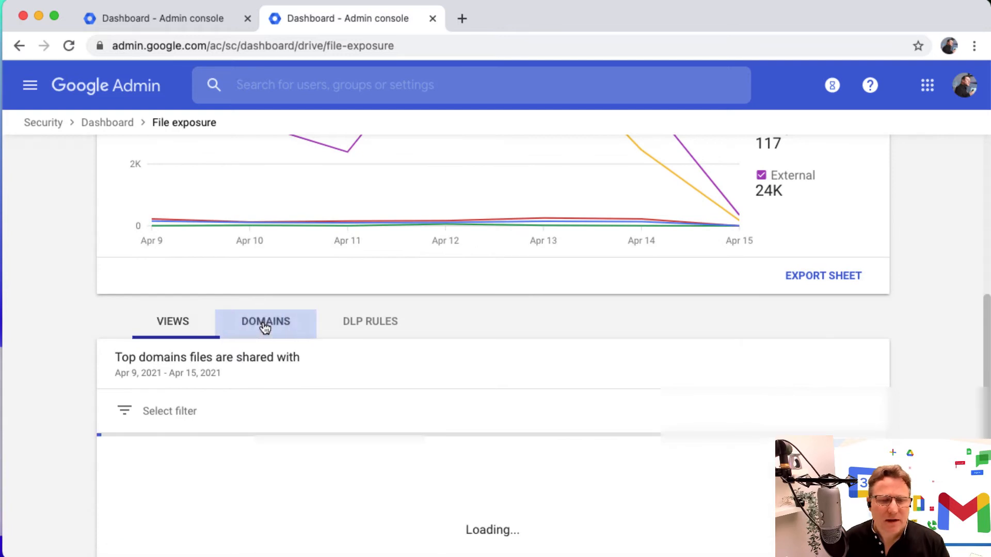
# Show the Top domains files are shared with, ranked by sharing events topping at 25,232.
pyautogui.click(265, 321)
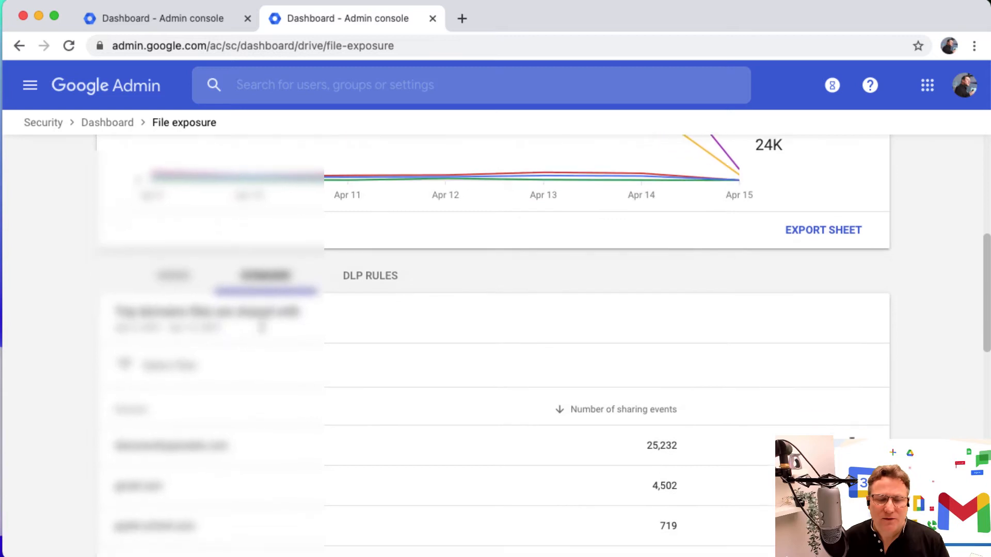
pyautogui.scroll(-3)
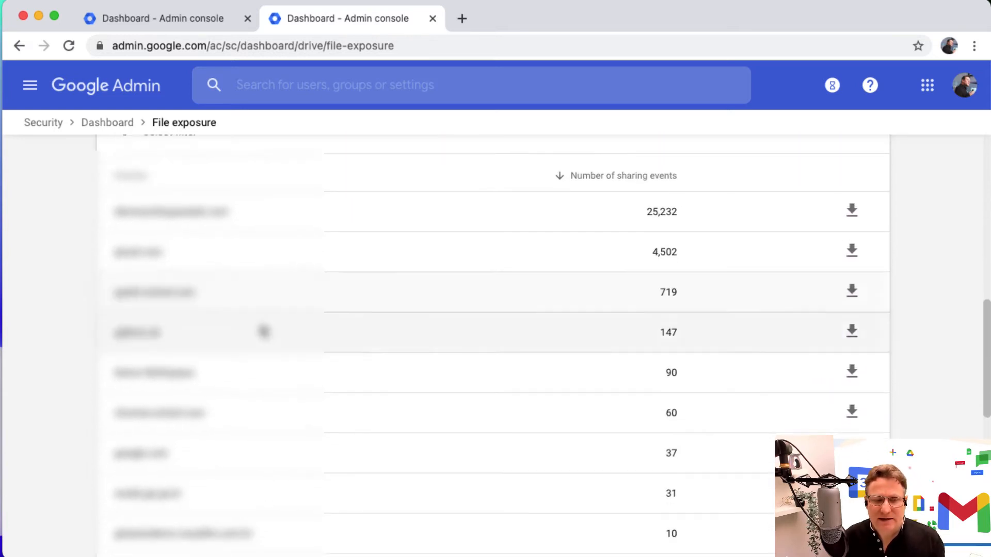
pyautogui.scroll(-3)
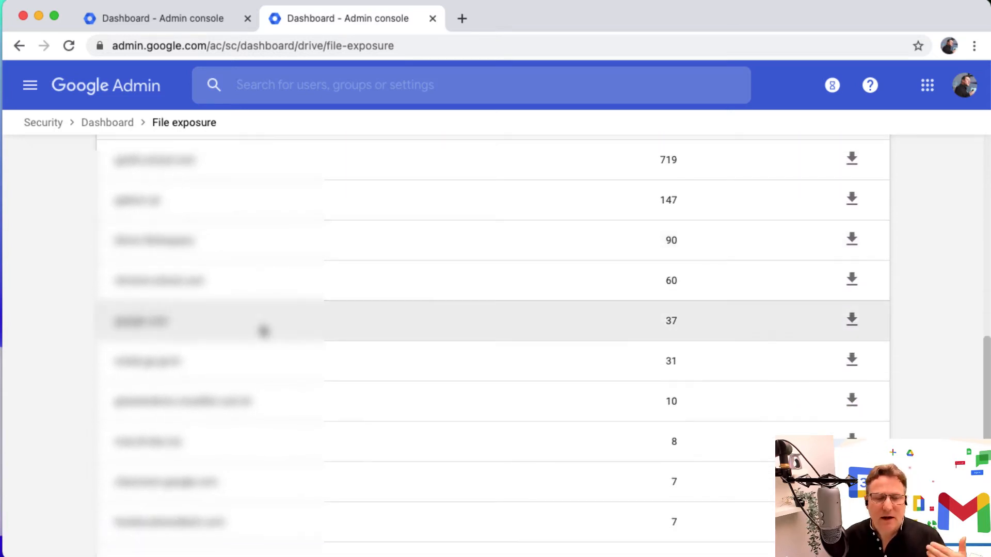
pyautogui.scroll(3)
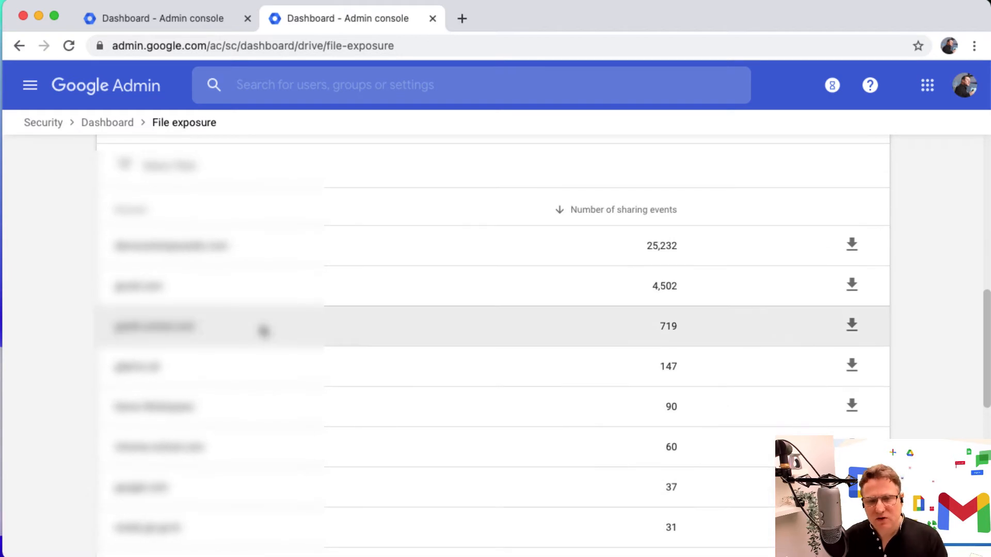
pyautogui.scroll(3)
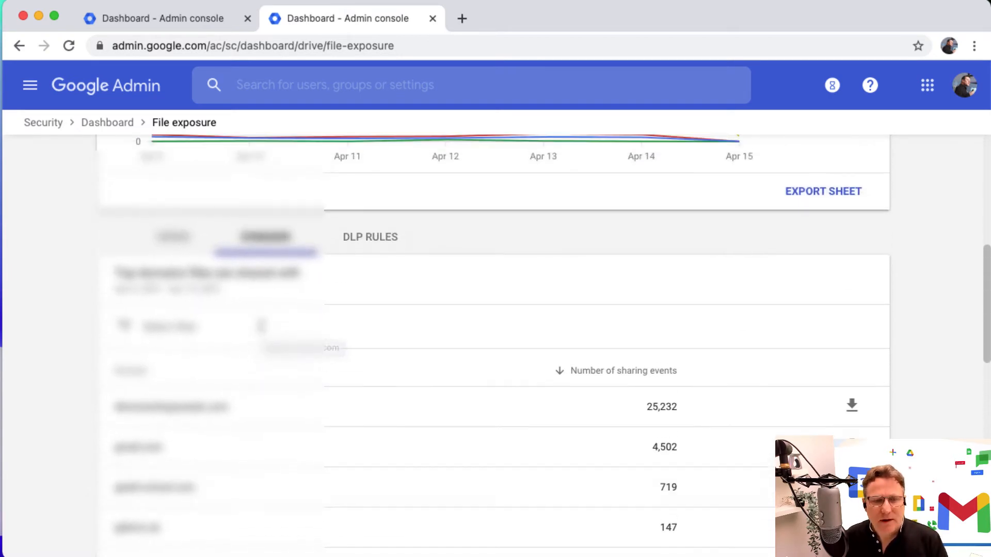
# Show the top DLP rules triggered, empty for Apr 9–15, 2021.
pyautogui.click(370, 268)
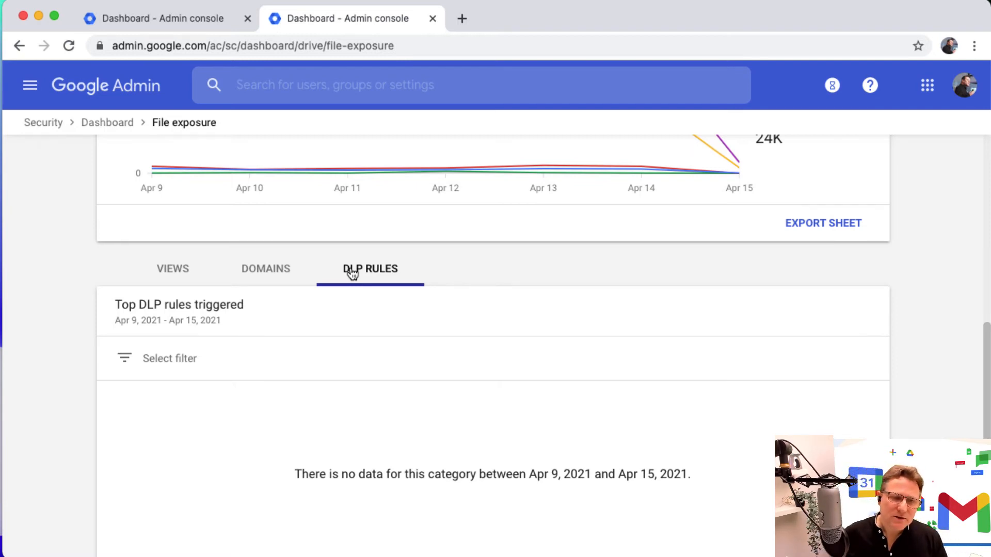
pyautogui.moveTo(439, 331)
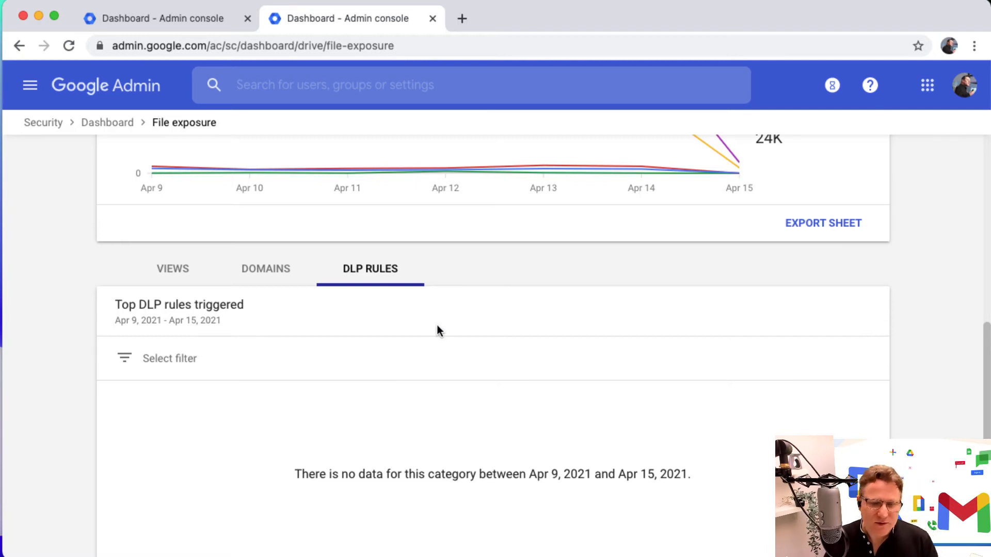
# Return to the top viewed files and scroll up to the Sharing events chart.
pyautogui.click(172, 268)
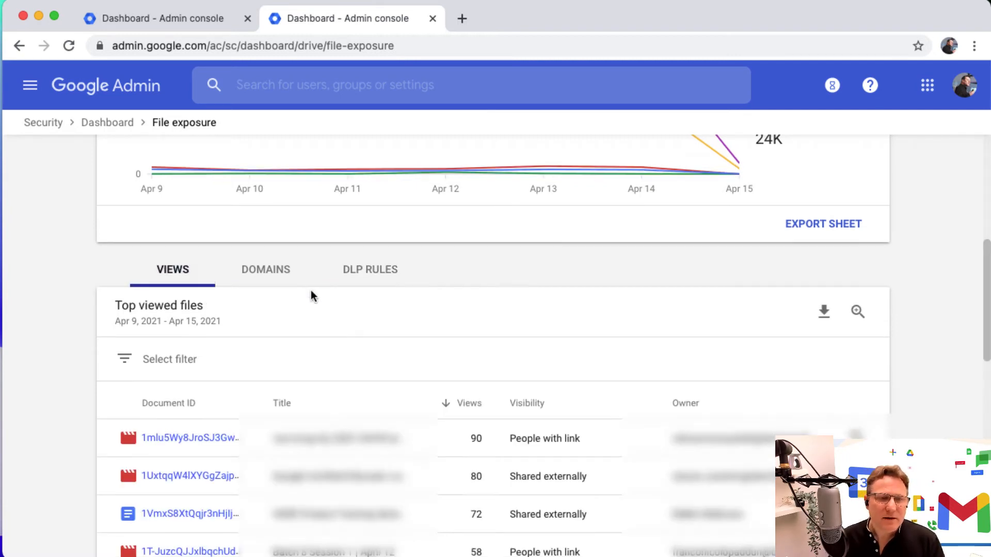
pyautogui.scroll(3)
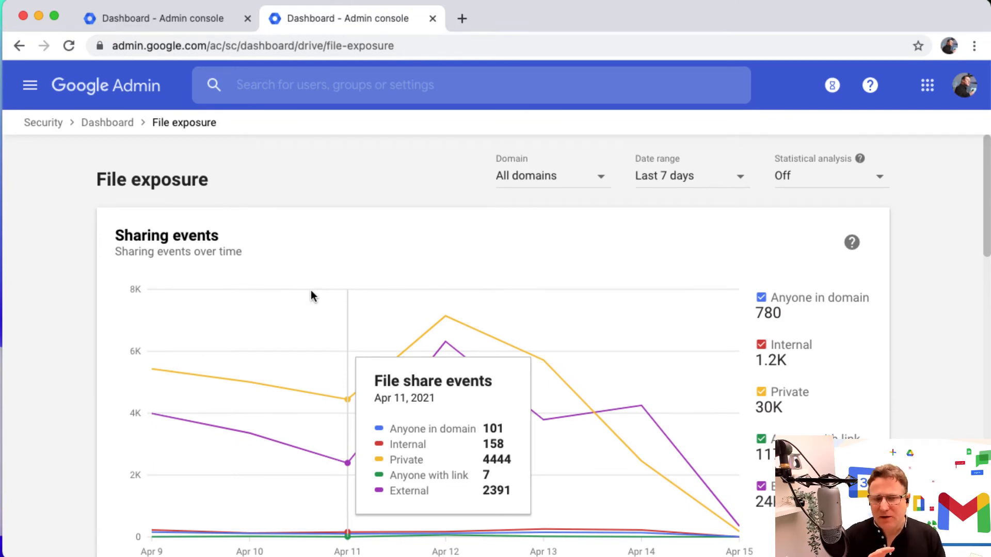
pyautogui.moveTo(316, 293)
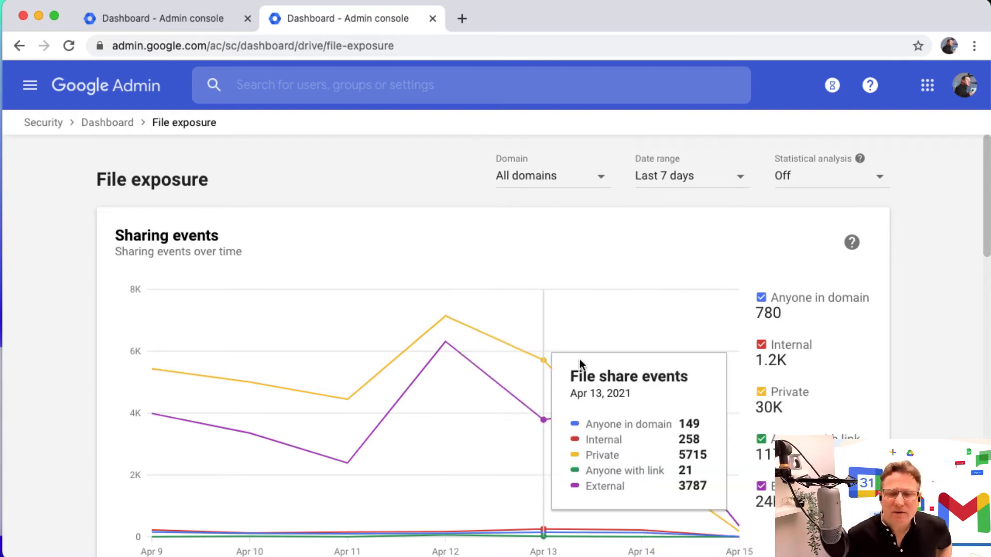
pyautogui.moveTo(115, 131)
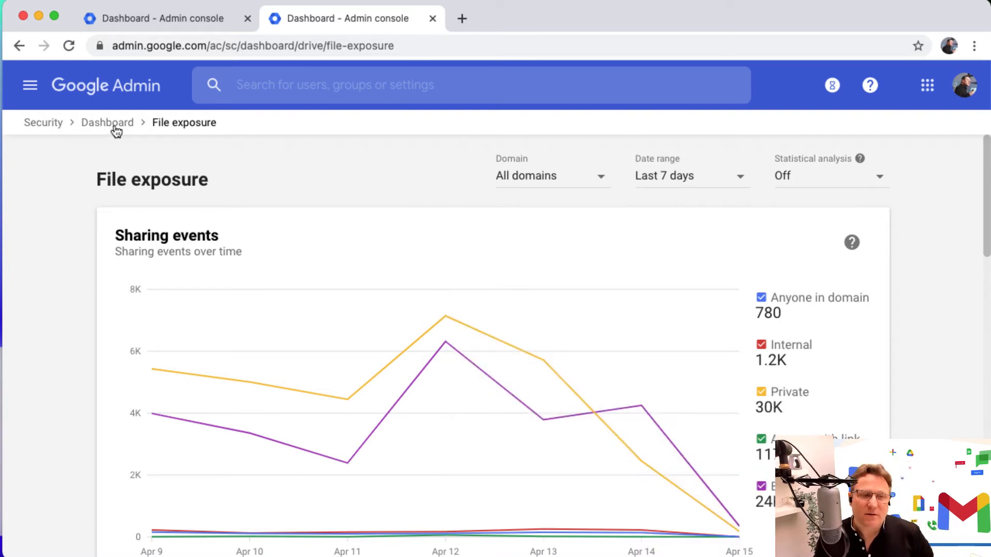
# Go back to the Security dashboard and scroll to the Authentication and Encryption charts.
pyautogui.click(106, 122)
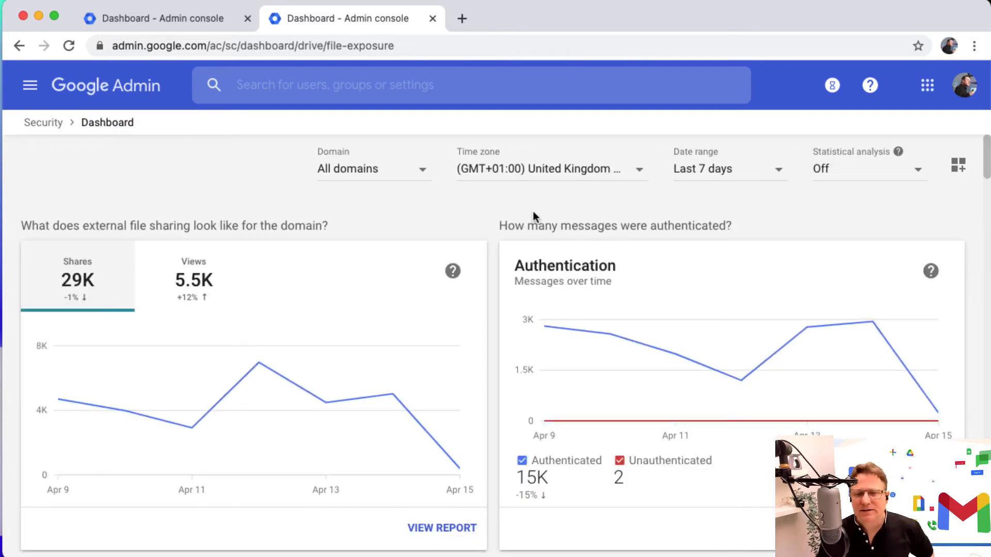
pyautogui.scroll(-3)
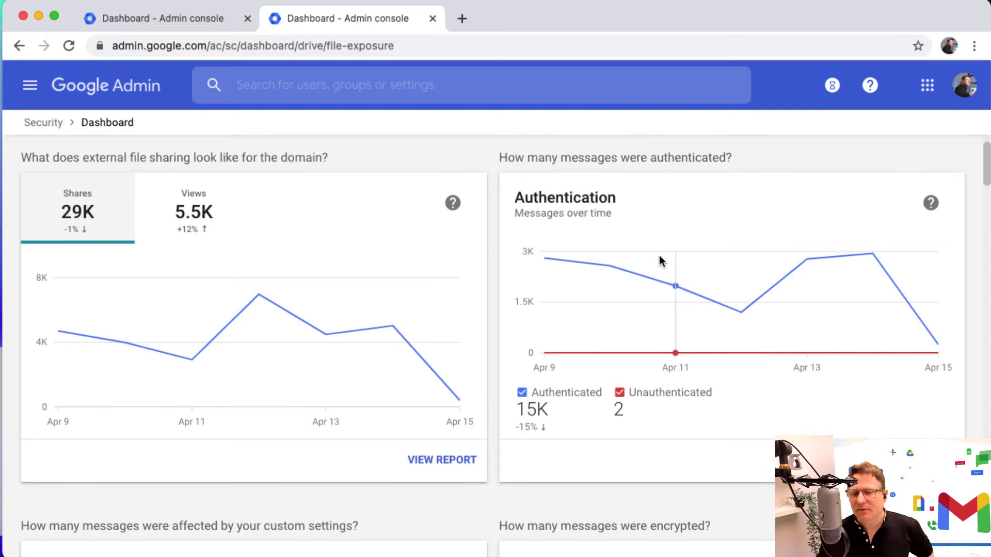
pyautogui.moveTo(807, 283)
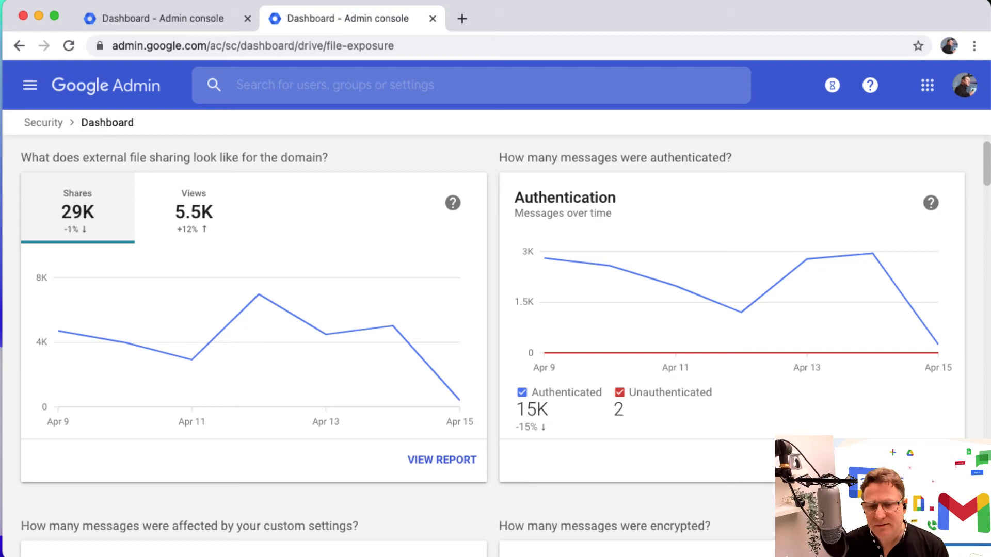
pyautogui.moveTo(741, 313)
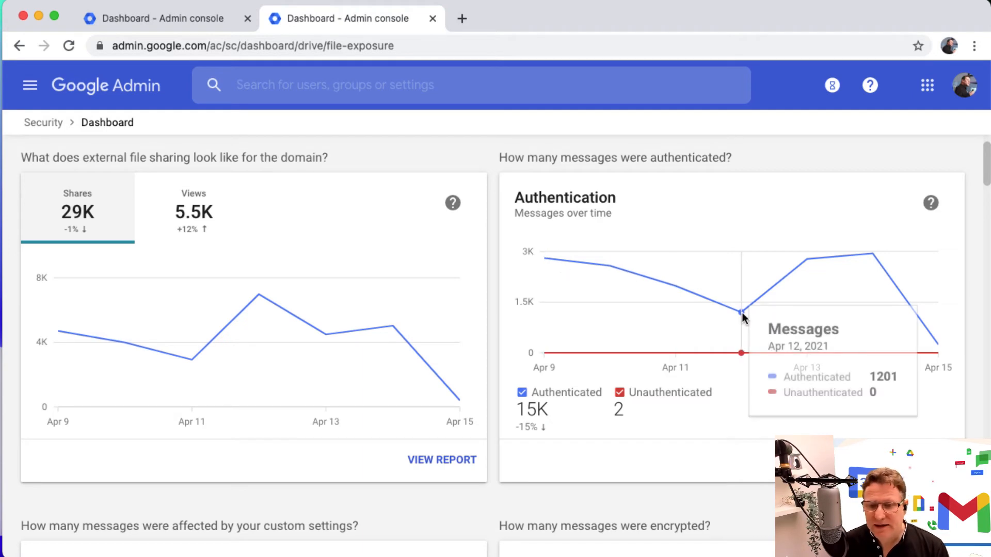
pyautogui.moveTo(807, 354)
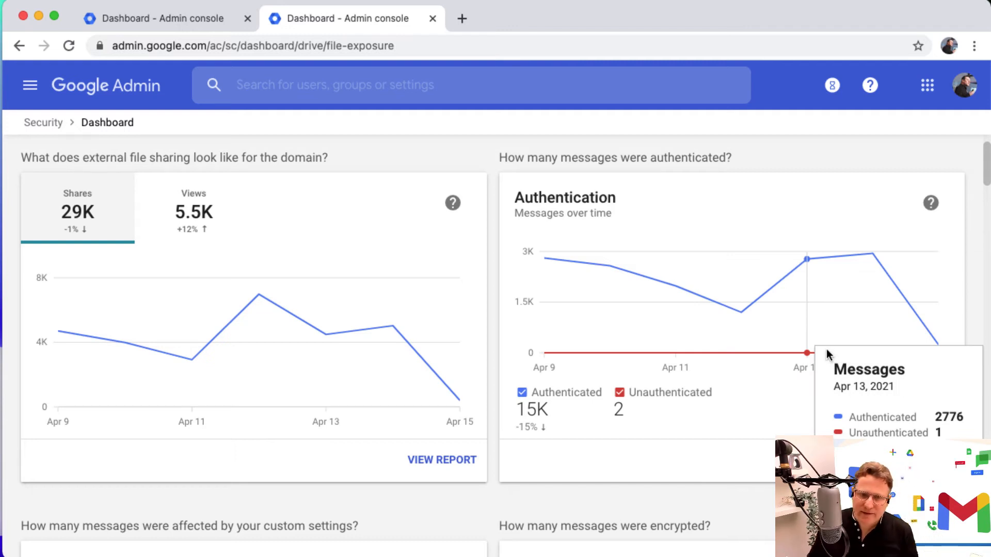
pyautogui.moveTo(629, 441)
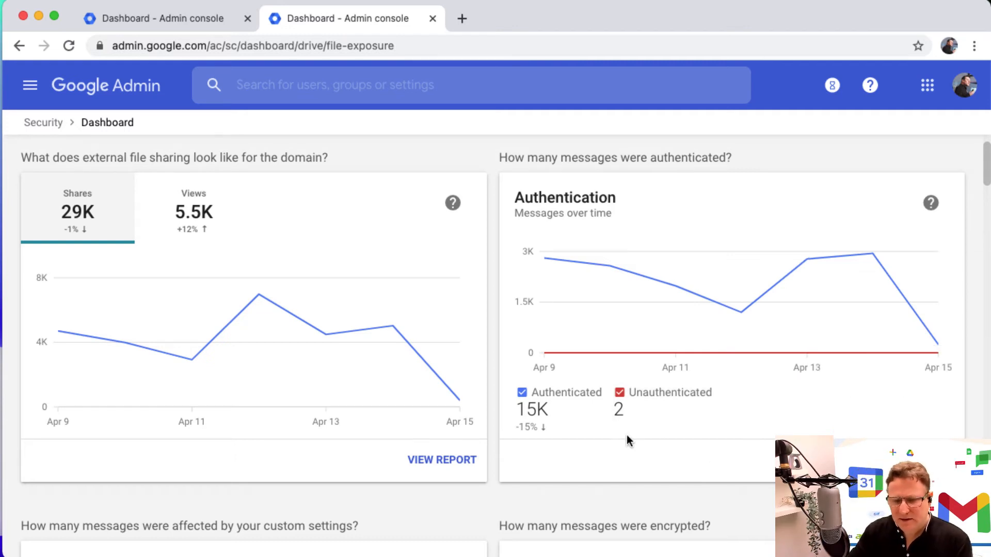
pyautogui.scroll(-3)
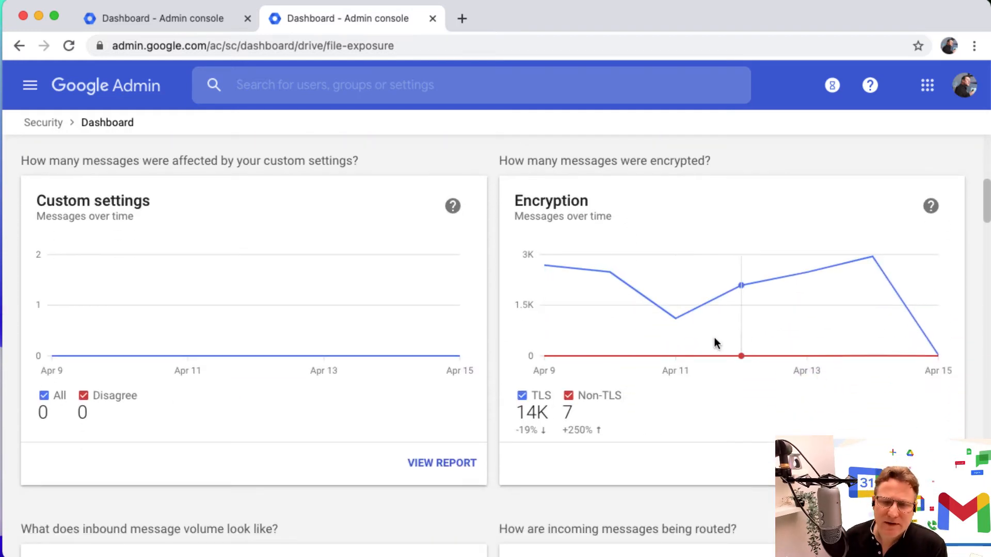
pyautogui.moveTo(675, 355)
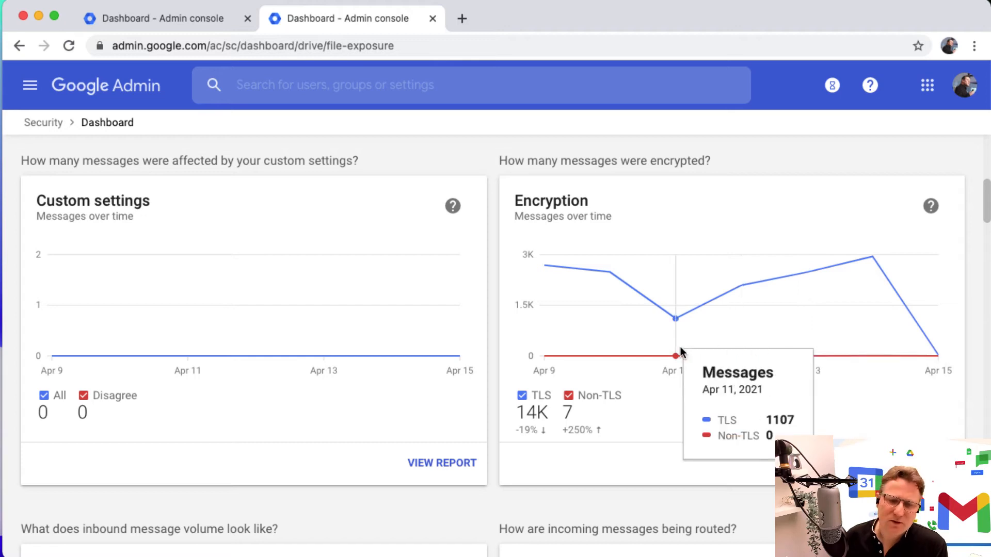
pyautogui.scroll(-3)
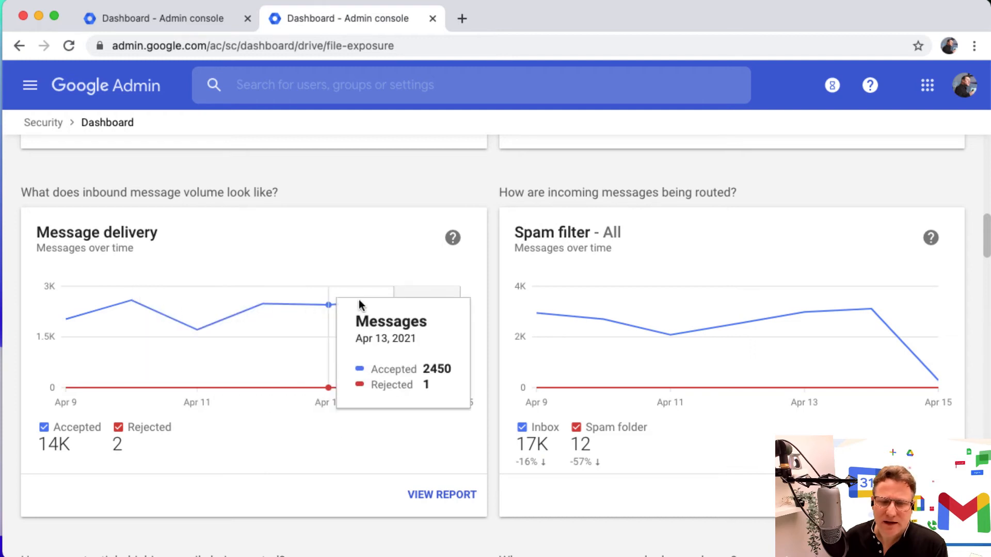
pyautogui.moveTo(196, 309)
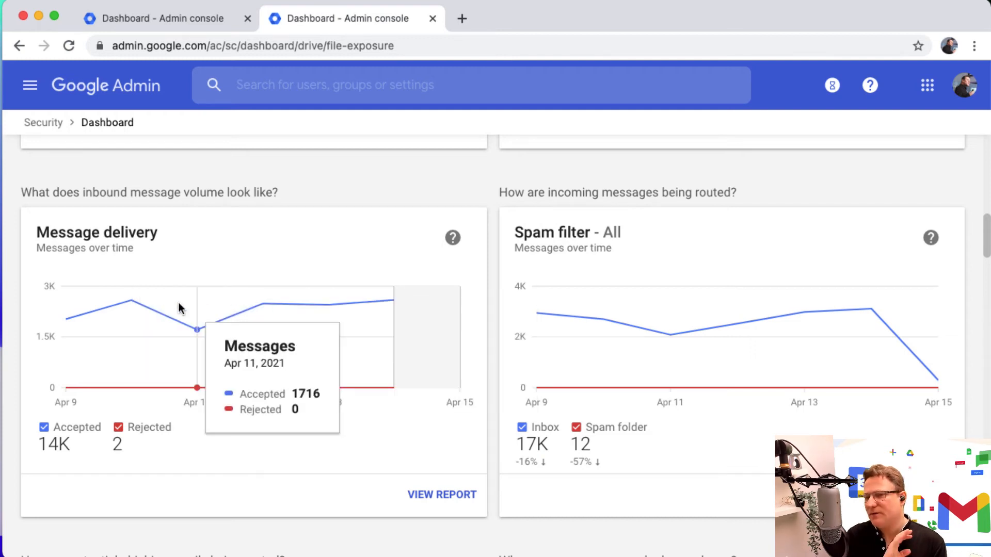
pyautogui.moveTo(238, 304)
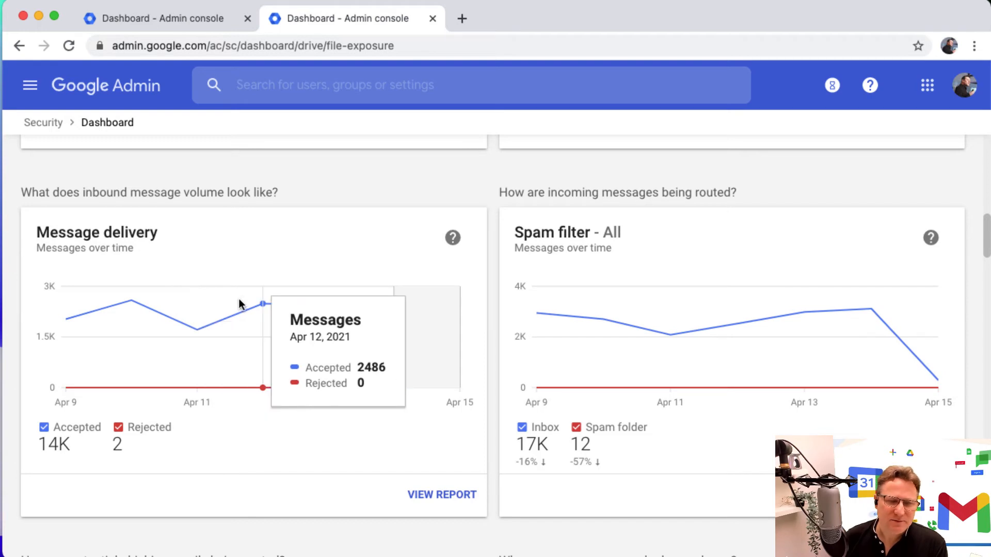
pyautogui.moveTo(239, 315)
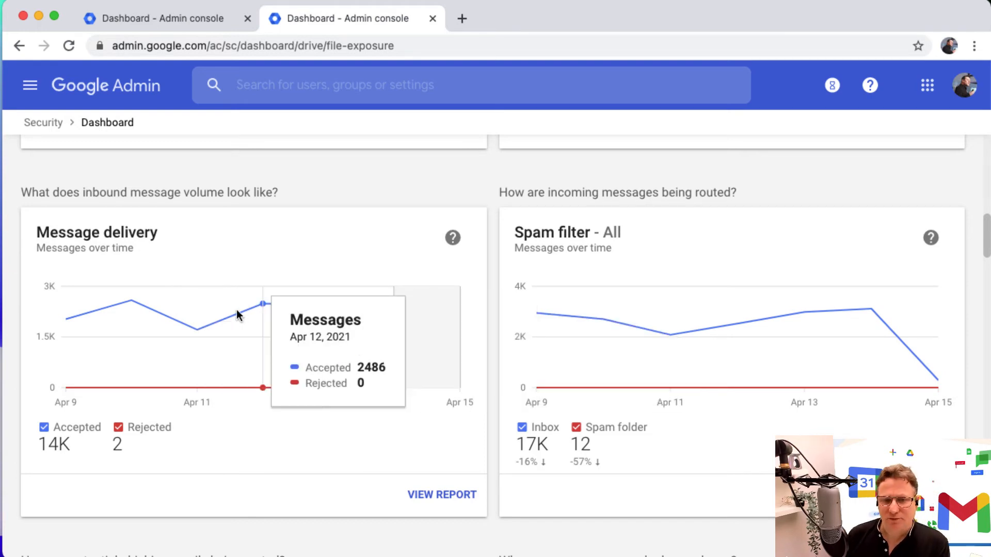
pyautogui.moveTo(131, 302)
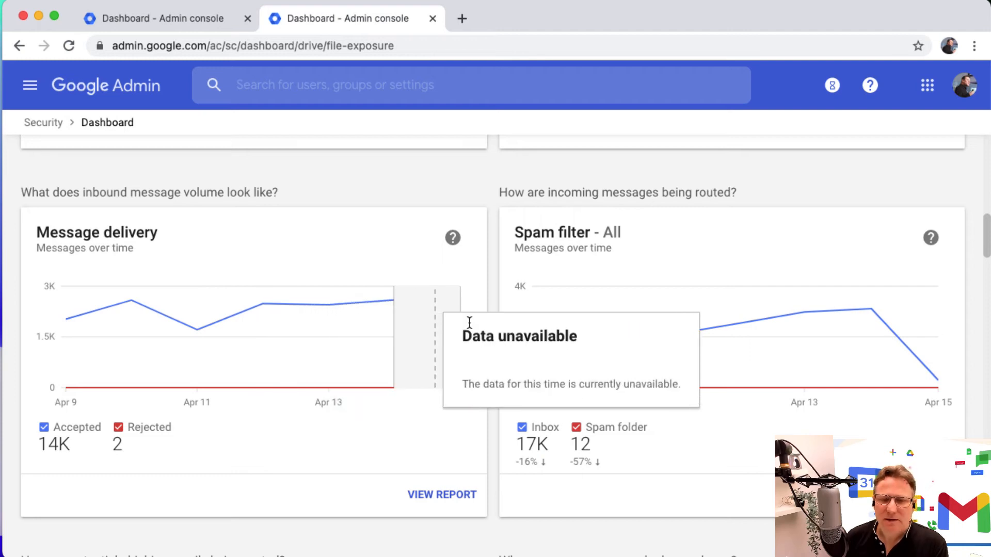
pyautogui.moveTo(851, 302)
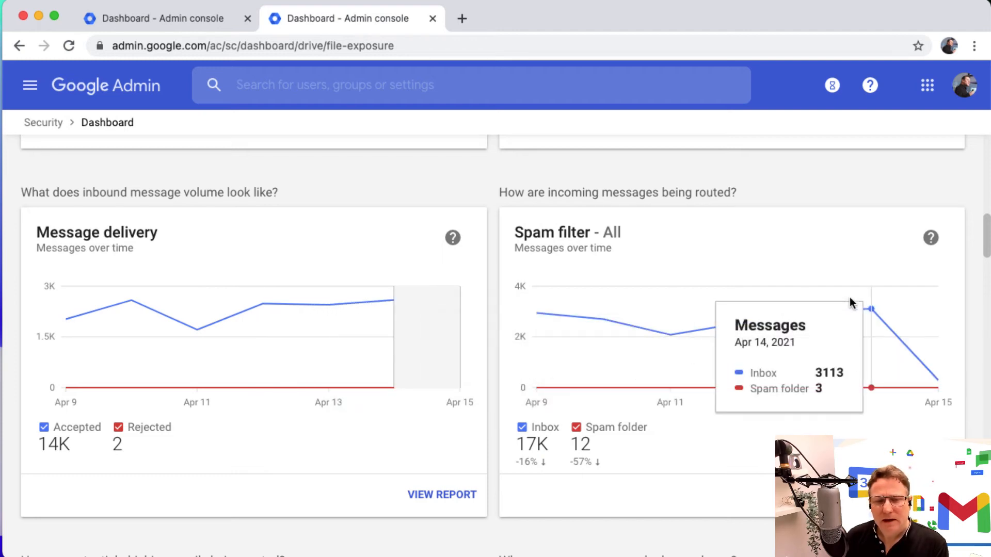
pyautogui.scroll(-3)
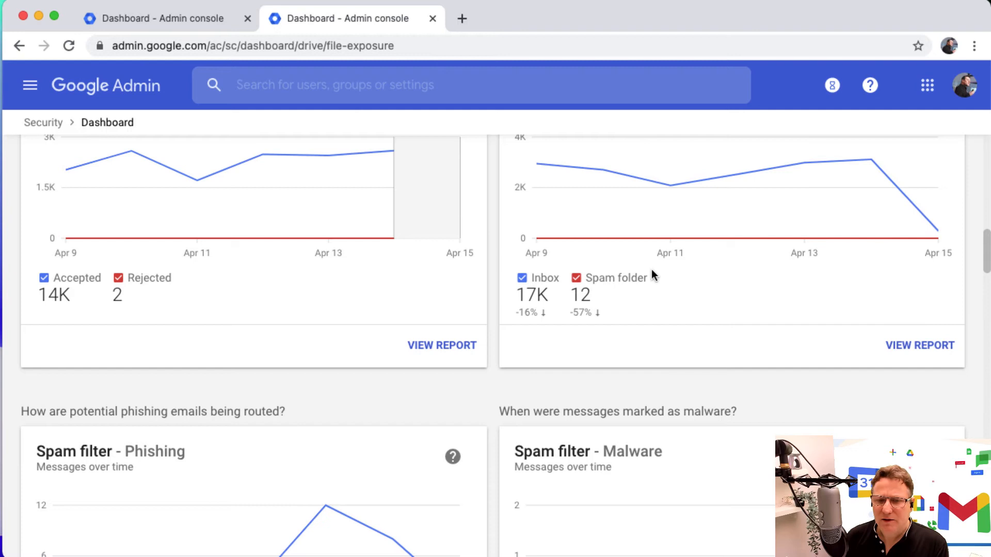
pyautogui.scroll(3)
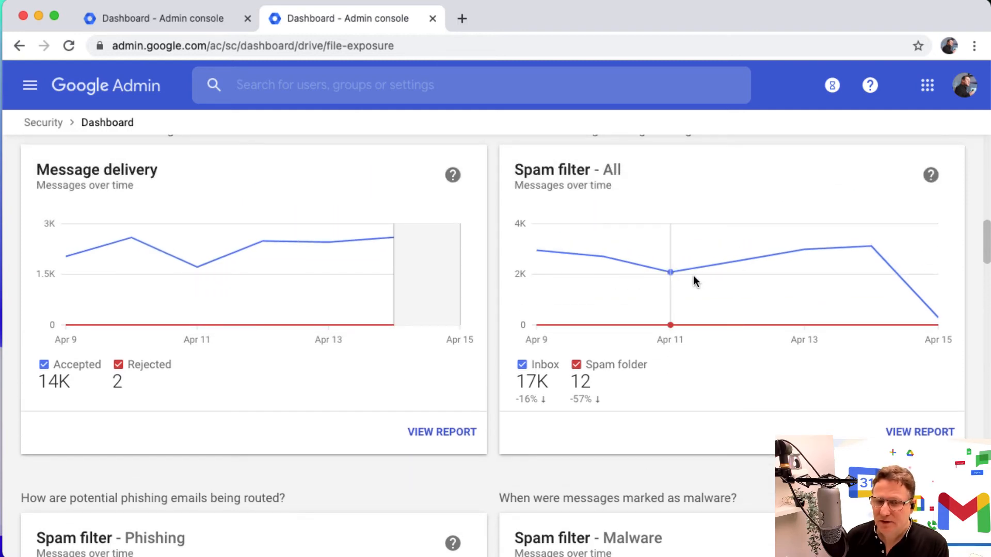
pyautogui.moveTo(869, 259)
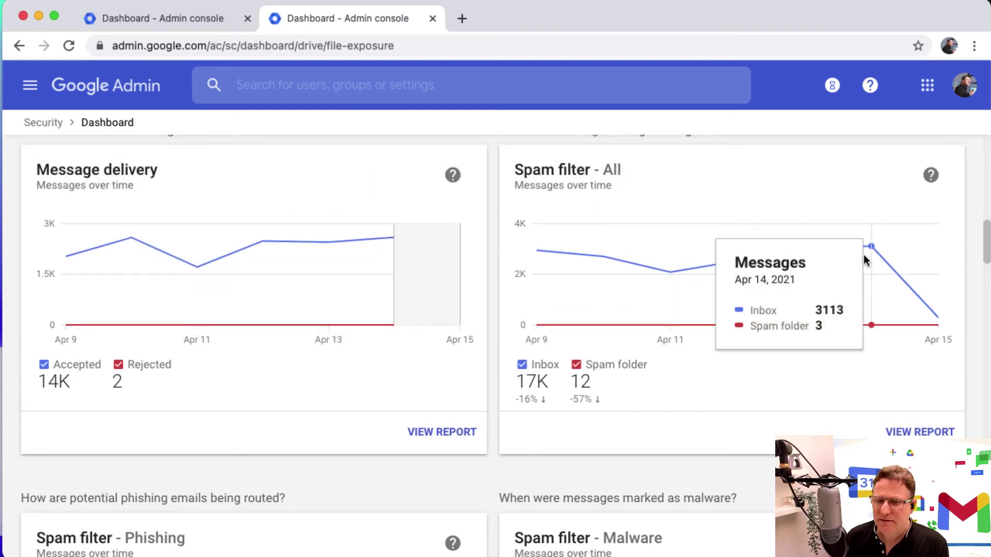
pyautogui.moveTo(804, 249)
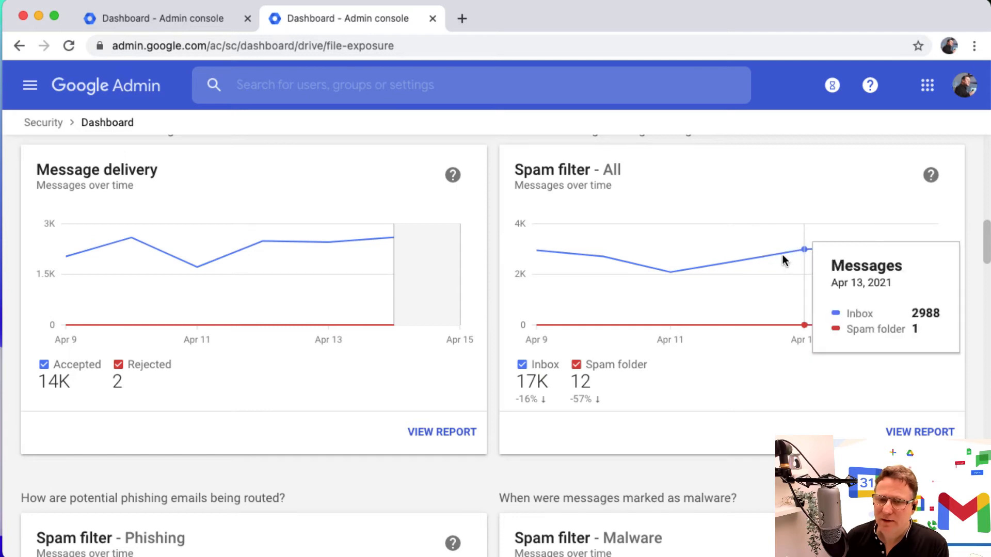
pyautogui.moveTo(585, 257)
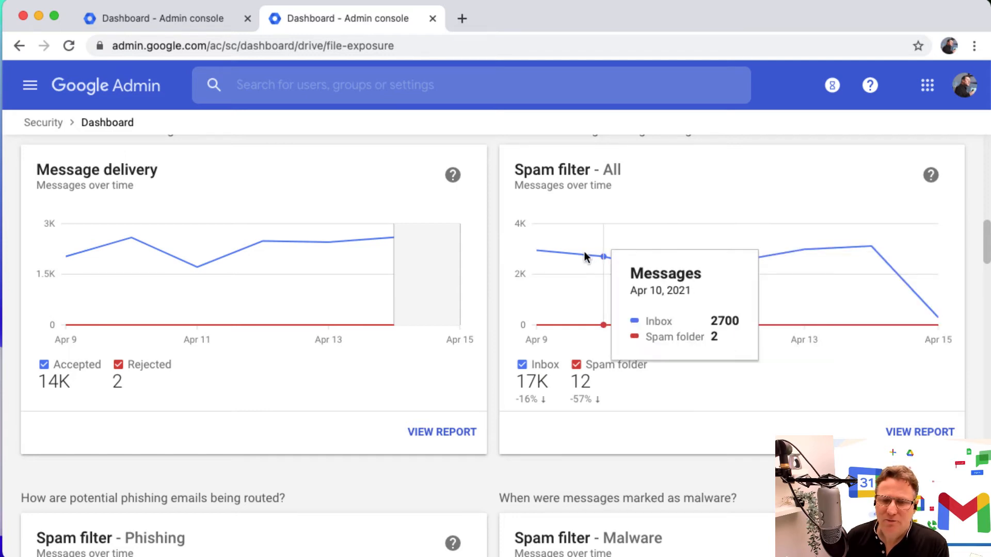
pyautogui.moveTo(804, 251)
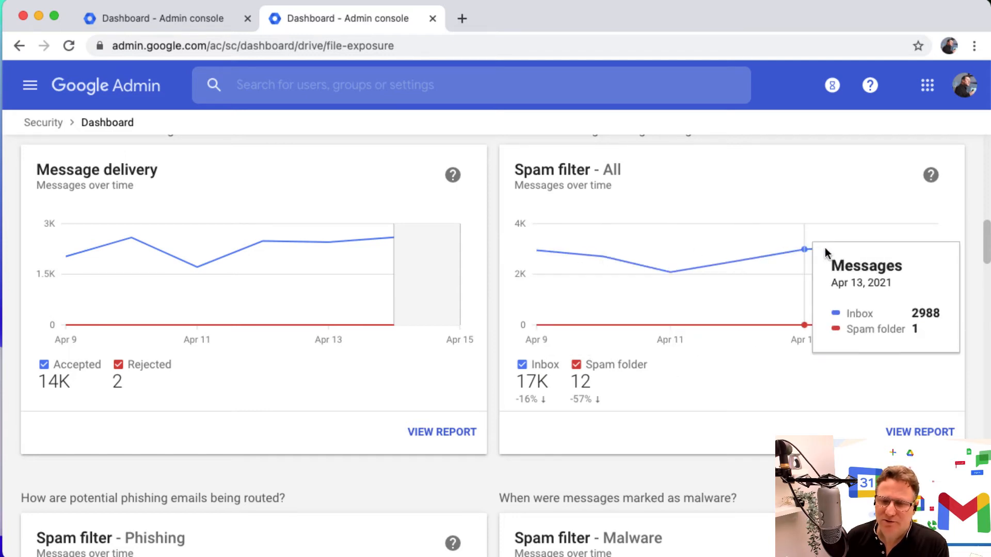
# Scroll to the Spam filter – Phishing chart and open its report from the Apr 13 point.
pyautogui.scroll(-3)
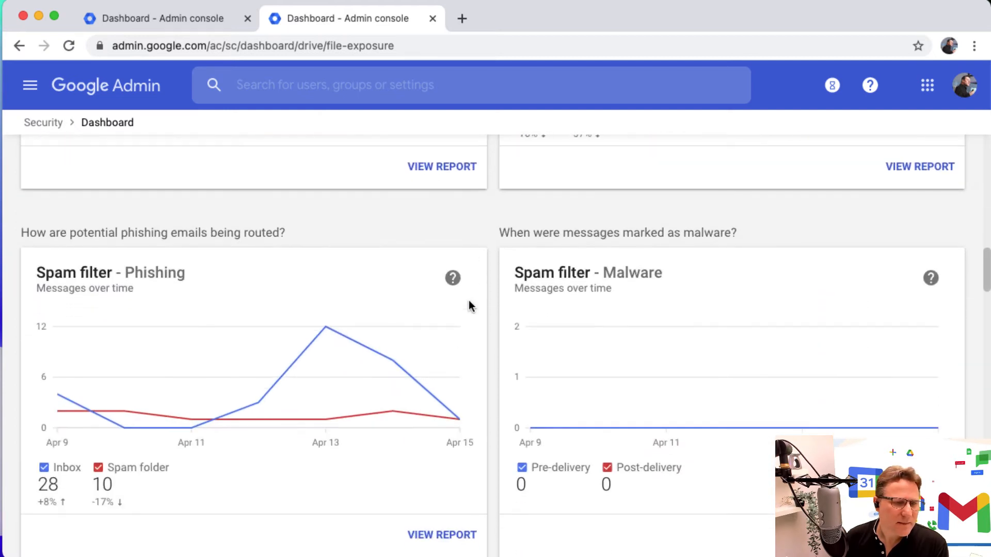
pyautogui.scroll(-3)
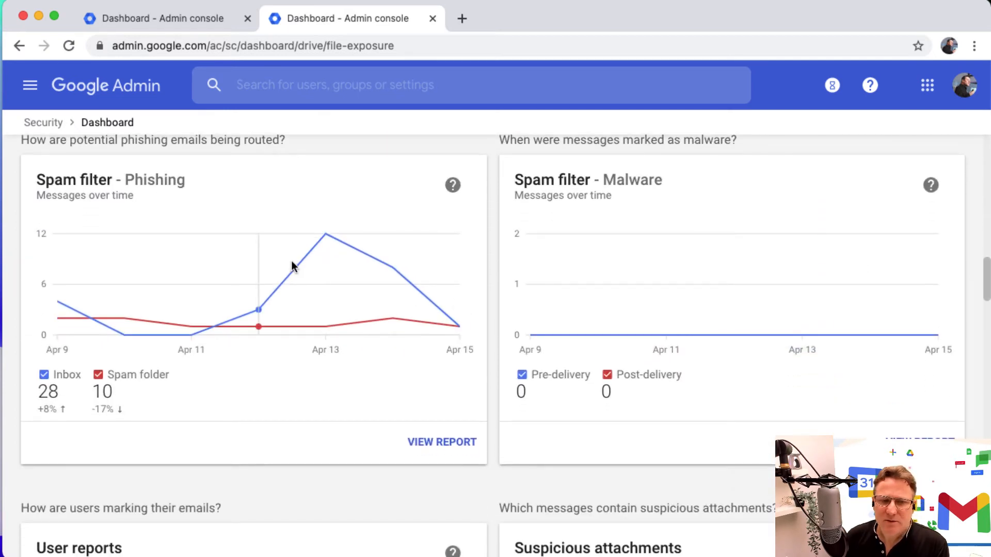
pyautogui.moveTo(336, 262)
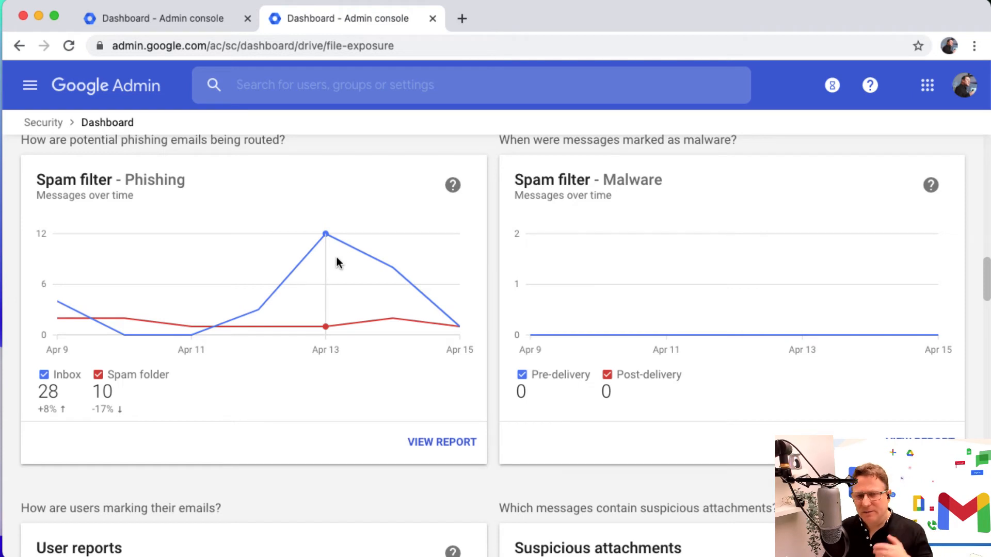
pyautogui.moveTo(318, 264)
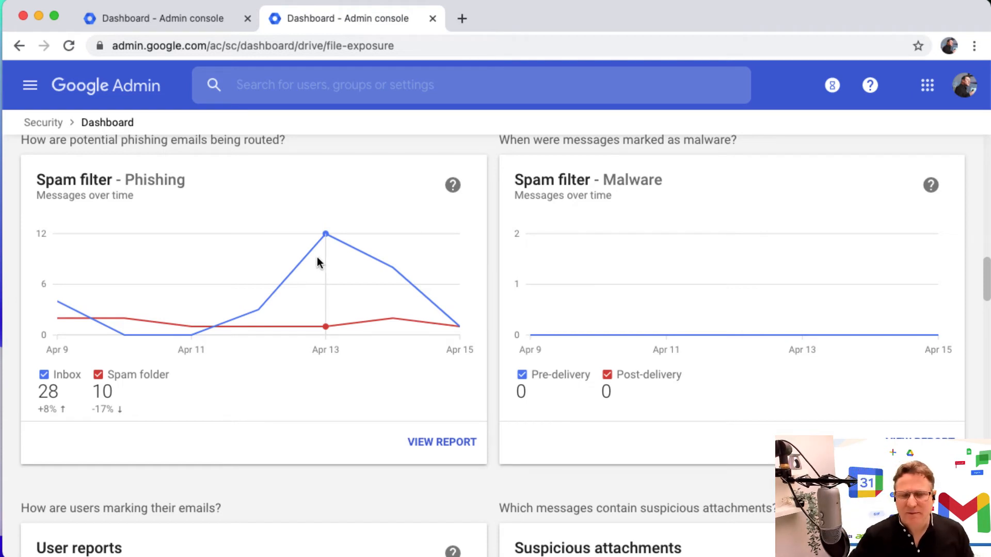
pyautogui.moveTo(58, 318)
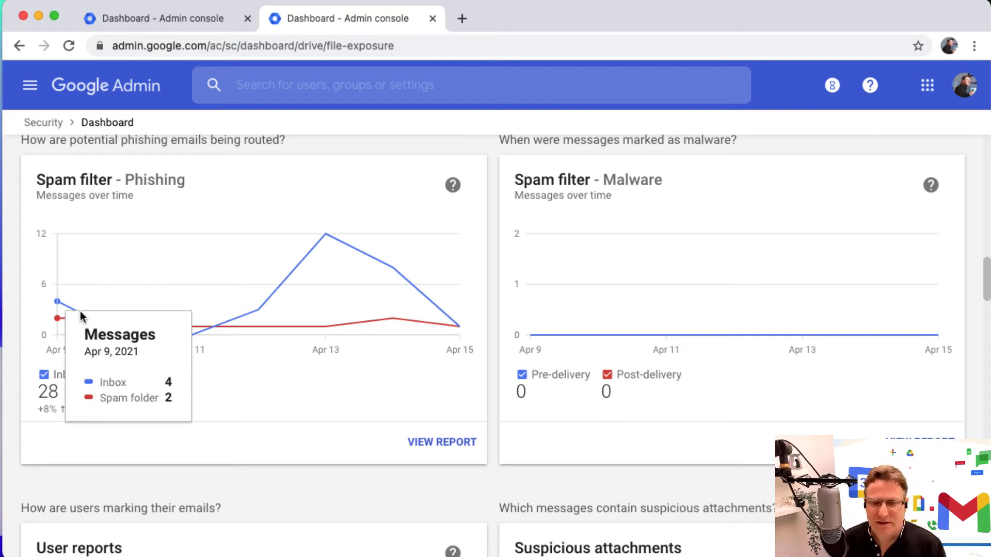
pyautogui.moveTo(325, 265)
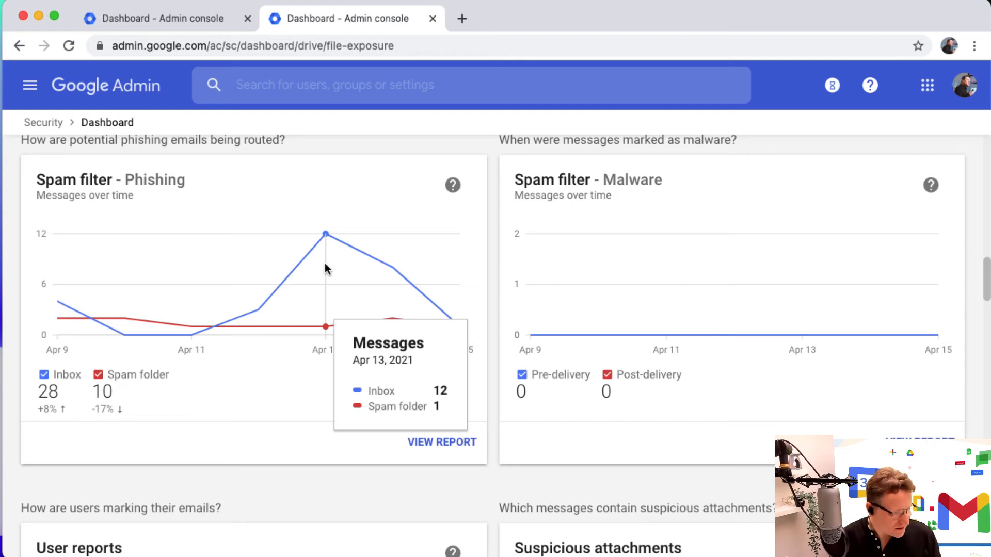
pyautogui.moveTo(315, 252)
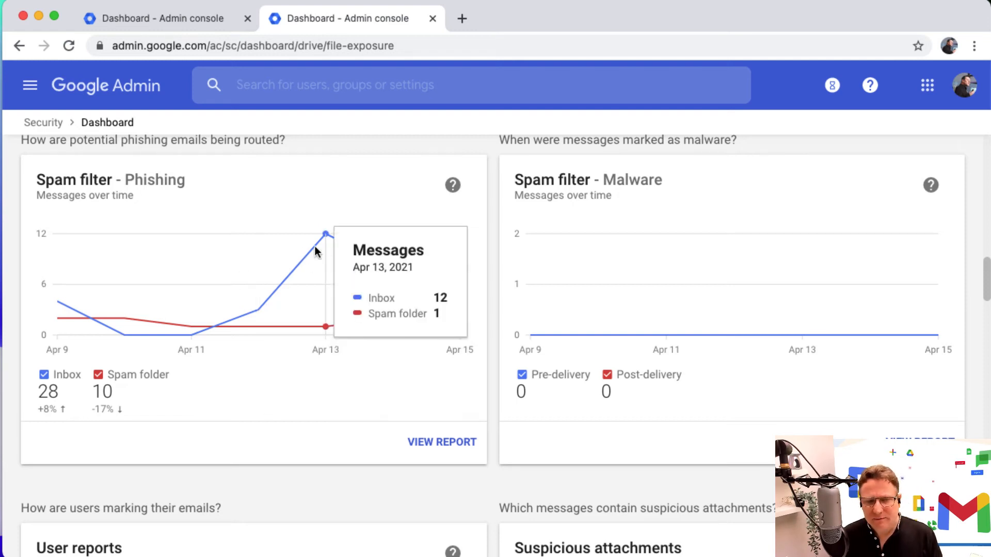
pyautogui.moveTo(328, 246)
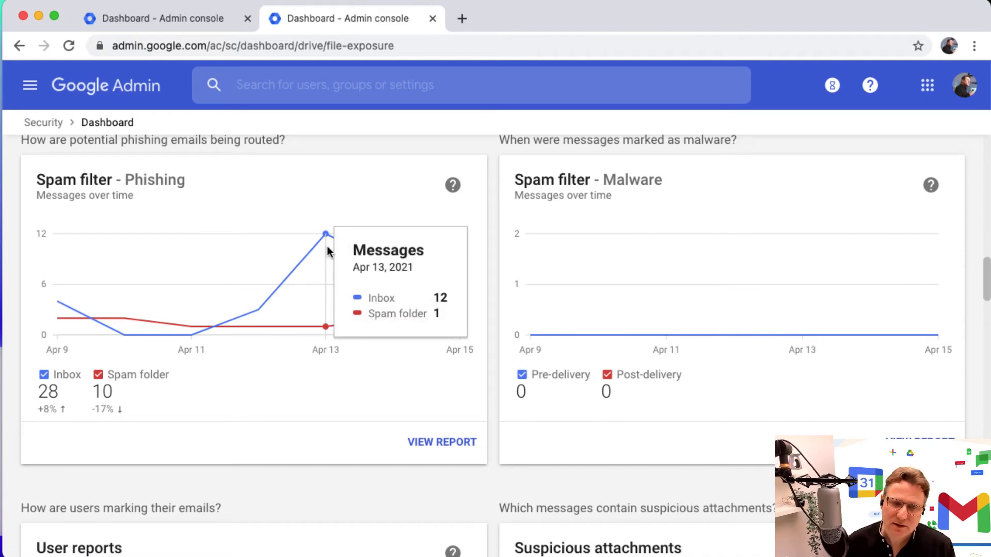
pyautogui.click(441, 442)
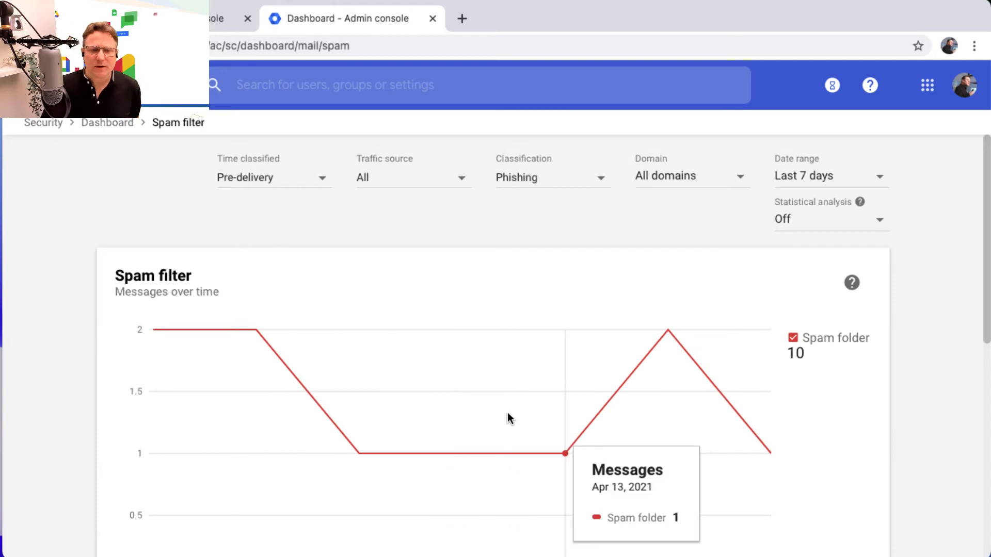
# Scroll the phishing Spam filter report and select the PayPal Refund Awaiting subject.
pyautogui.scroll(-3)
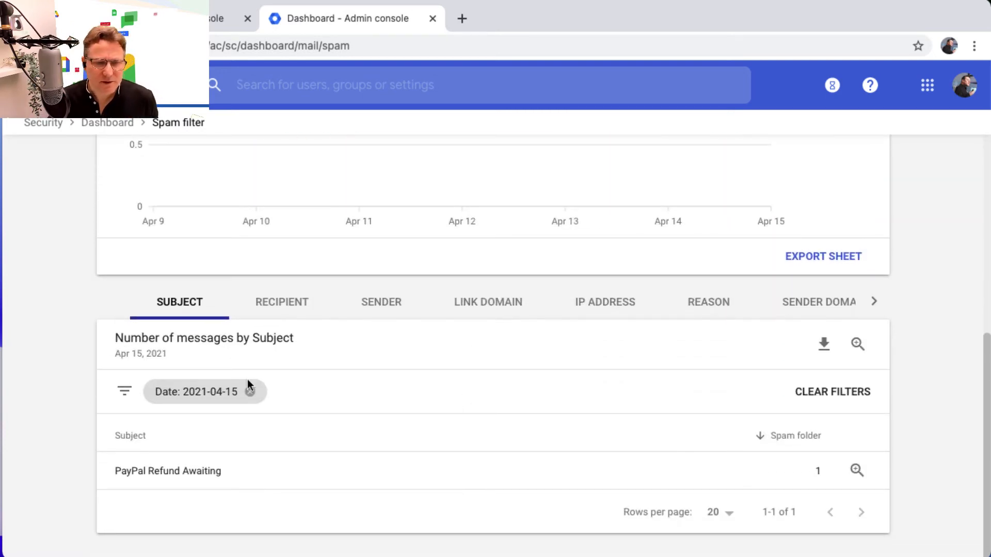
pyautogui.moveTo(157, 475)
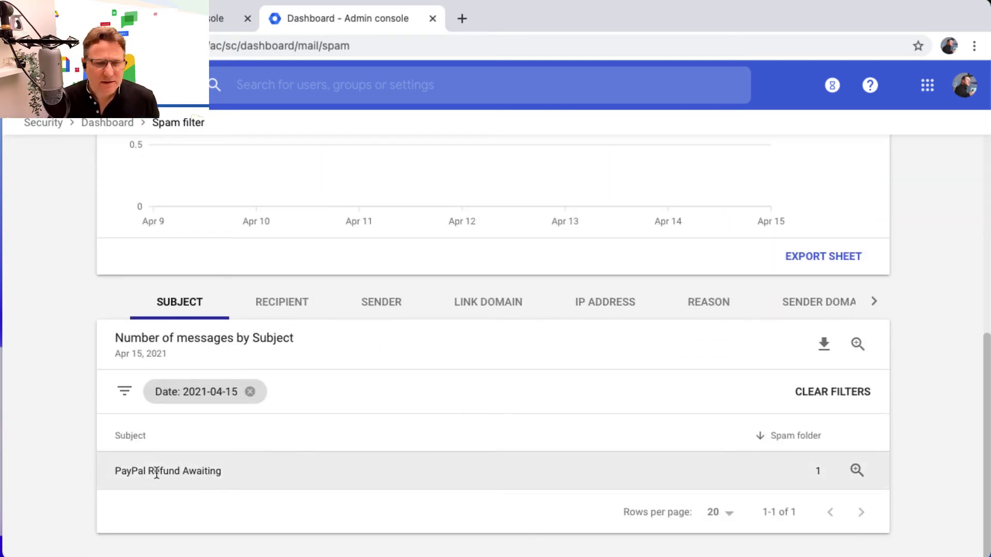
pyautogui.scroll(3)
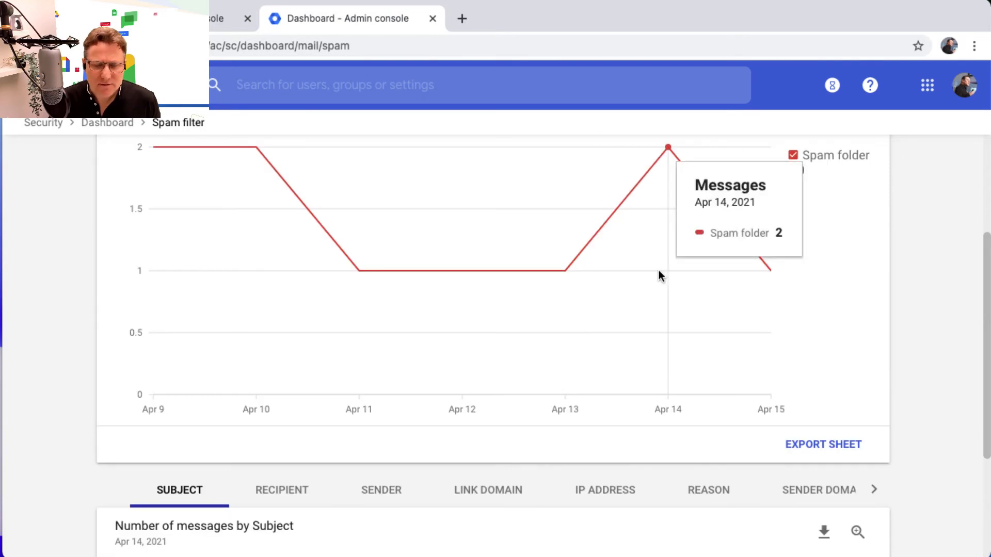
pyautogui.scroll(-3)
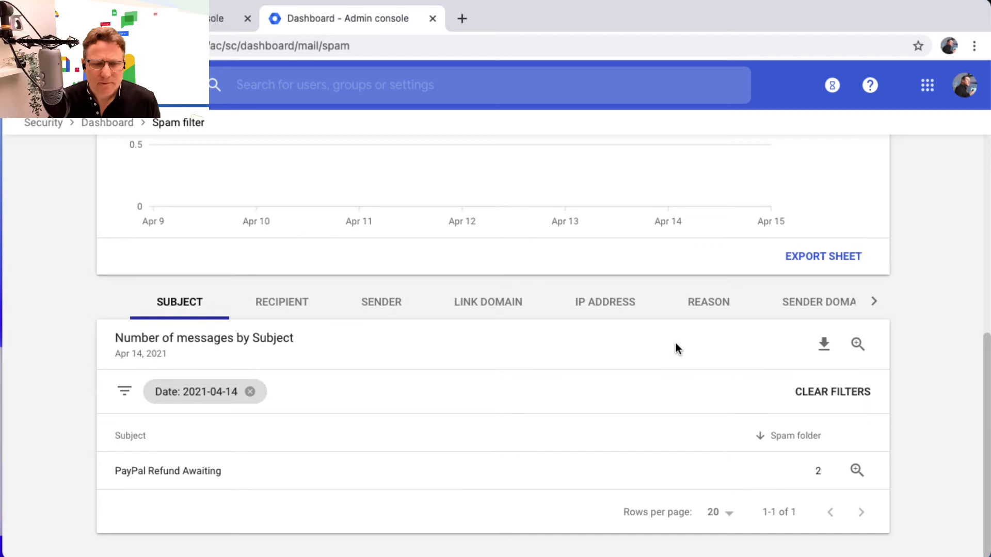
pyautogui.moveTo(457, 470)
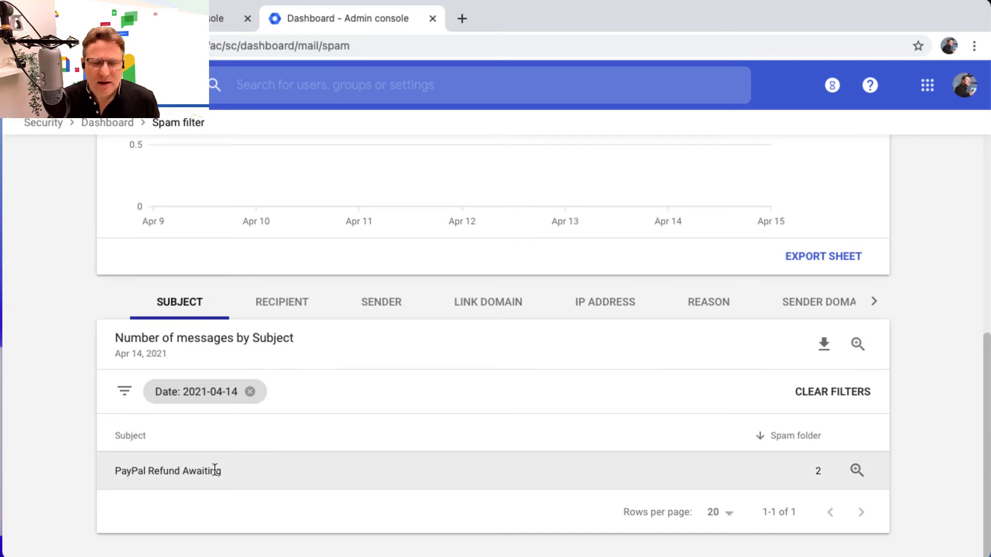
pyautogui.doubleClick(167, 471)
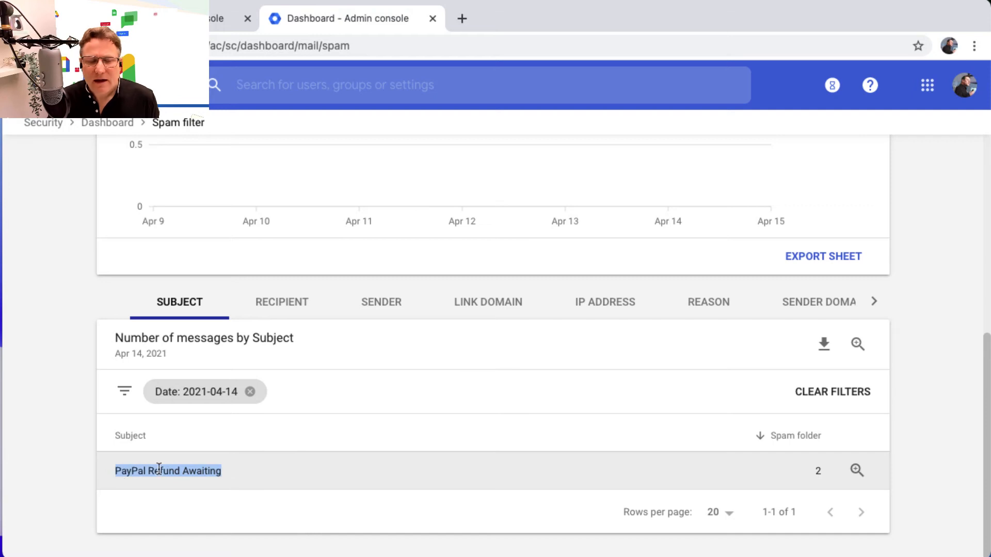
pyautogui.moveTo(216, 482)
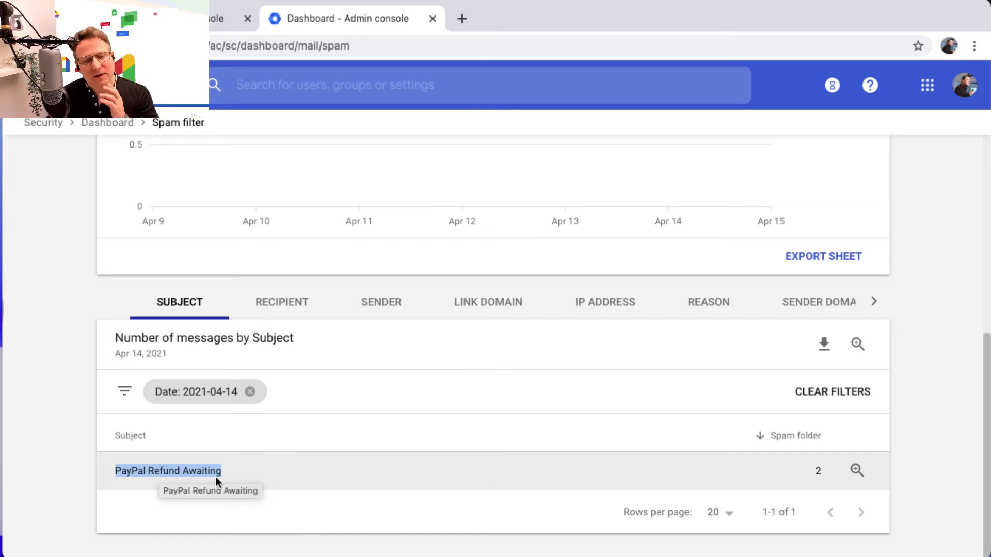
pyautogui.moveTo(856, 472)
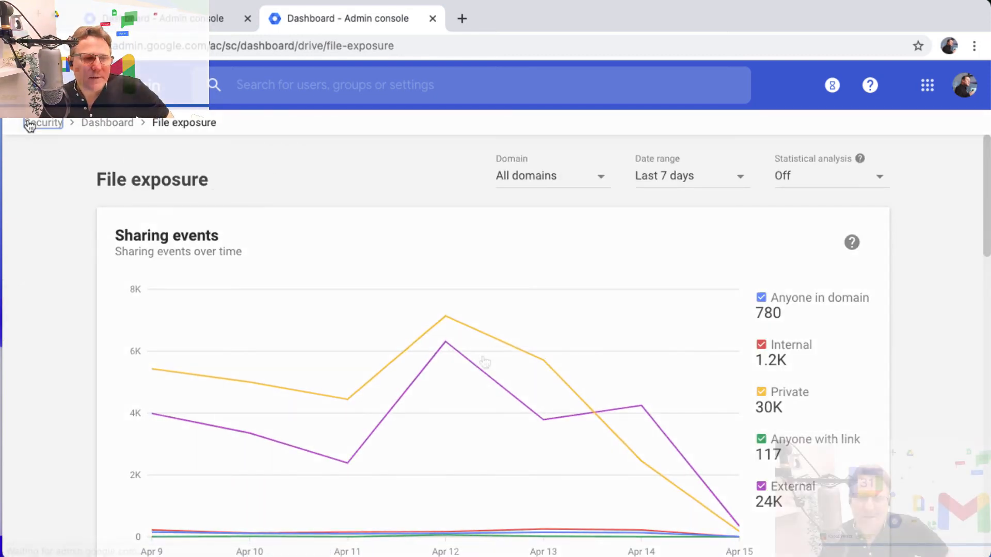
pyautogui.click(106, 123)
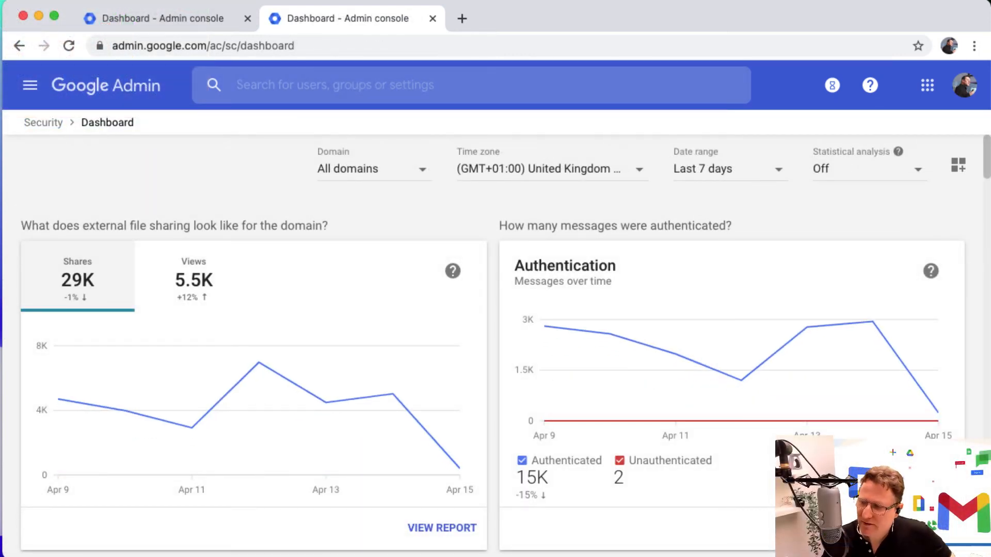
pyautogui.scroll(-3)
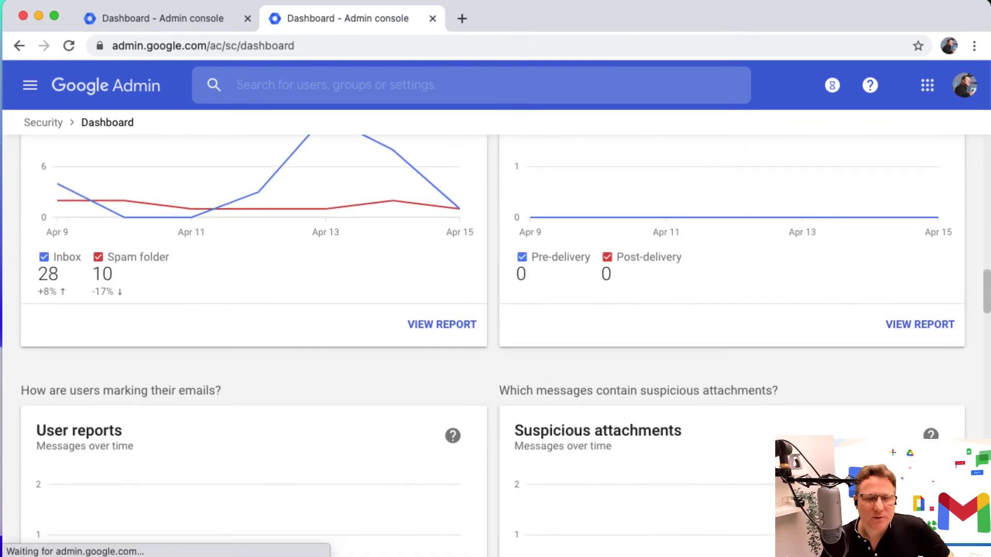
pyautogui.scroll(-3)
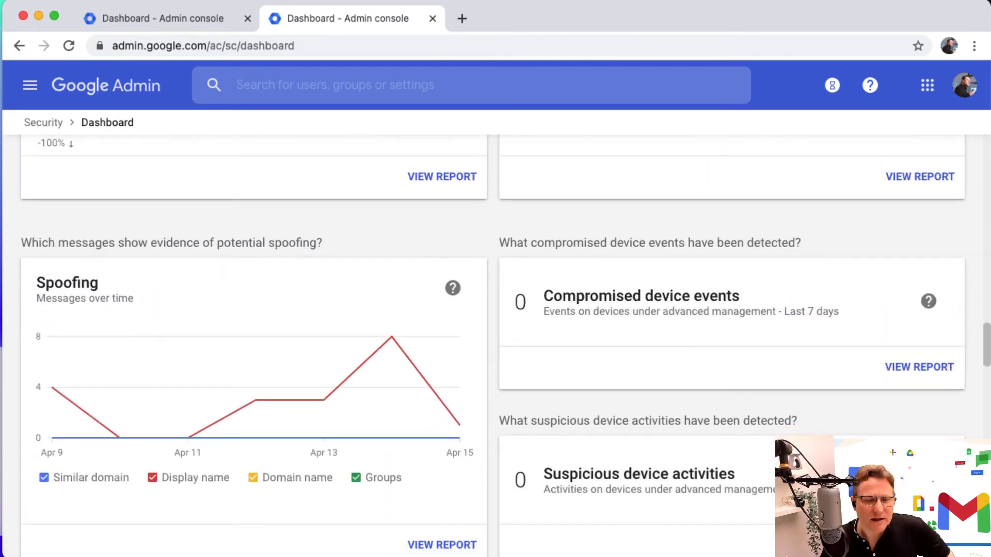
pyautogui.scroll(3)
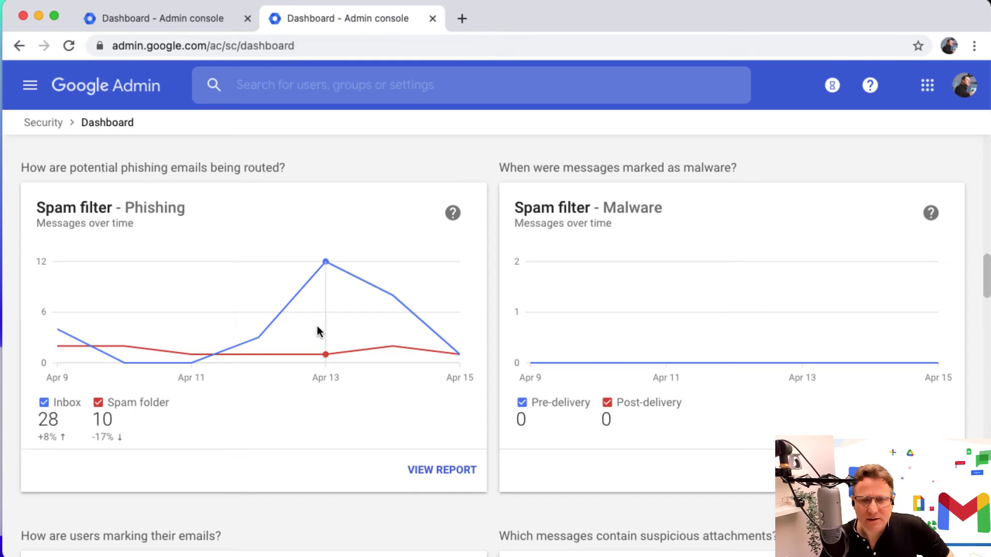
pyautogui.moveTo(787, 267)
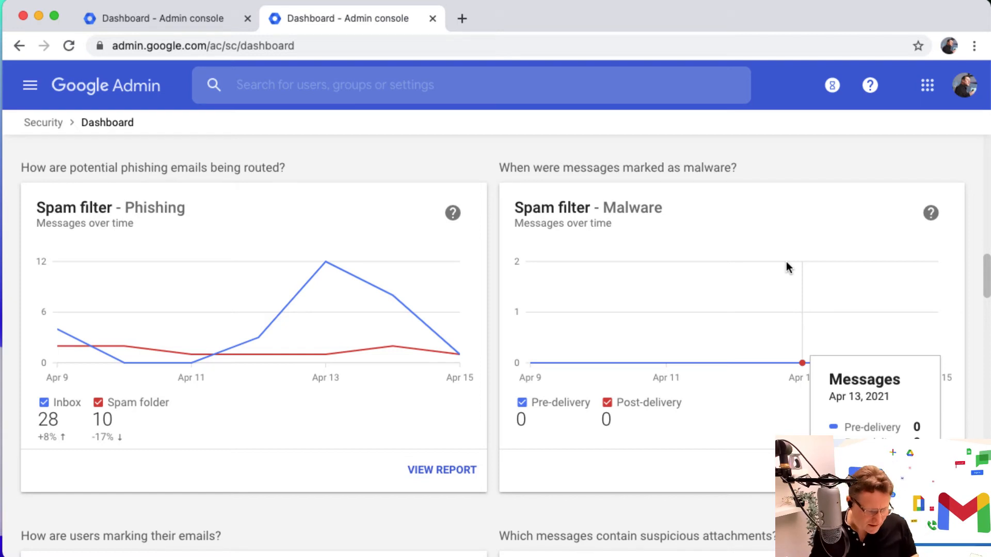
pyautogui.scroll(-3)
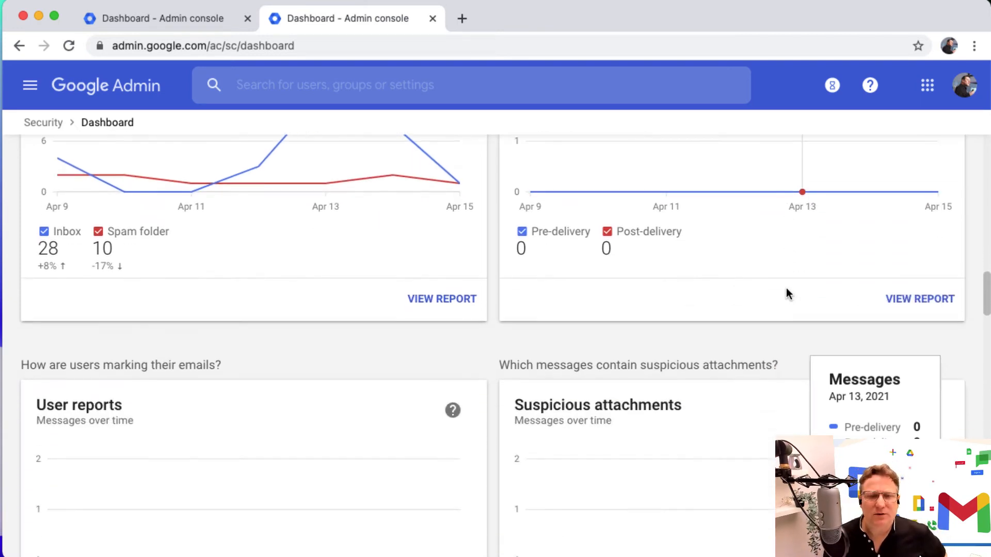
pyautogui.scroll(-3)
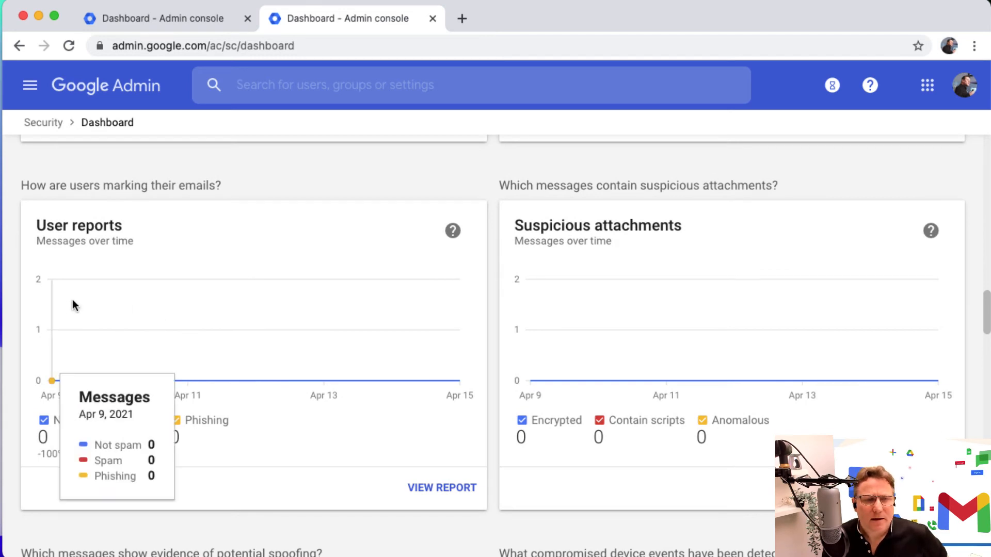
pyautogui.moveTo(385, 360)
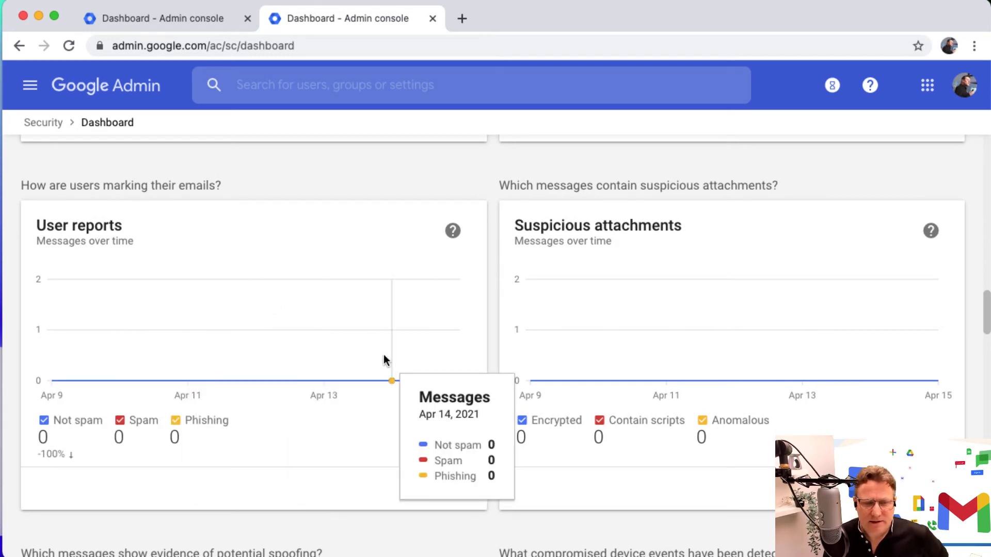
pyautogui.moveTo(299, 416)
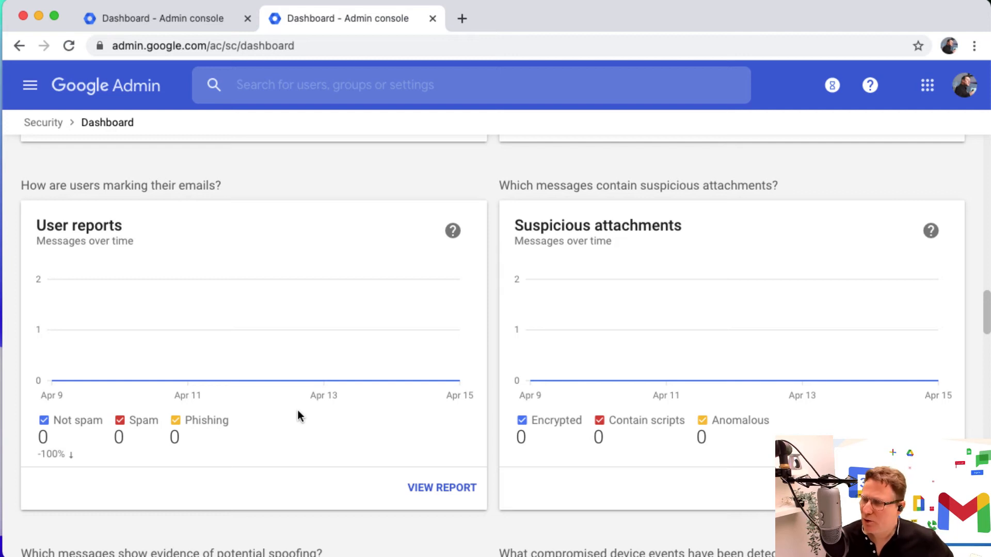
pyautogui.moveTo(255, 416)
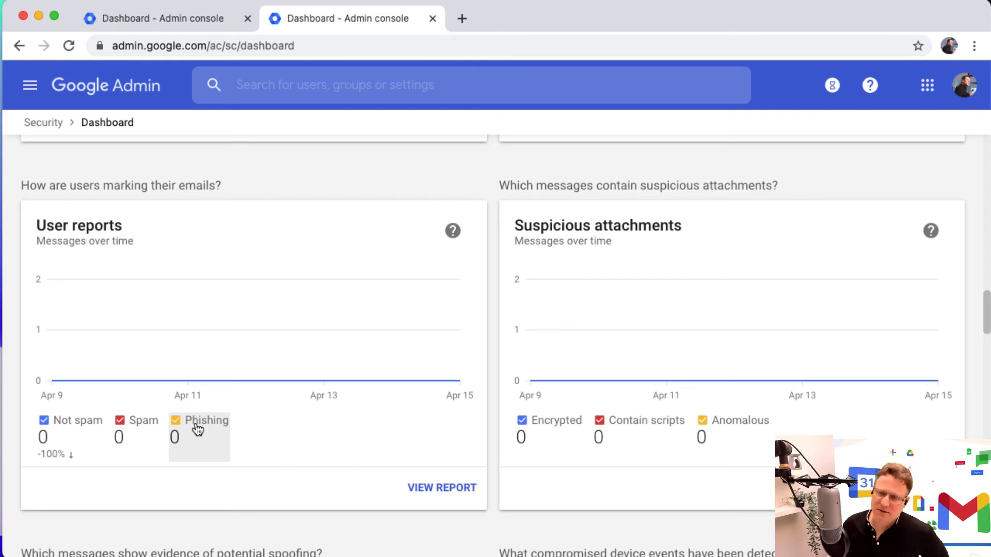
pyautogui.scroll(3)
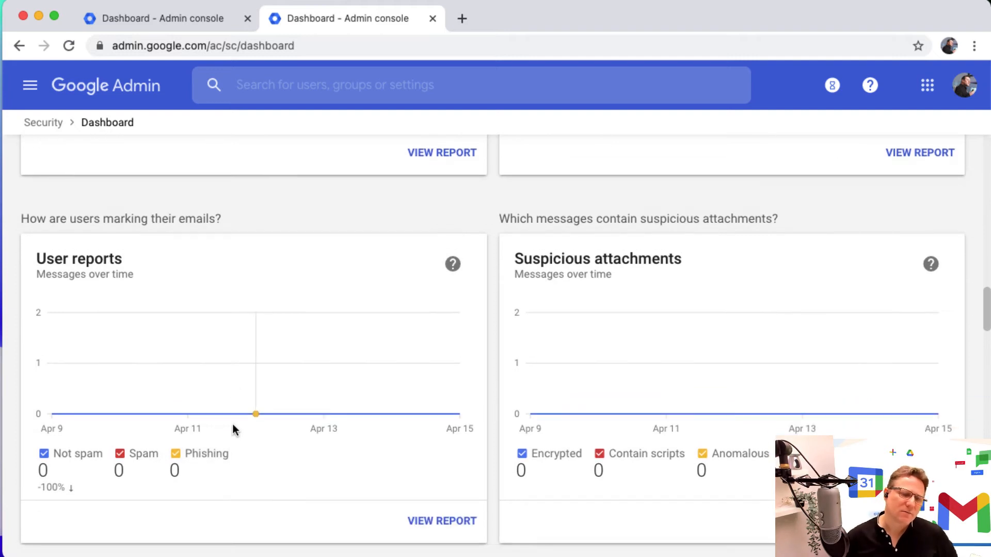
pyautogui.scroll(-3)
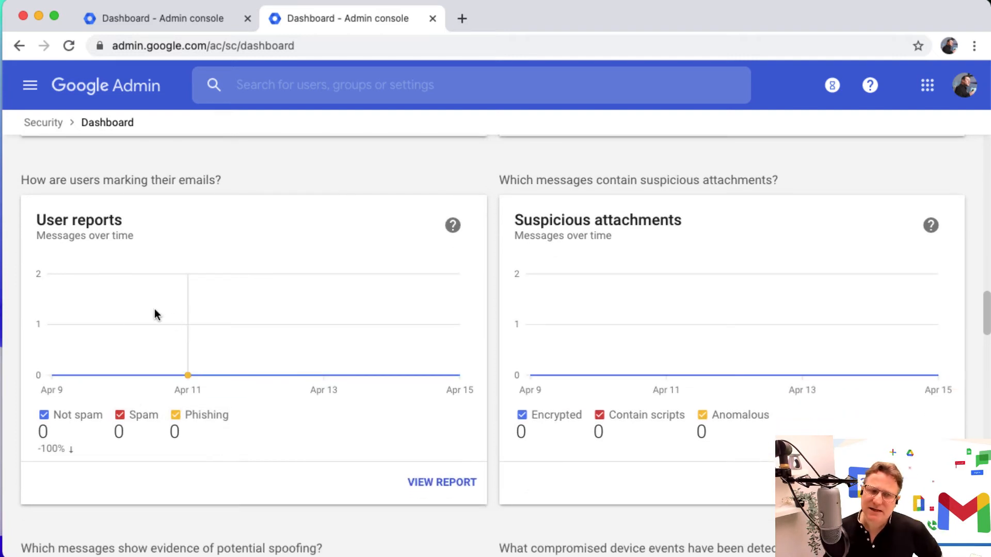
pyautogui.moveTo(679, 370)
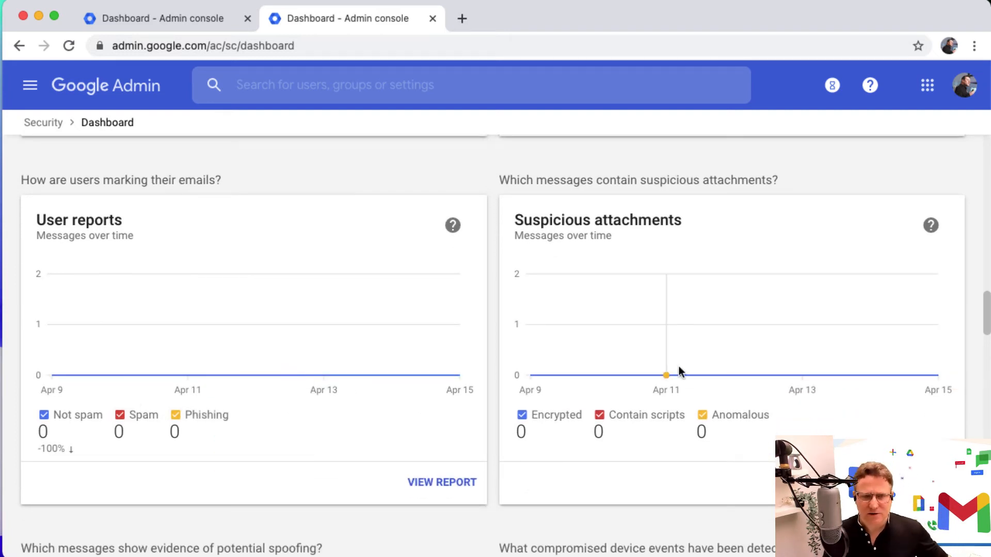
pyautogui.moveTo(665, 375)
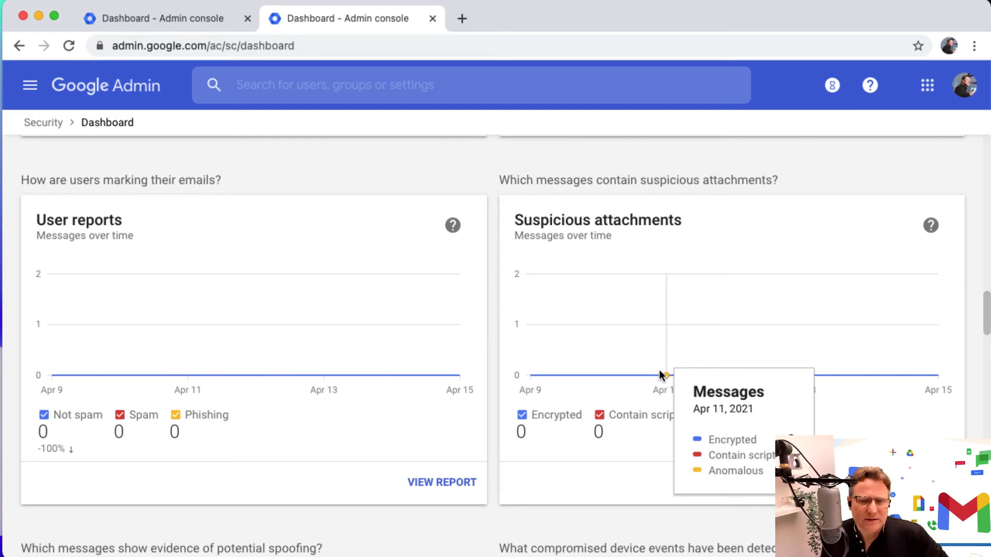
pyautogui.moveTo(818, 319)
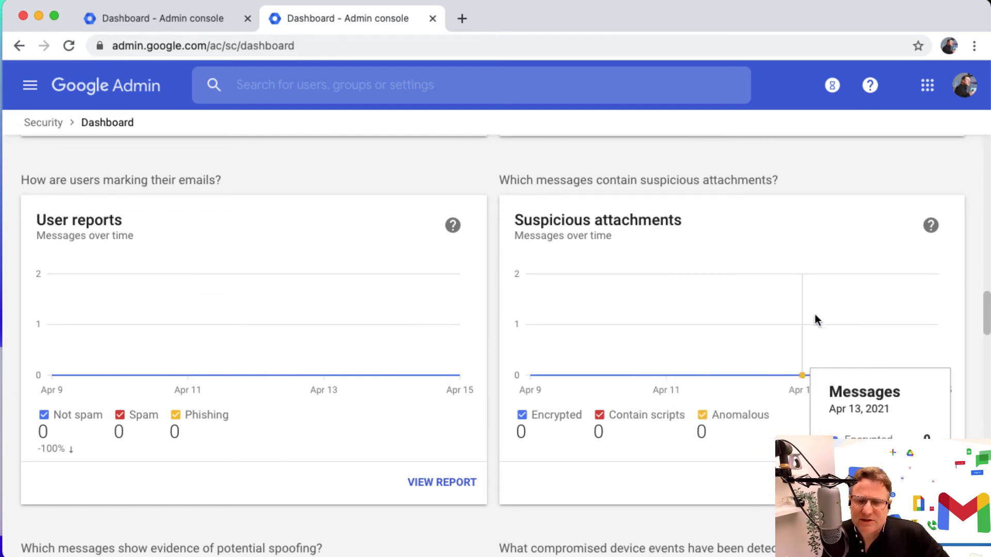
pyautogui.scroll(-3)
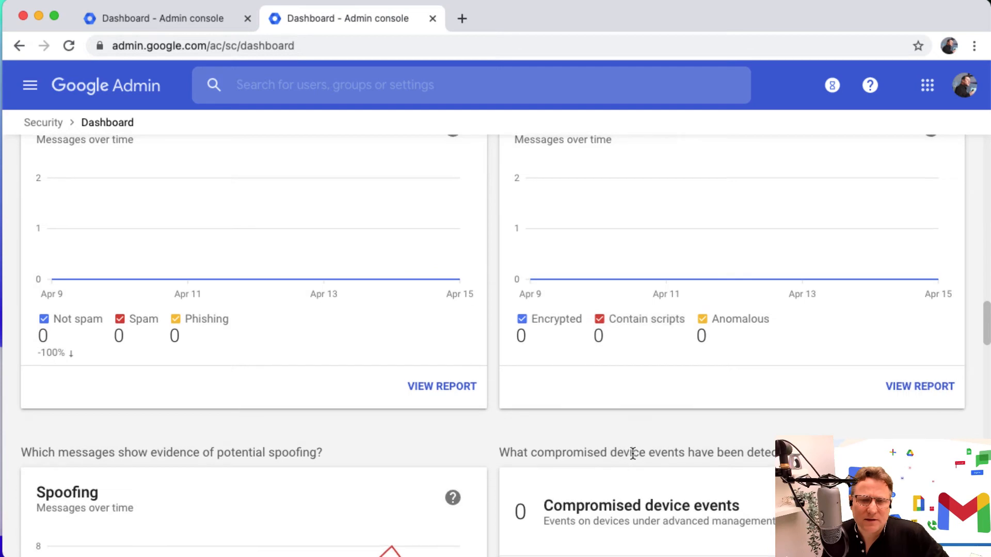
pyautogui.scroll(3)
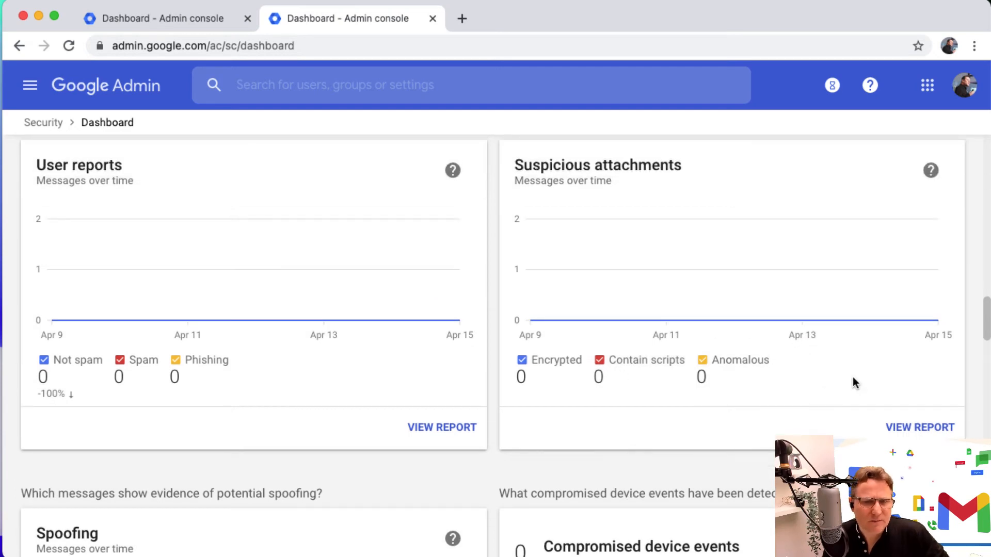
pyautogui.scroll(-3)
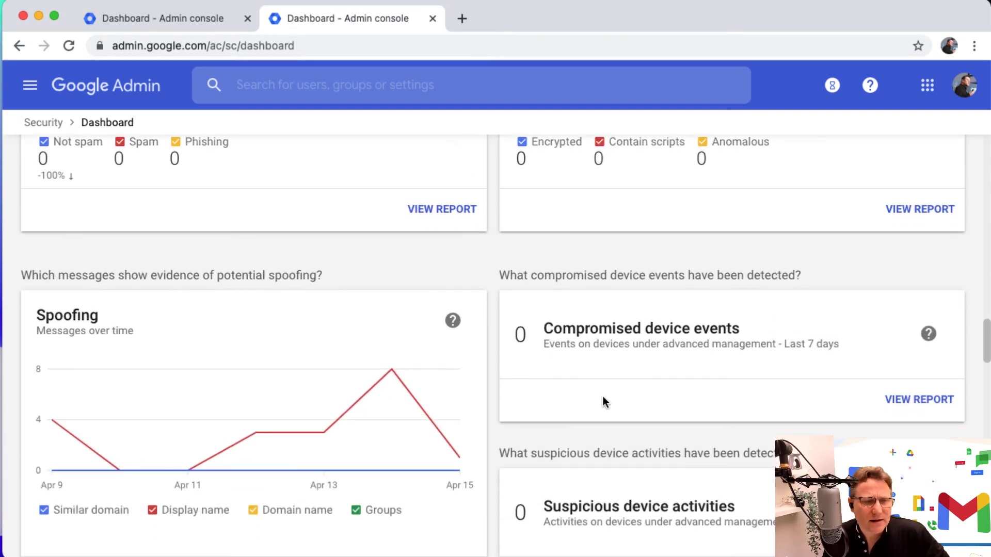
pyautogui.scroll(-3)
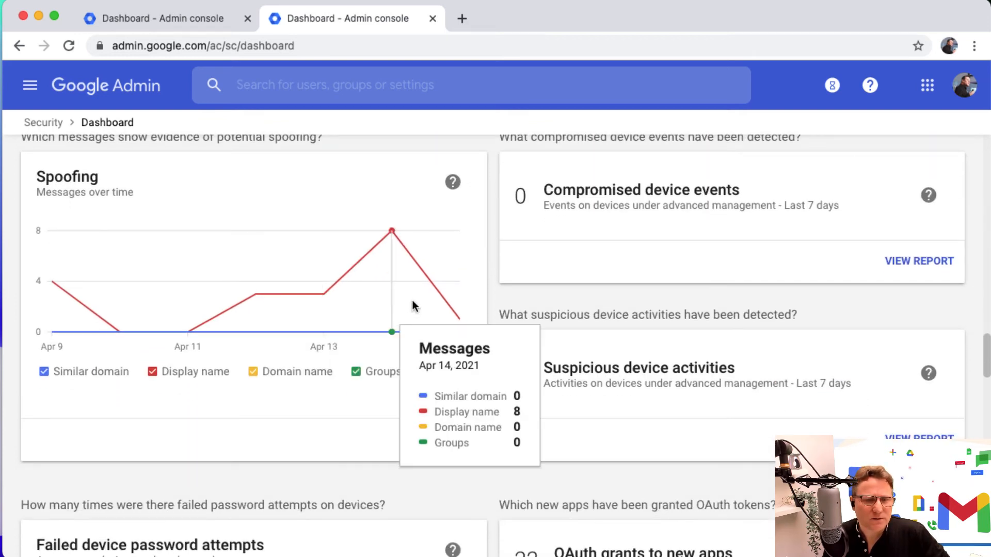
pyautogui.scroll(-3)
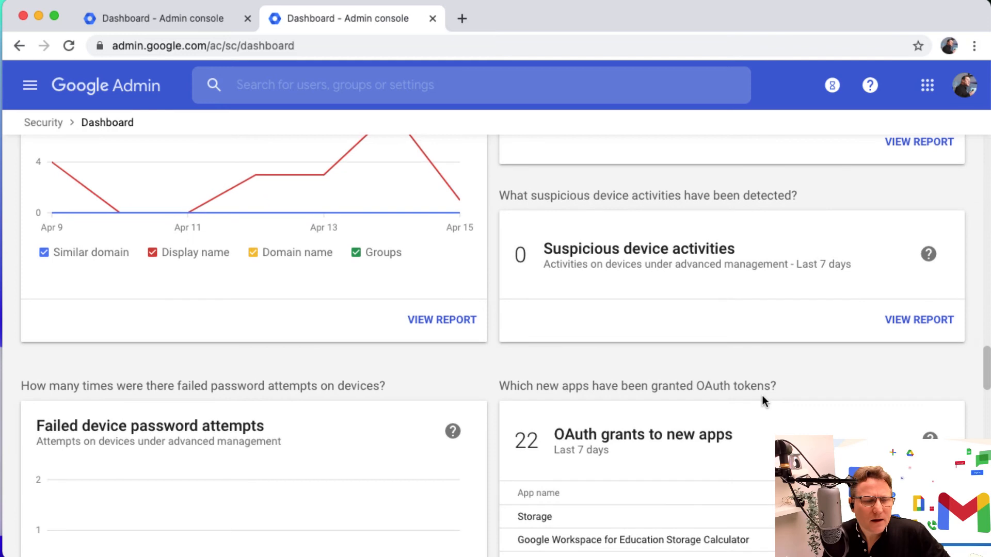
pyautogui.scroll(-3)
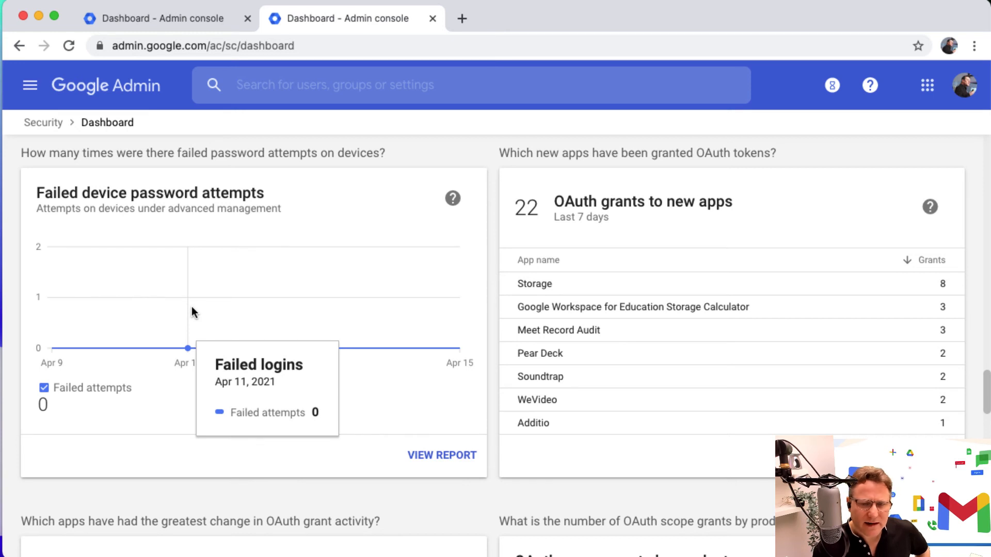
pyautogui.moveTo(818, 377)
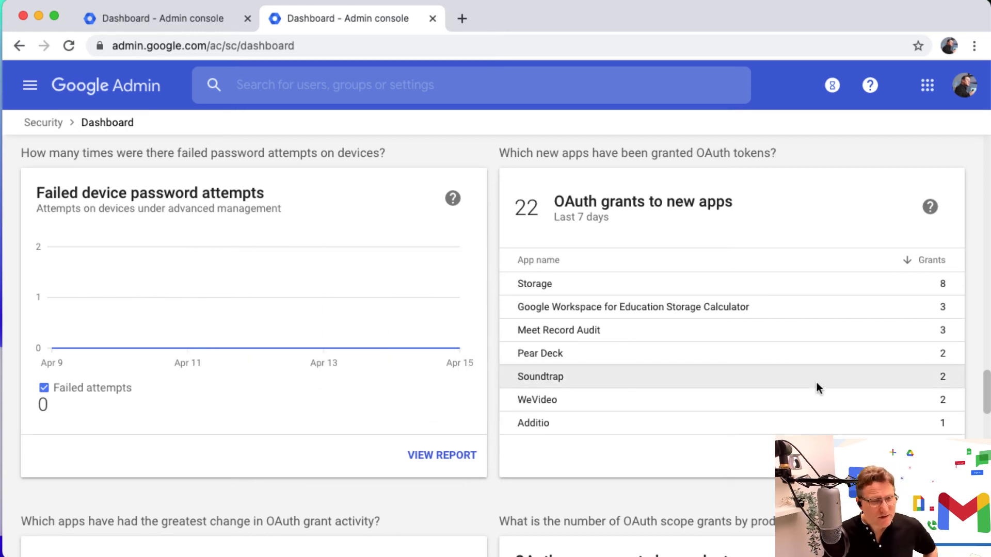
pyautogui.scroll(-3)
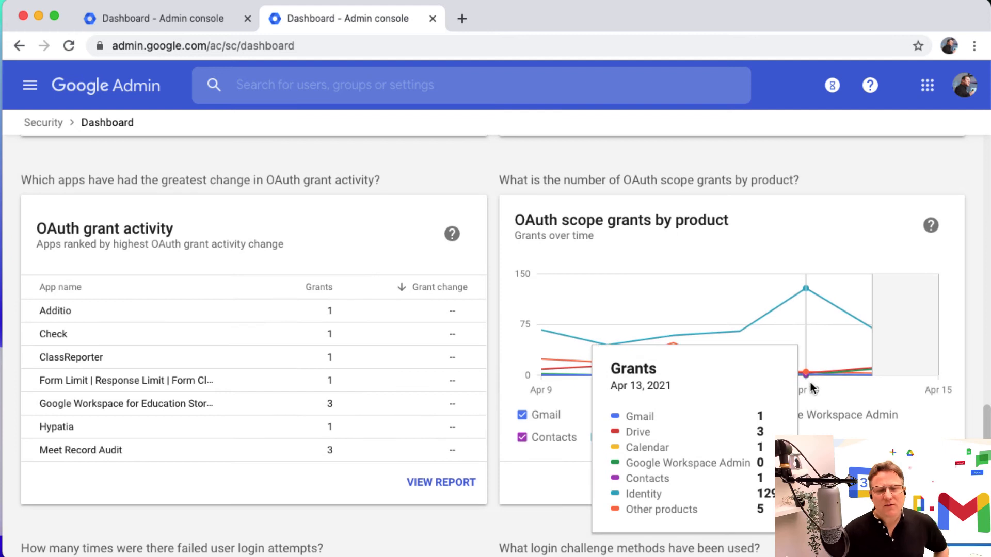
pyautogui.moveTo(803, 385)
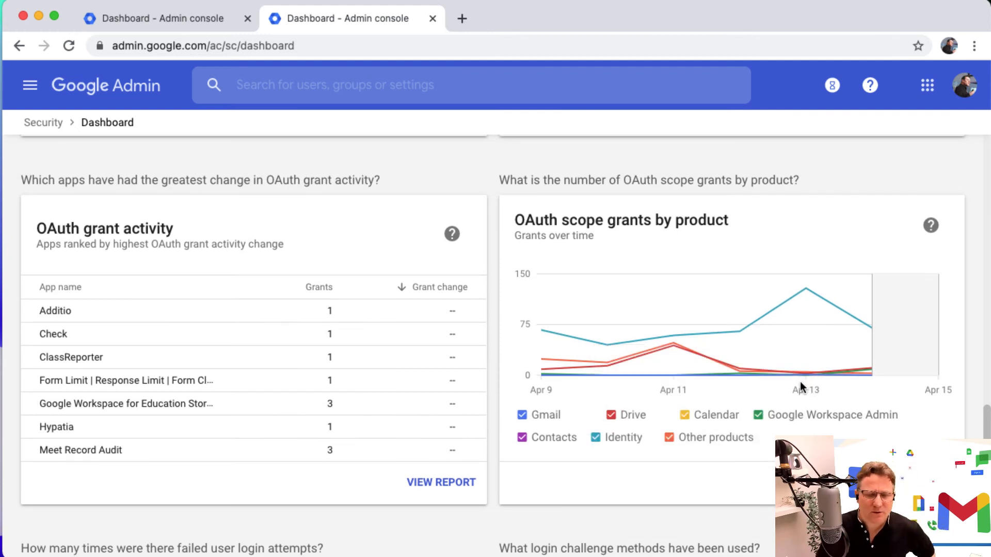
pyautogui.scroll(-3)
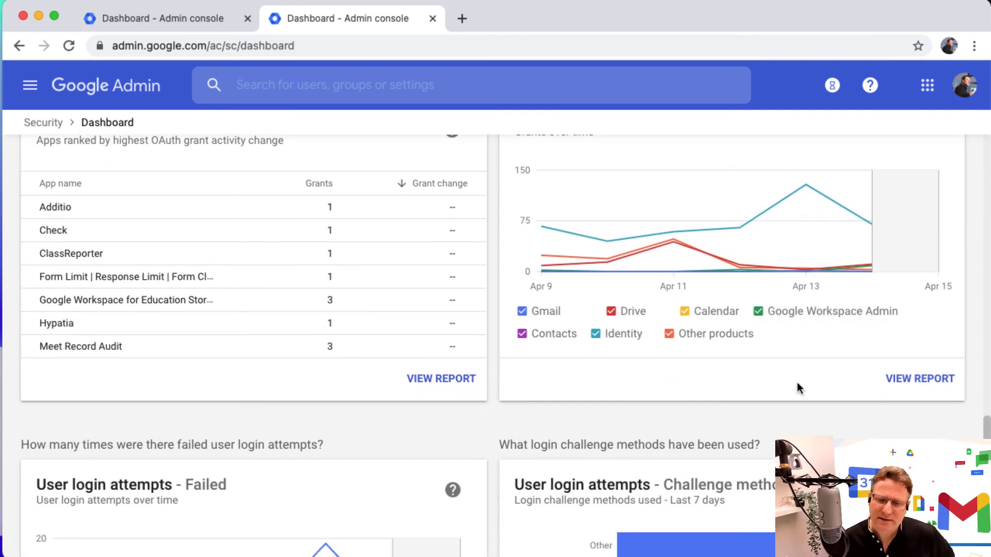
pyautogui.scroll(-3)
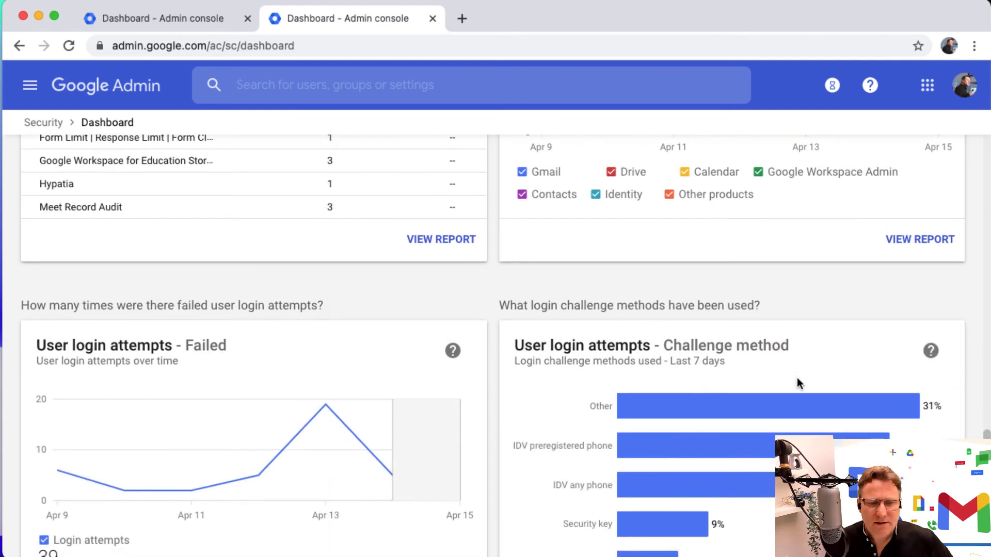
pyautogui.scroll(-3)
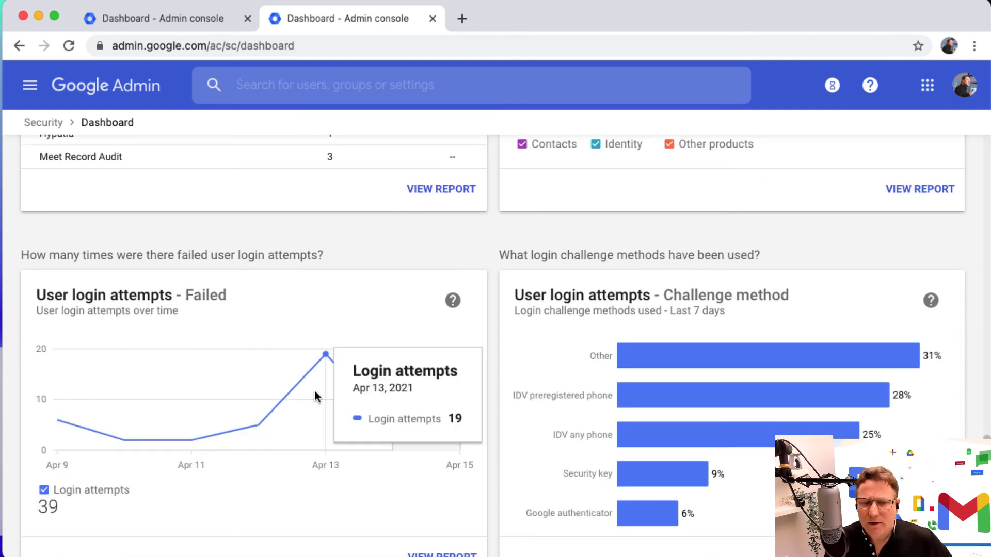
pyautogui.moveTo(304, 393)
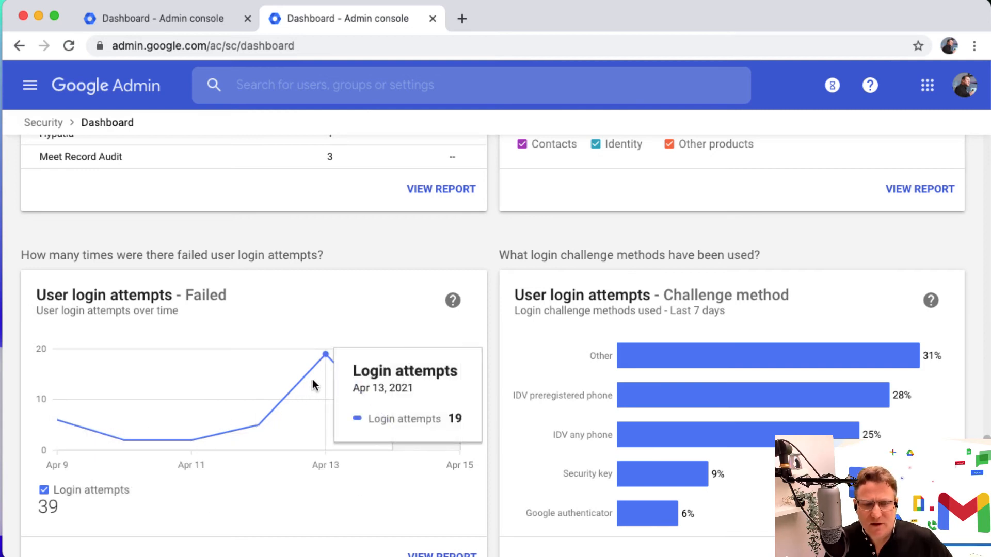
pyautogui.moveTo(316, 402)
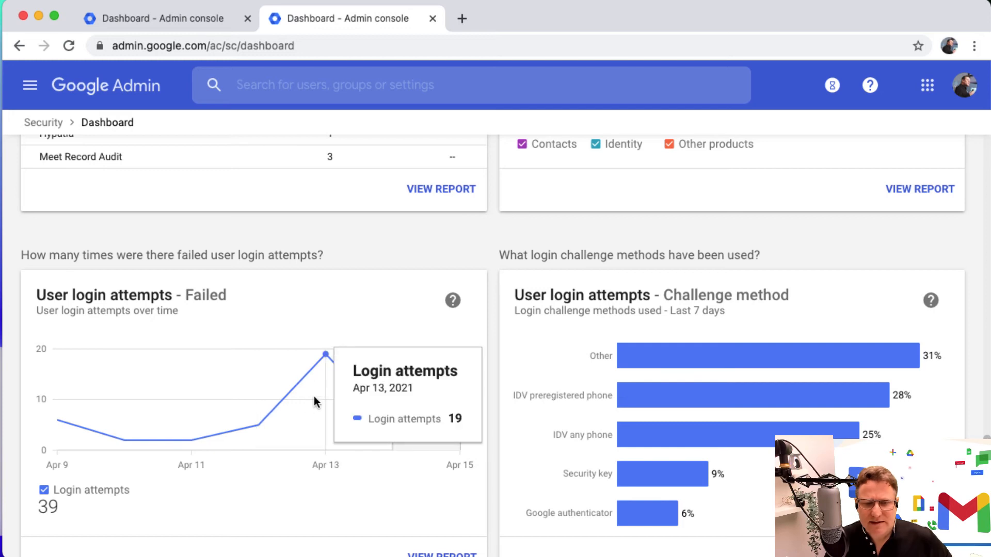
pyautogui.scroll(-3)
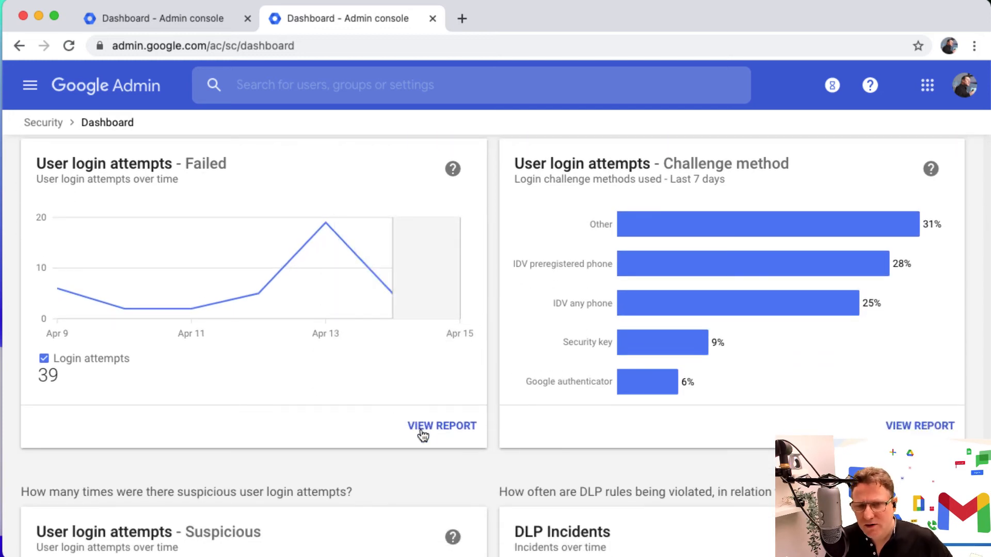
pyautogui.scroll(-3)
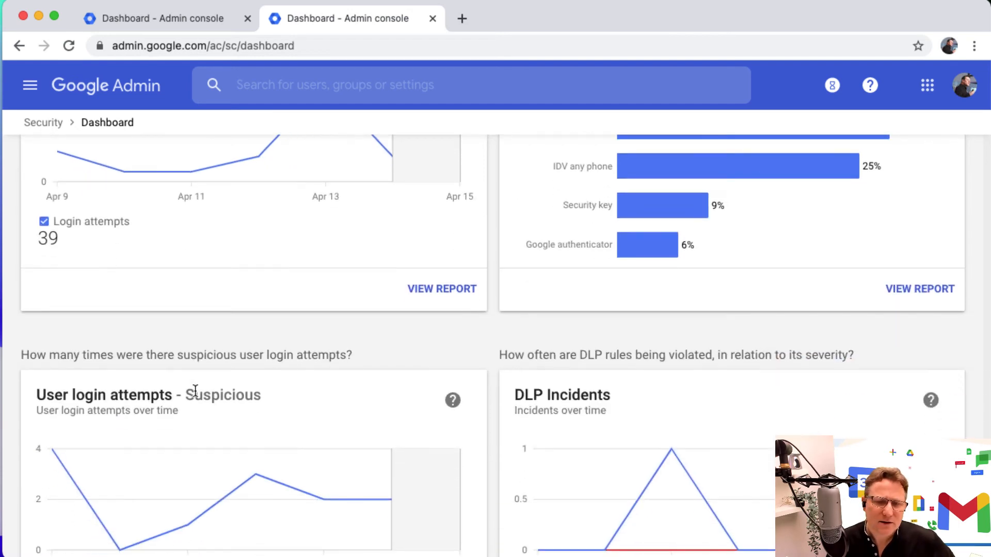
pyautogui.scroll(3)
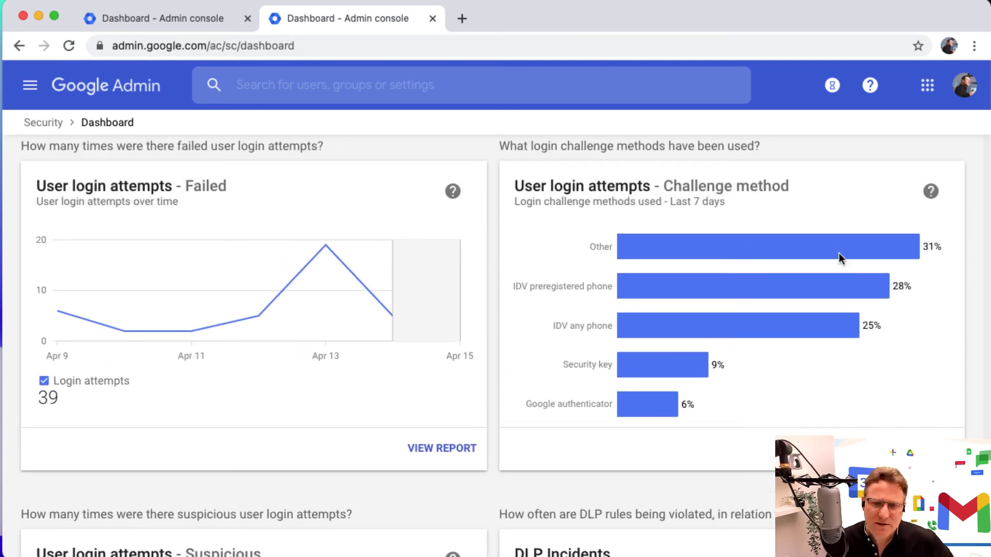
pyautogui.moveTo(788, 370)
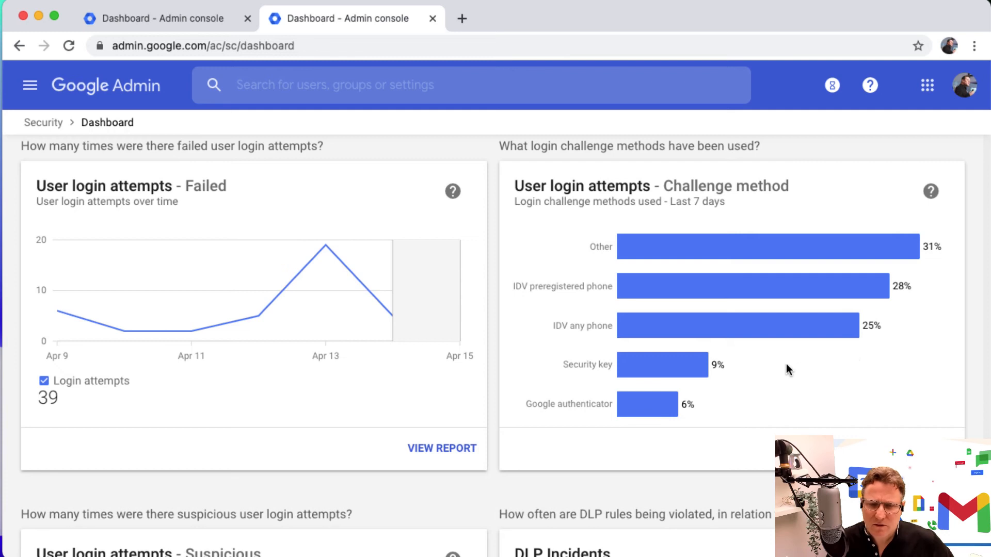
pyautogui.scroll(-3)
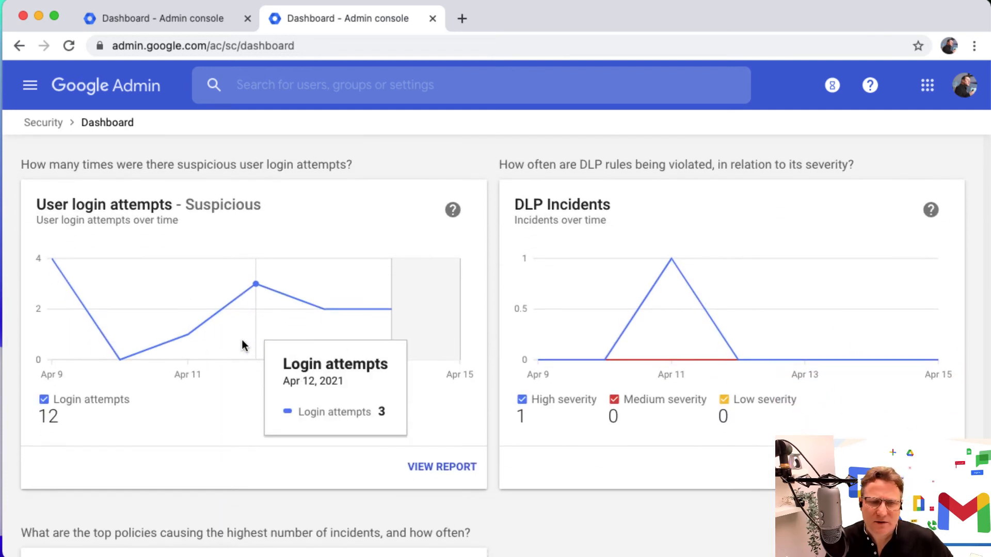
pyautogui.moveTo(366, 314)
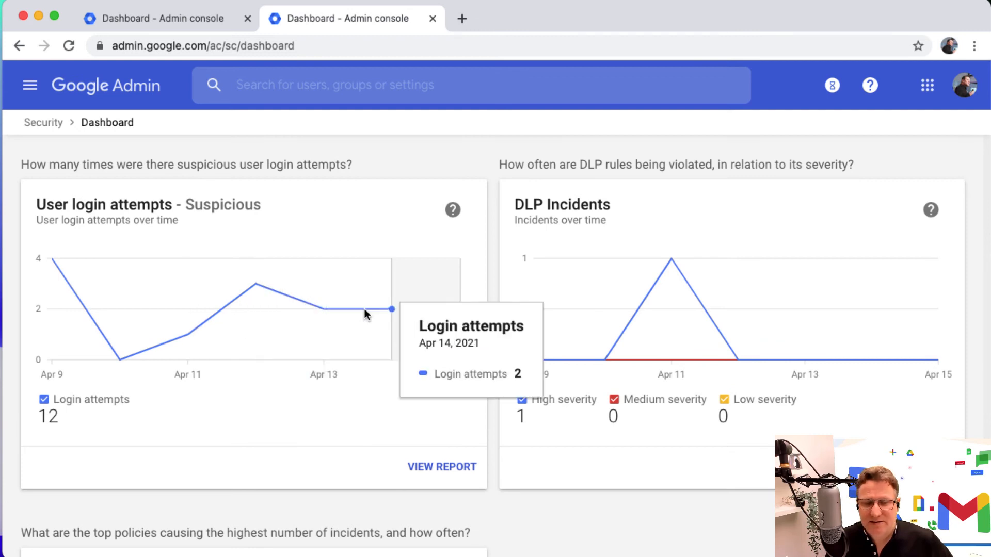
pyautogui.moveTo(676, 407)
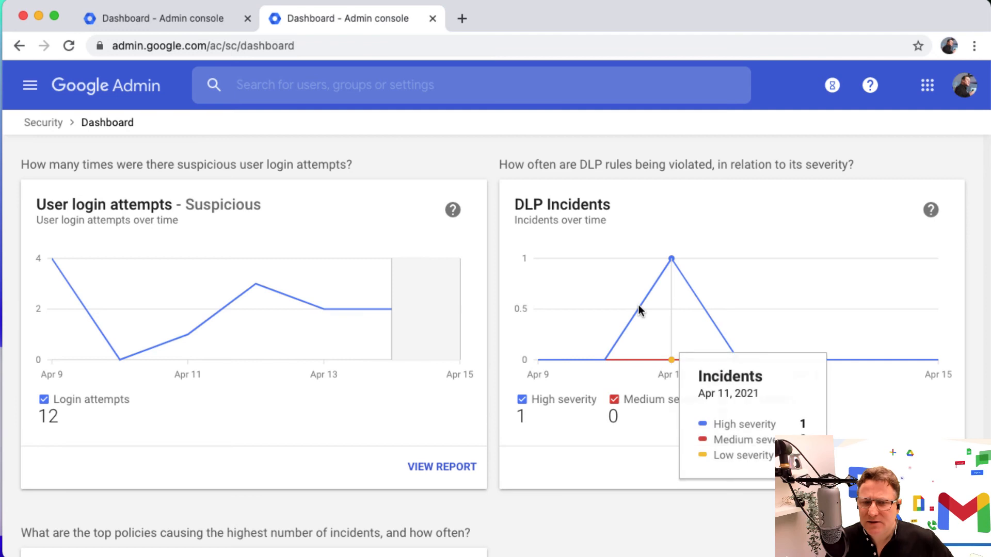
pyautogui.moveTo(688, 297)
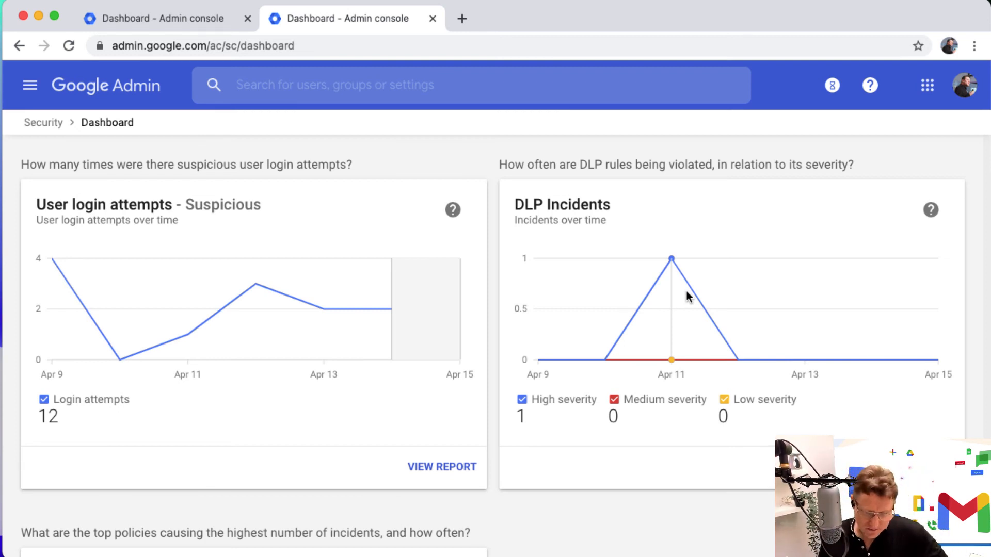
pyautogui.moveTo(708, 308)
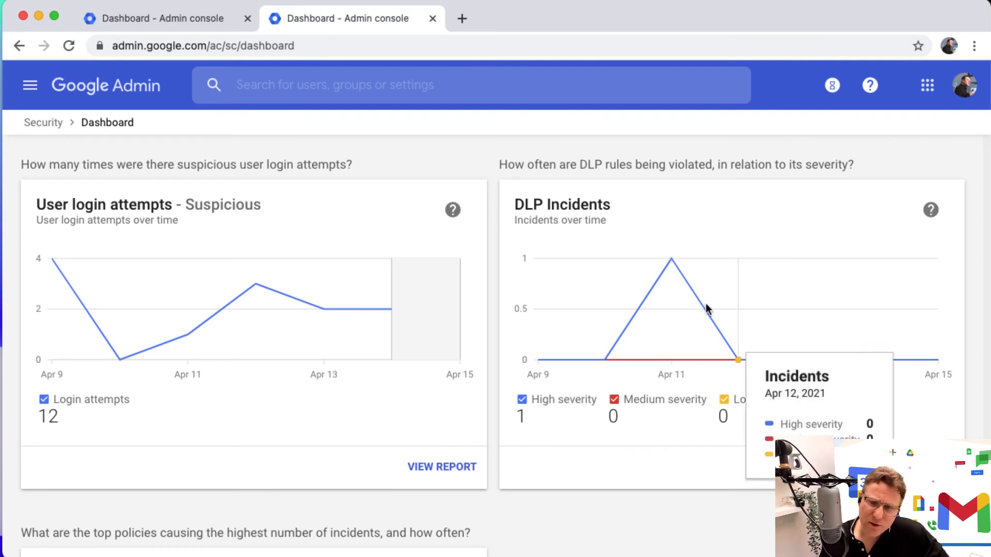
# Scroll down the Security dashboard to the Top Policy Incidents chart.
pyautogui.scroll(-3)
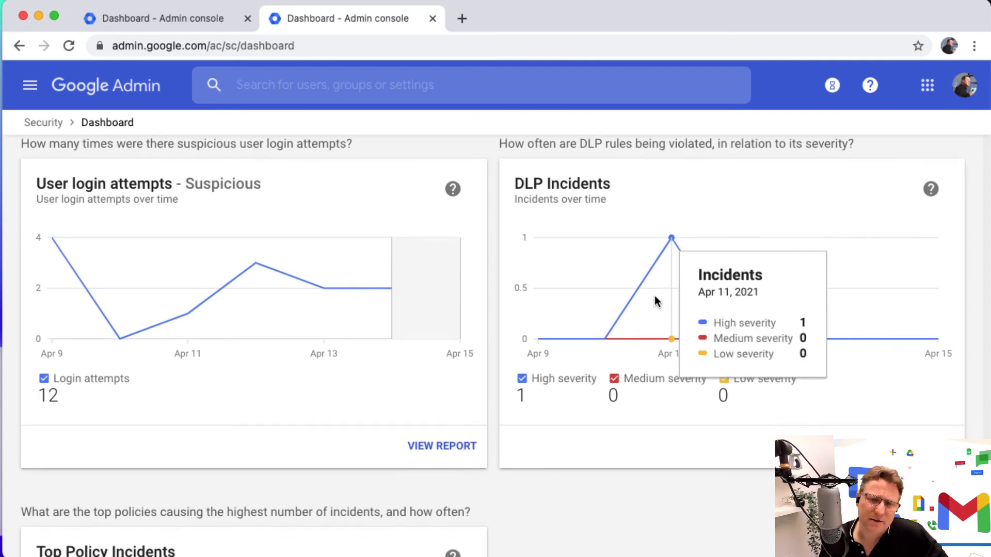
pyautogui.scroll(-3)
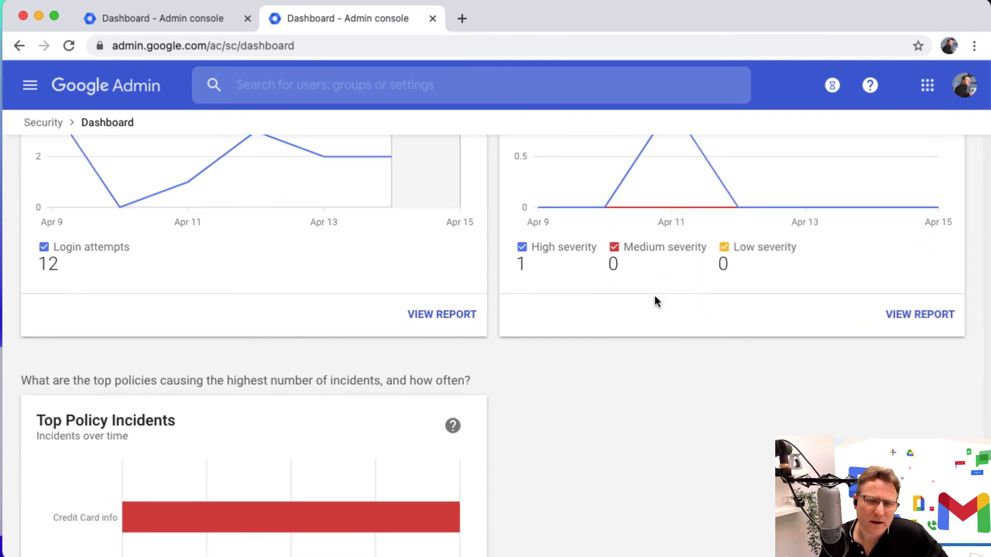
pyautogui.scroll(-3)
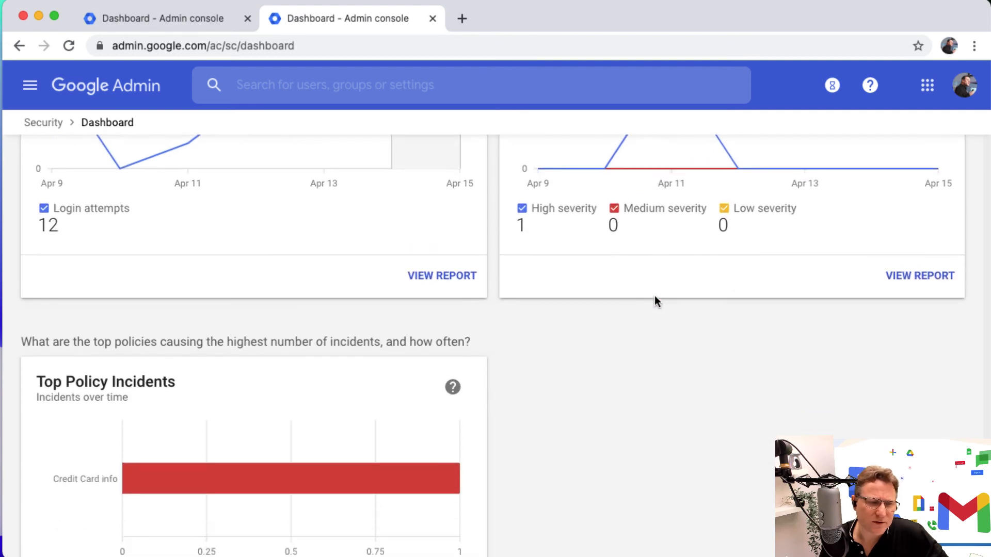
pyautogui.scroll(-3)
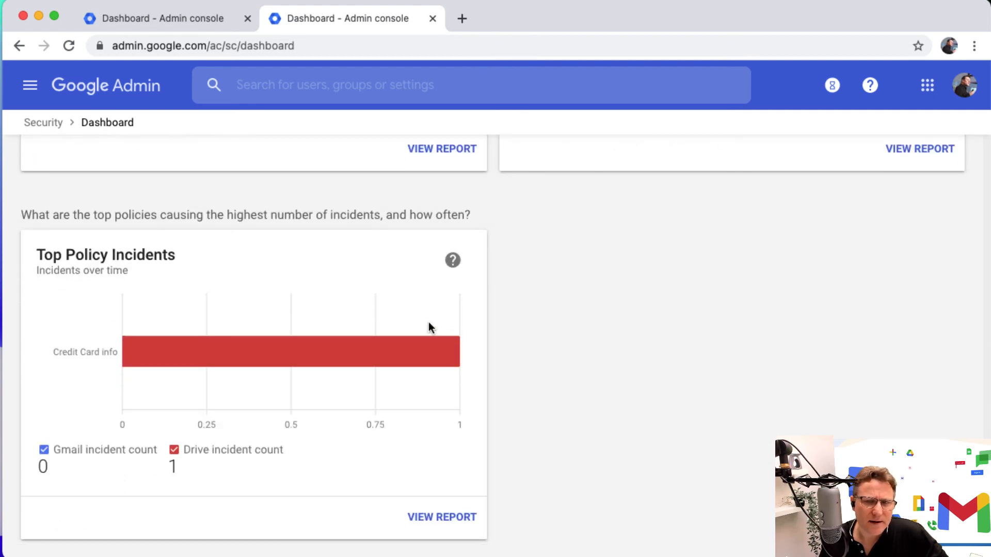
pyautogui.moveTo(635, 325)
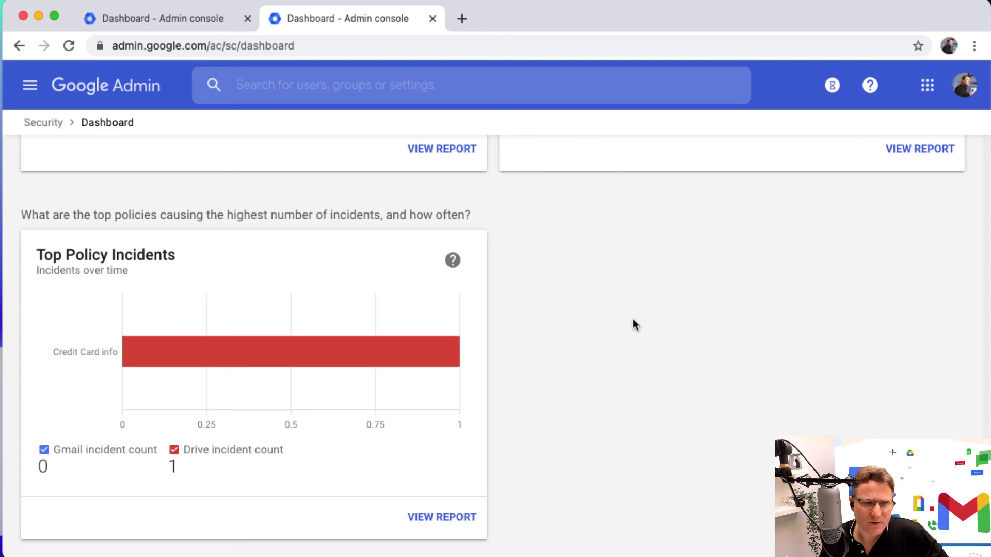
pyautogui.moveTo(653, 315)
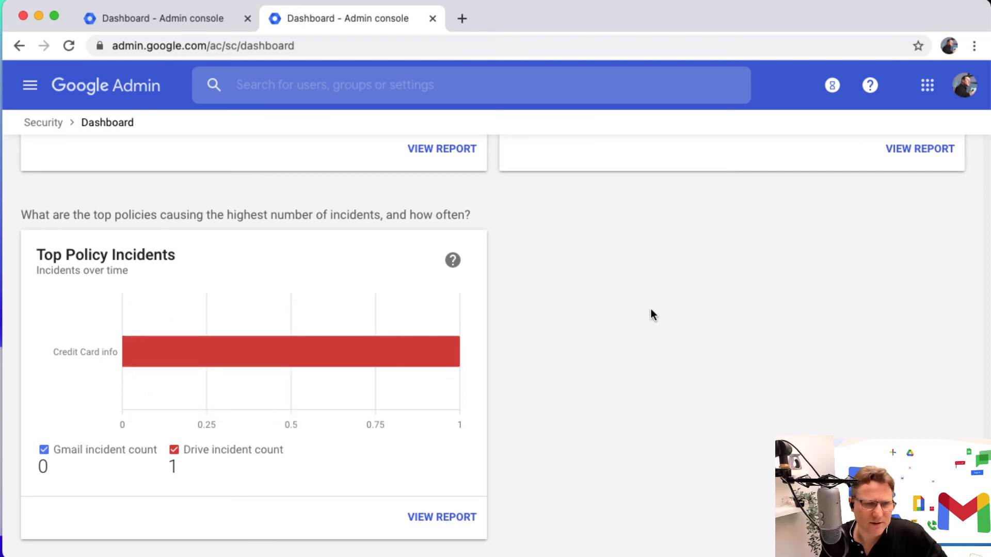
# Enter customize mode and scroll the widget list, finding every available widget already on the dashboard.
pyautogui.scroll(3)
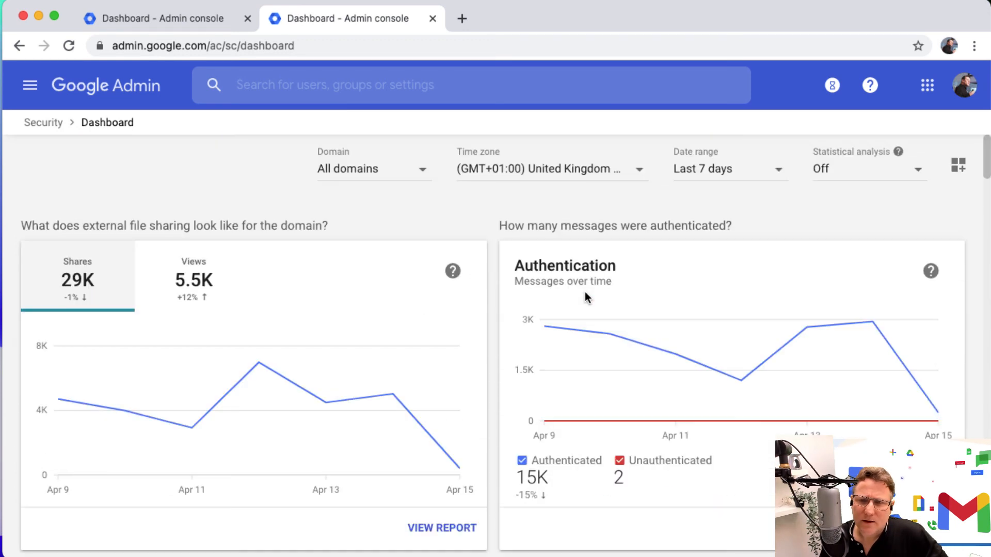
pyautogui.click(958, 165)
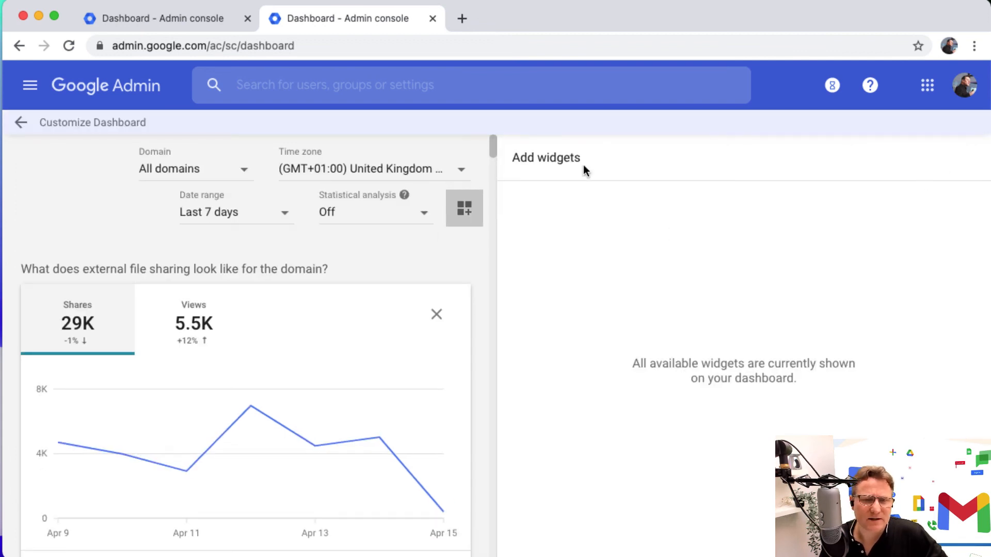
pyautogui.moveTo(544, 314)
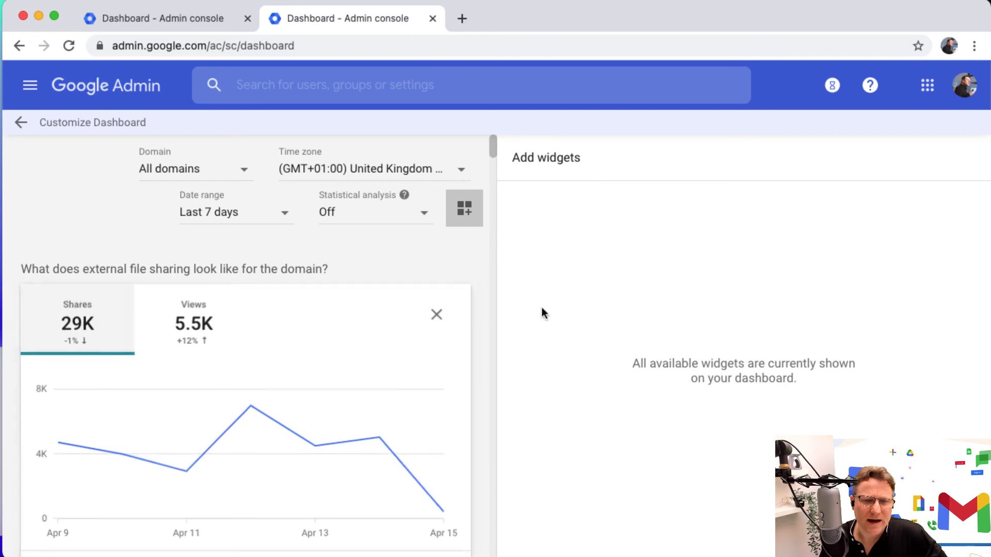
pyautogui.scroll(-3)
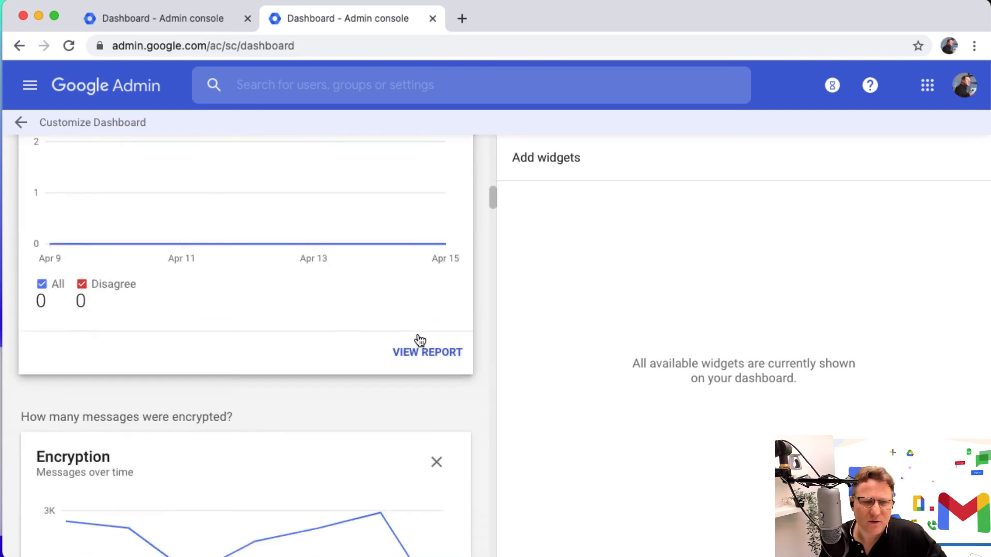
pyautogui.scroll(-3)
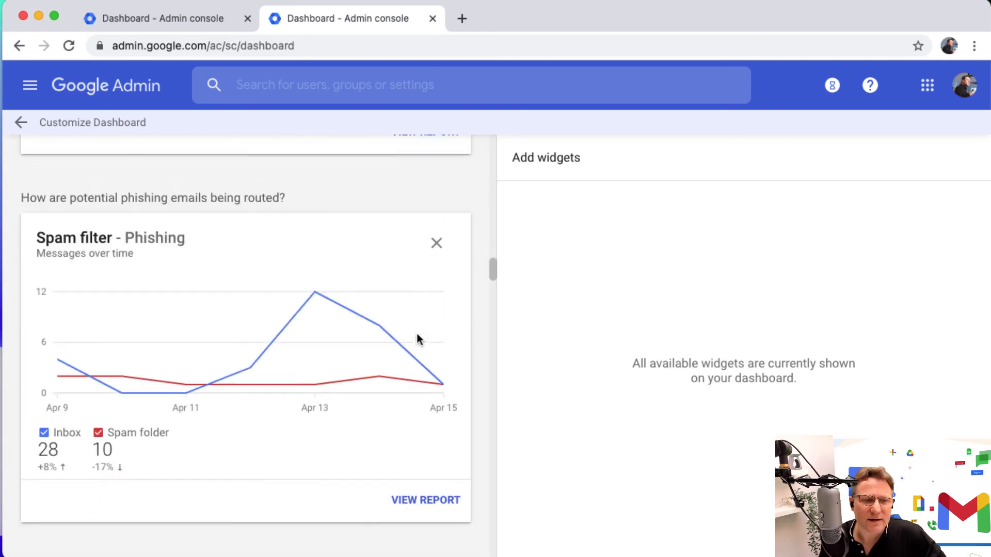
pyautogui.scroll(-3)
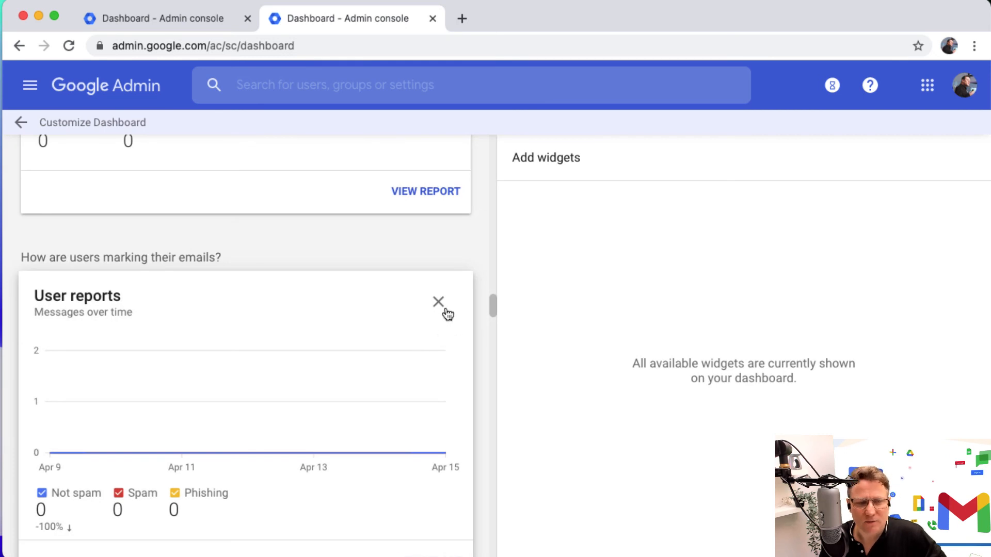
pyautogui.moveTo(454, 310)
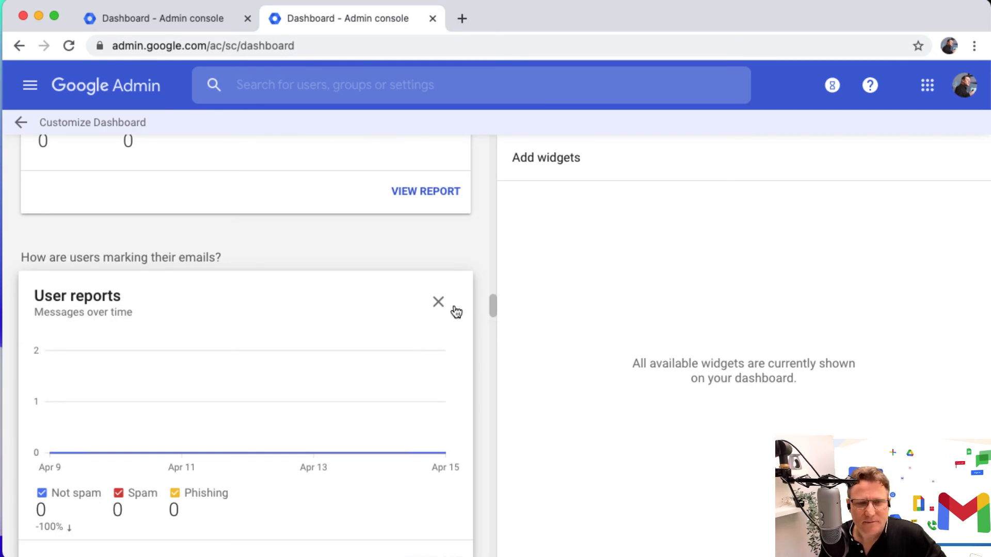
pyautogui.moveTo(438, 303)
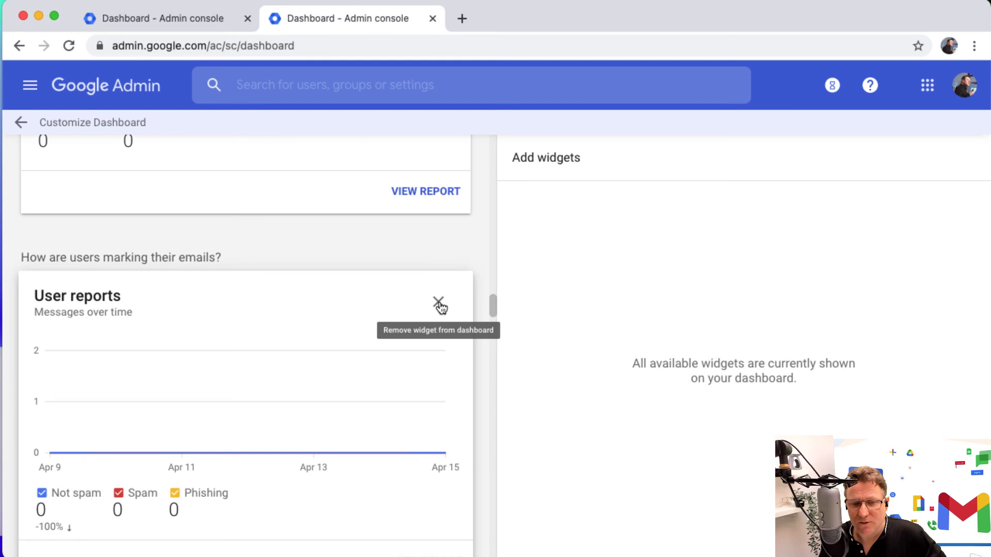
pyautogui.moveTo(799, 297)
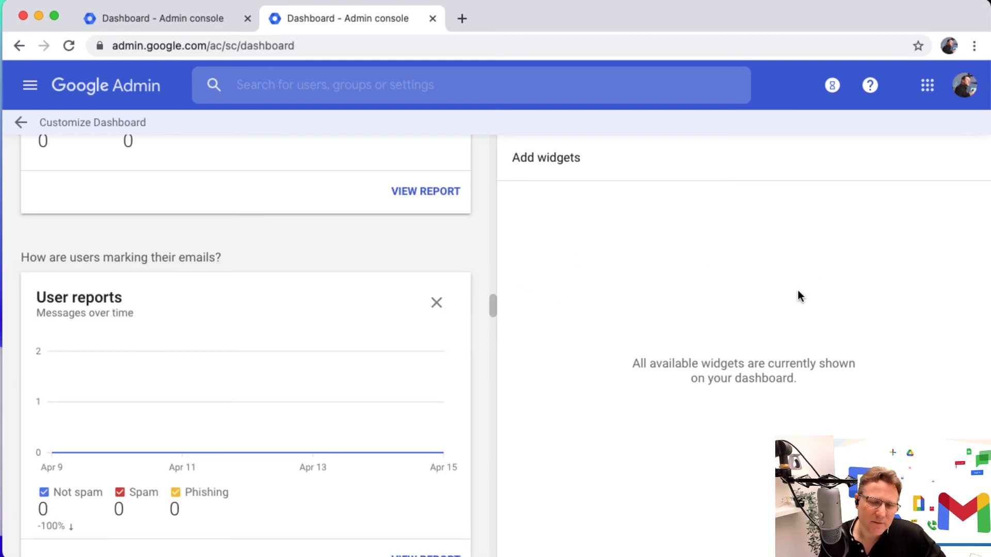
pyautogui.moveTo(582, 295)
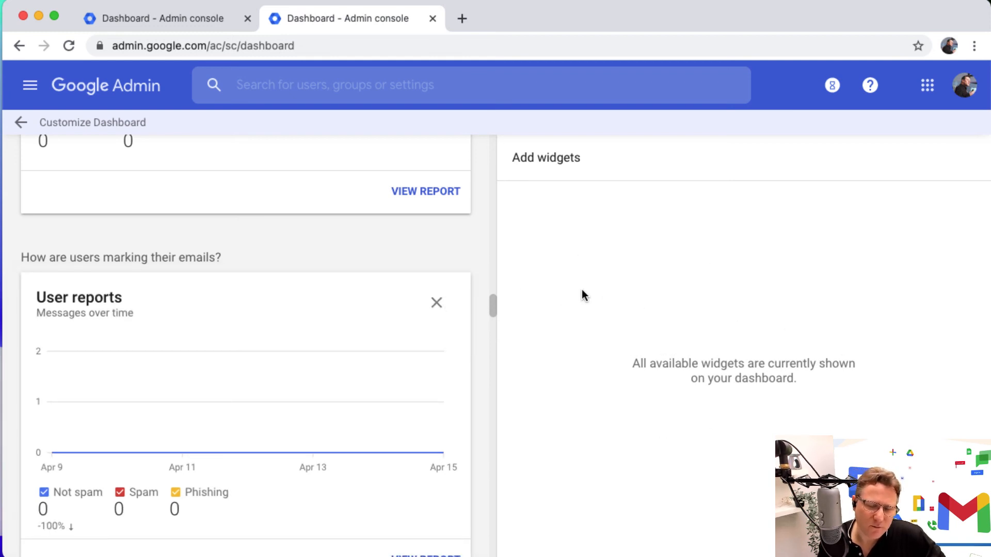
pyautogui.moveTo(528, 268)
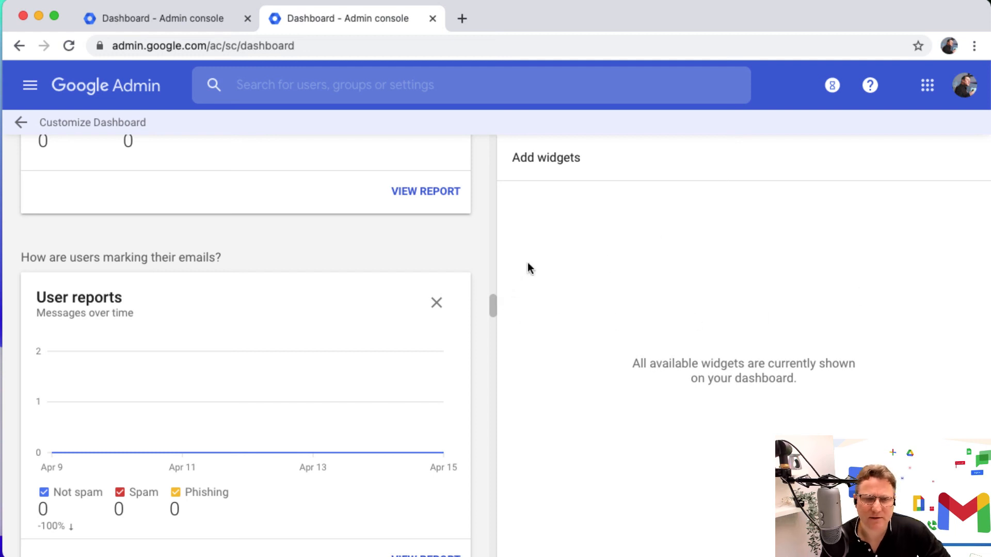
pyautogui.moveTo(601, 226)
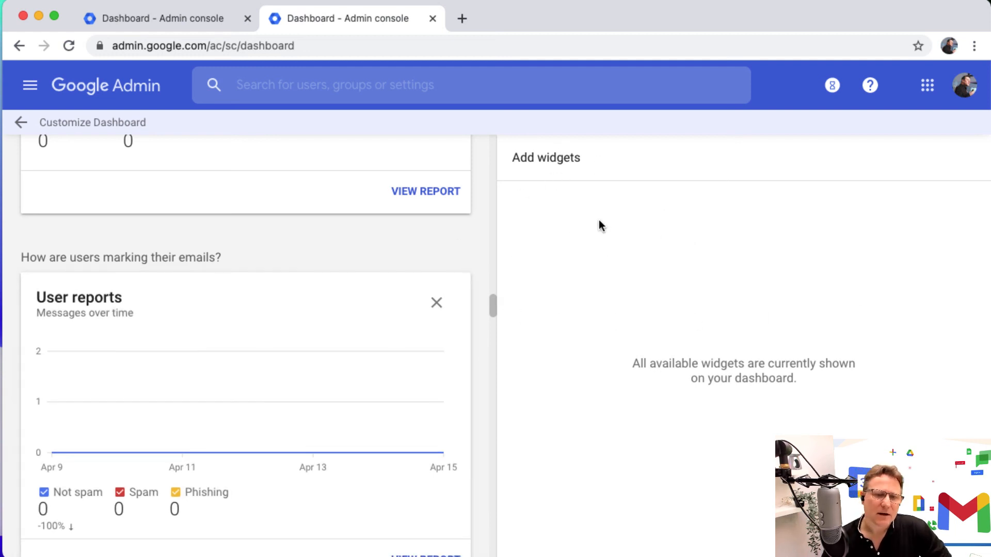
pyautogui.scroll(3)
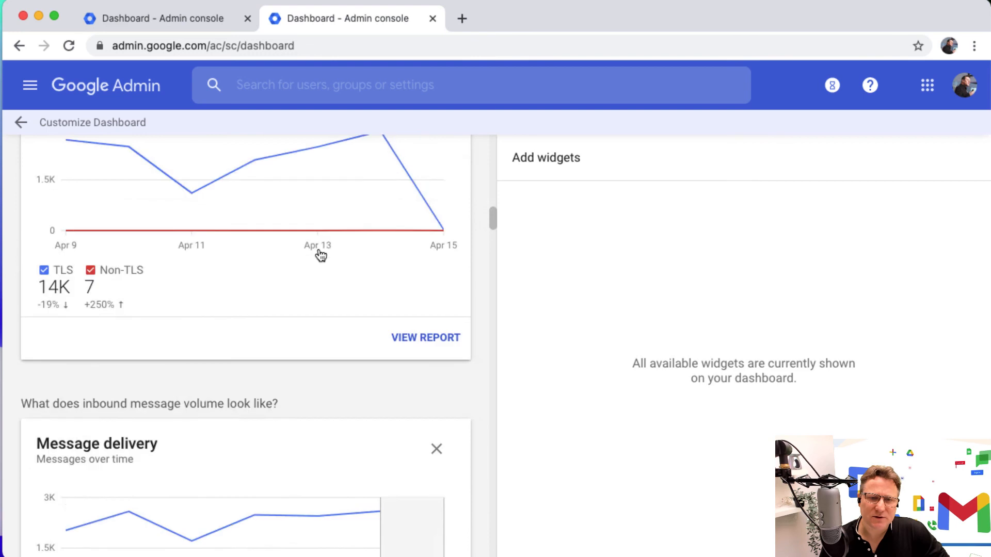
pyautogui.scroll(3)
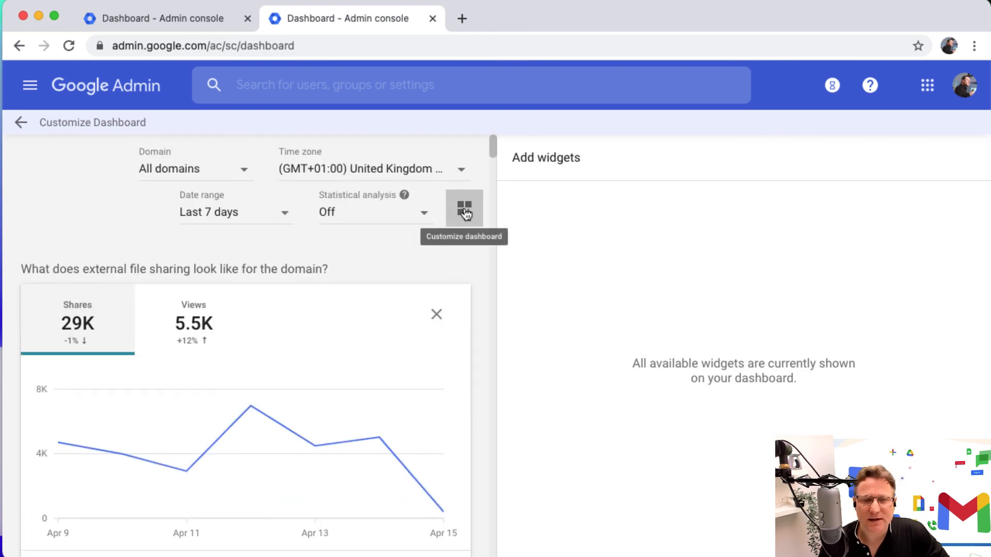
# Exit customize mode and review the Date range choices, leaving Last 7 days selected.
pyautogui.click(464, 209)
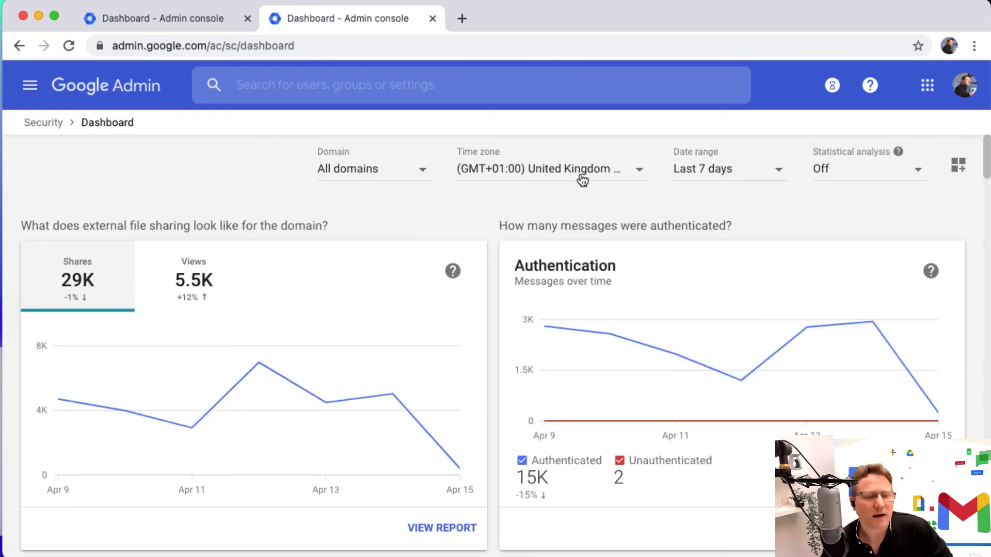
pyautogui.moveTo(729, 178)
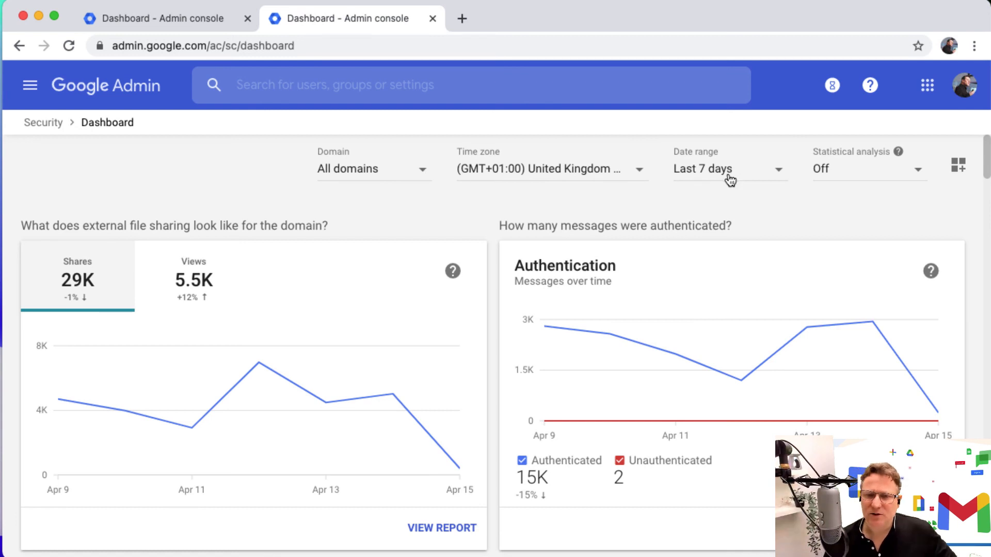
pyautogui.click(728, 168)
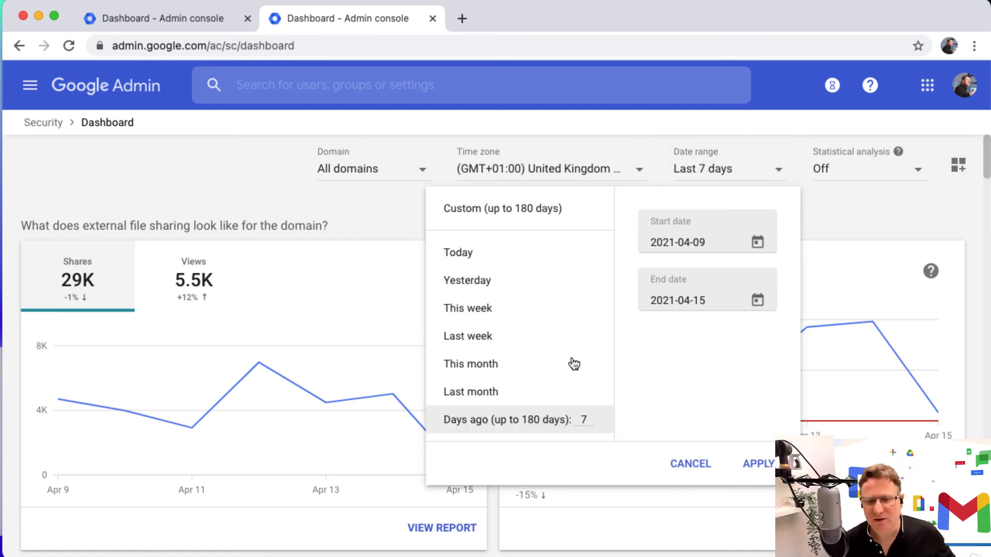
pyautogui.moveTo(639, 393)
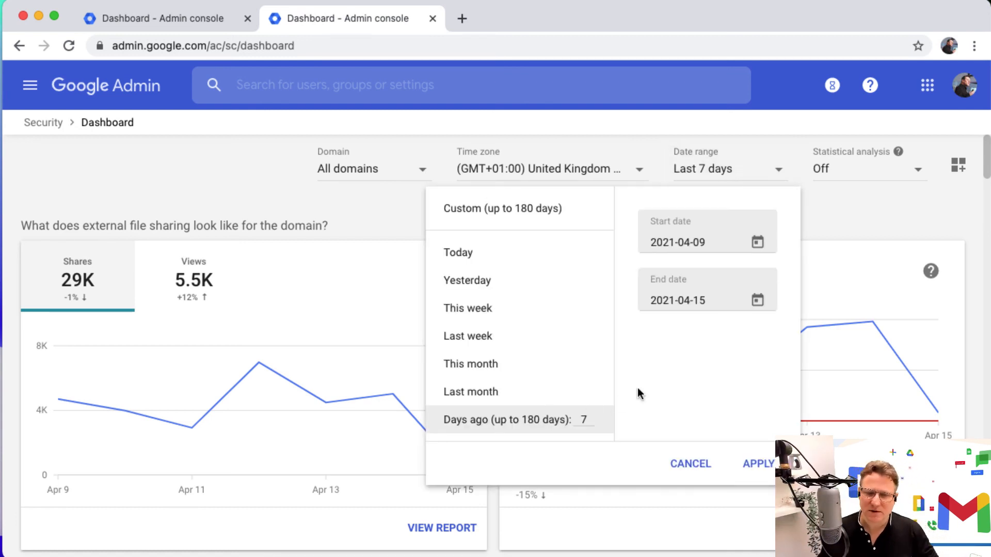
pyautogui.click(690, 464)
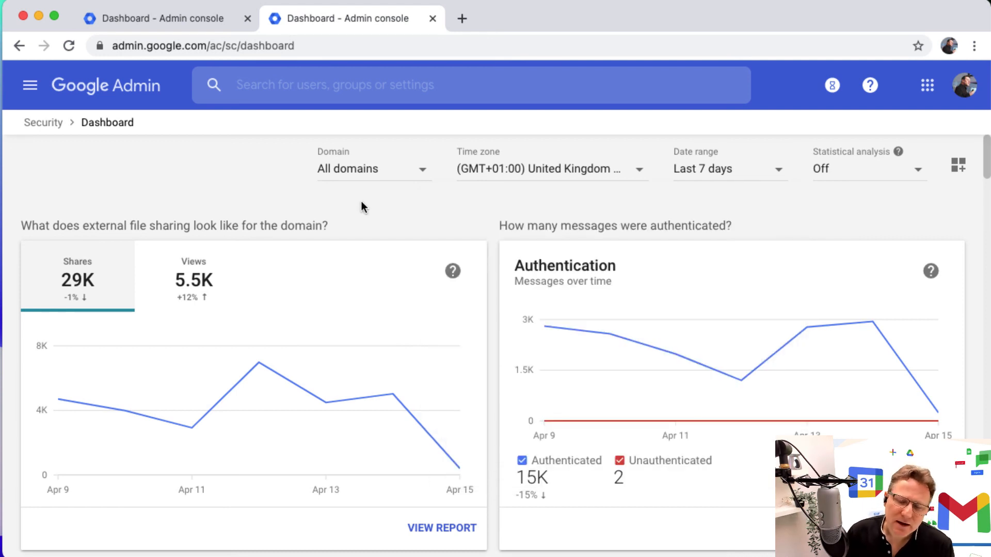